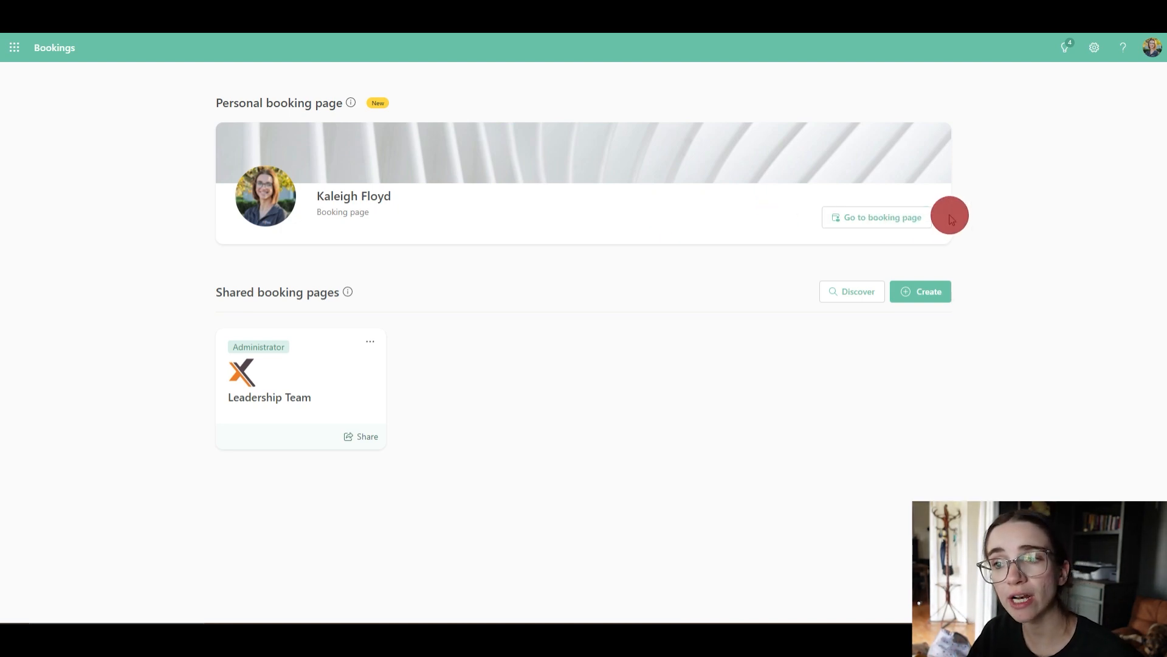
{"action": "mouse_move", "coordinate": [305, 489]}
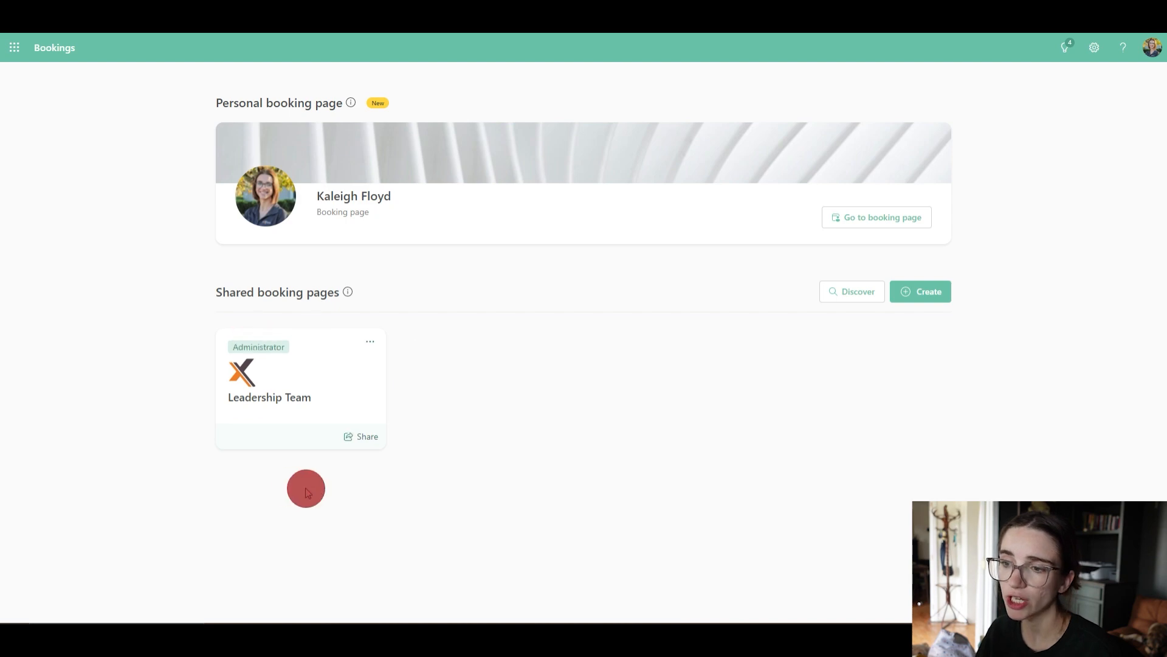
{"action": "mouse_move", "coordinate": [316, 483]}
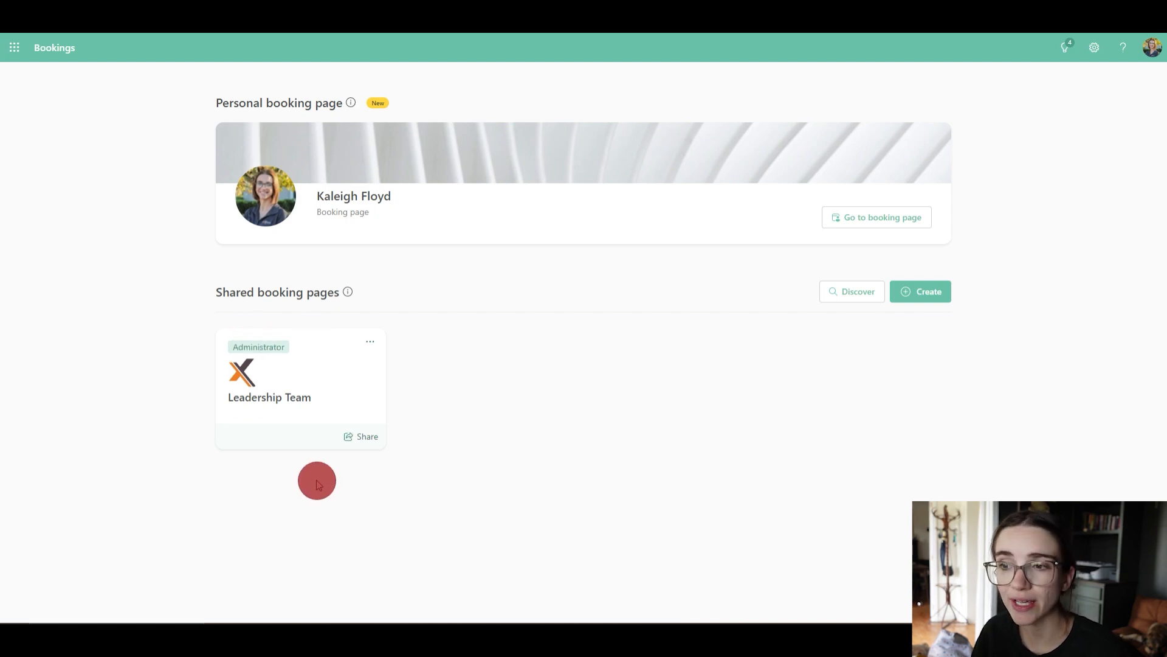
{"action": "mouse_move", "coordinate": [357, 330]}
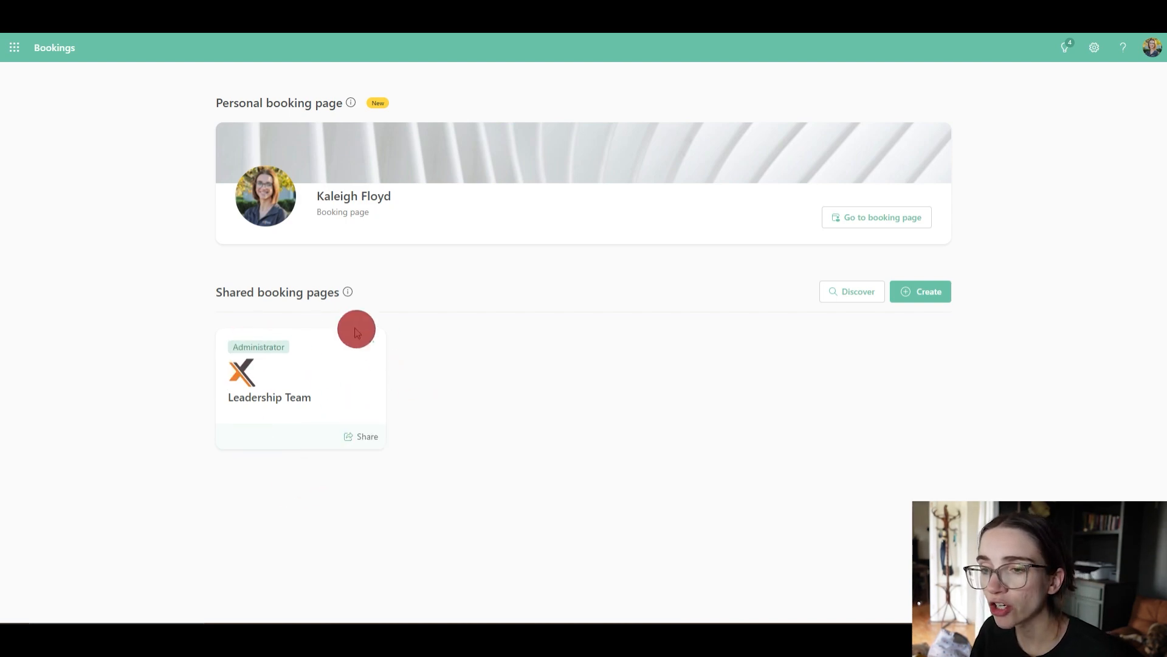
{"action": "mouse_move", "coordinate": [321, 402]}
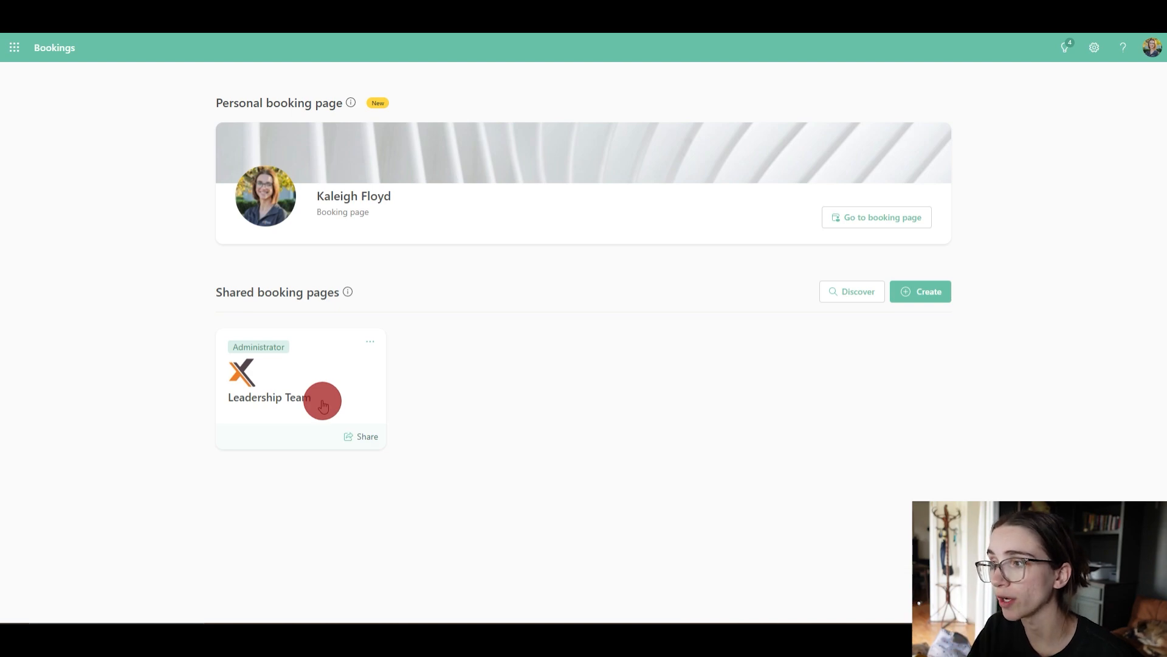
{"action": "mouse_move", "coordinate": [556, 322]}
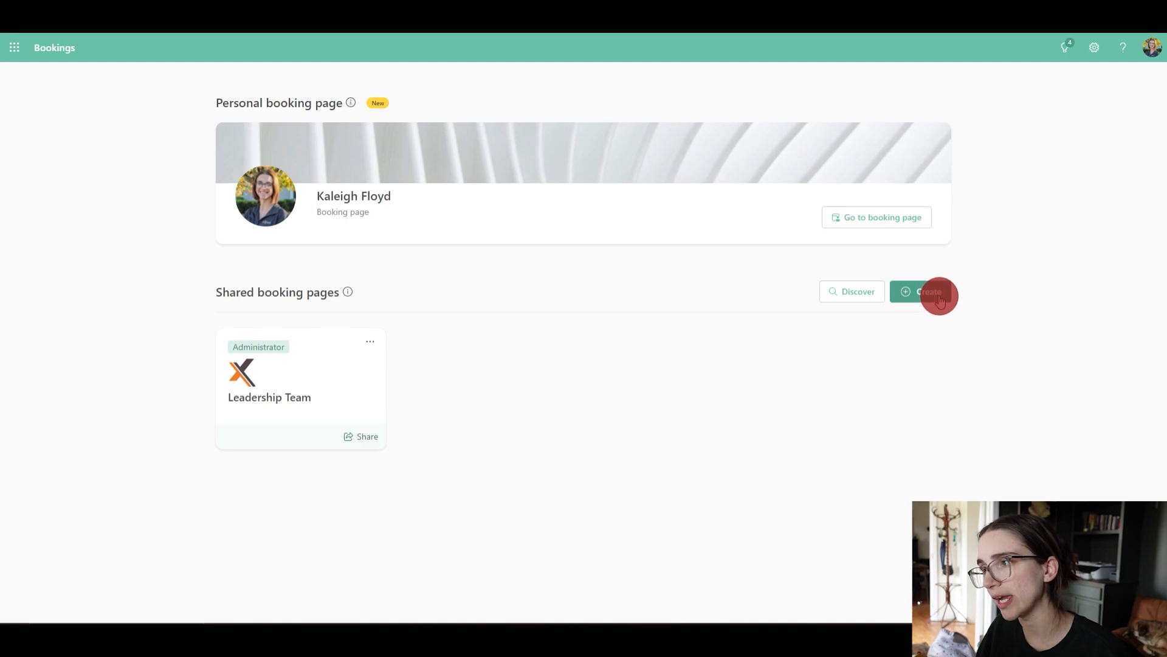
Step: Start a new shared booking page built from scratch, reaching step 1 of 4
{"action": "left_click", "coordinate": [926, 291]}
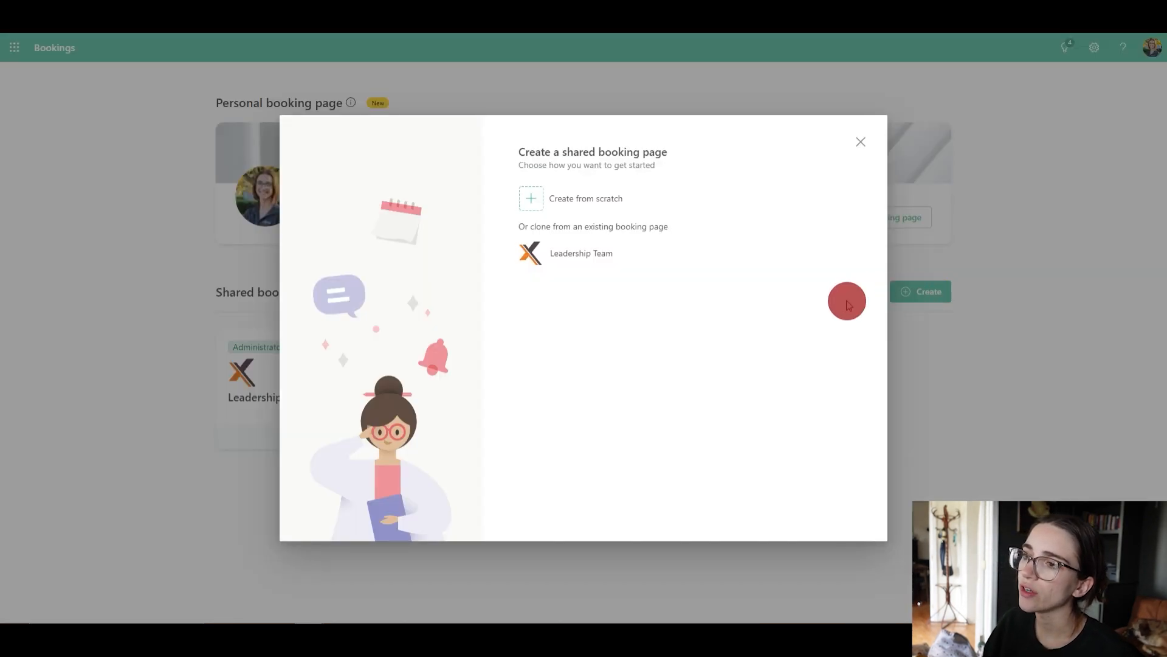
{"action": "mouse_move", "coordinate": [831, 298]}
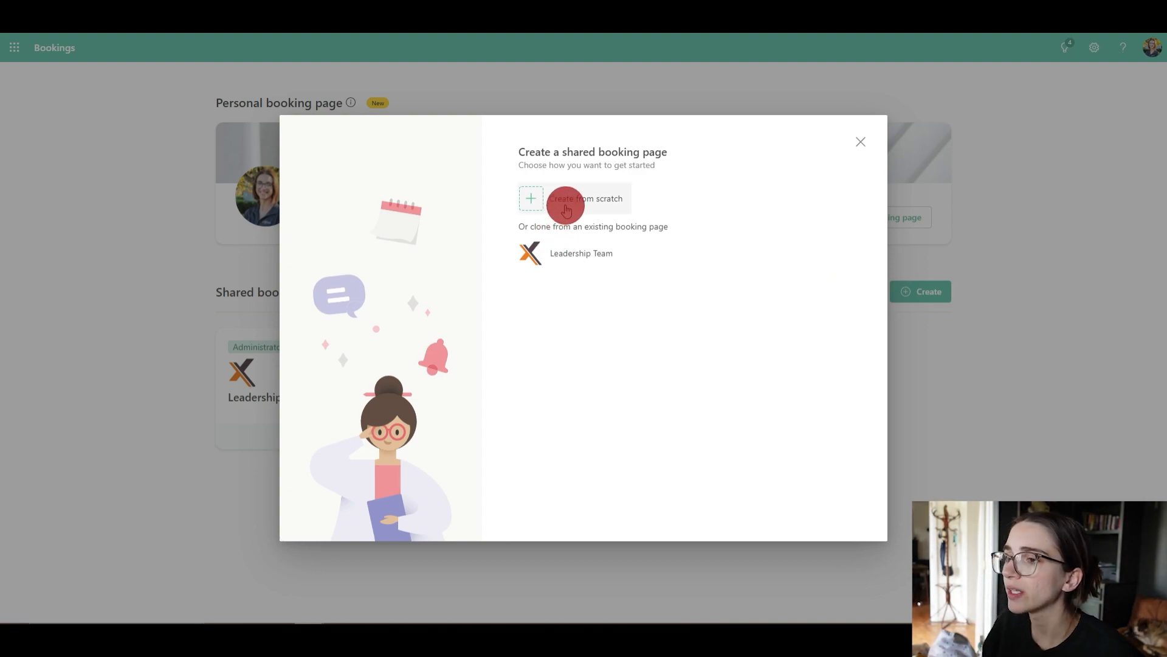
{"action": "left_click", "coordinate": [586, 198]}
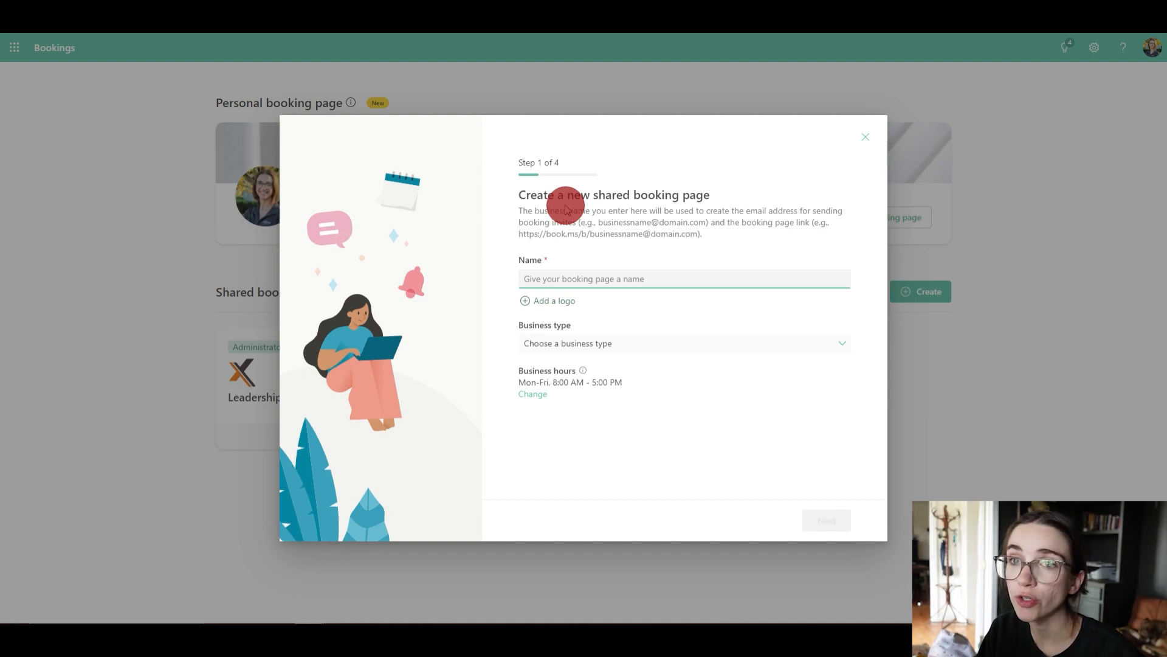
Step: Name the page 'YouTube Training', set business type to Other, and begin editing business hours
{"action": "type", "text": "YouTube Training"}
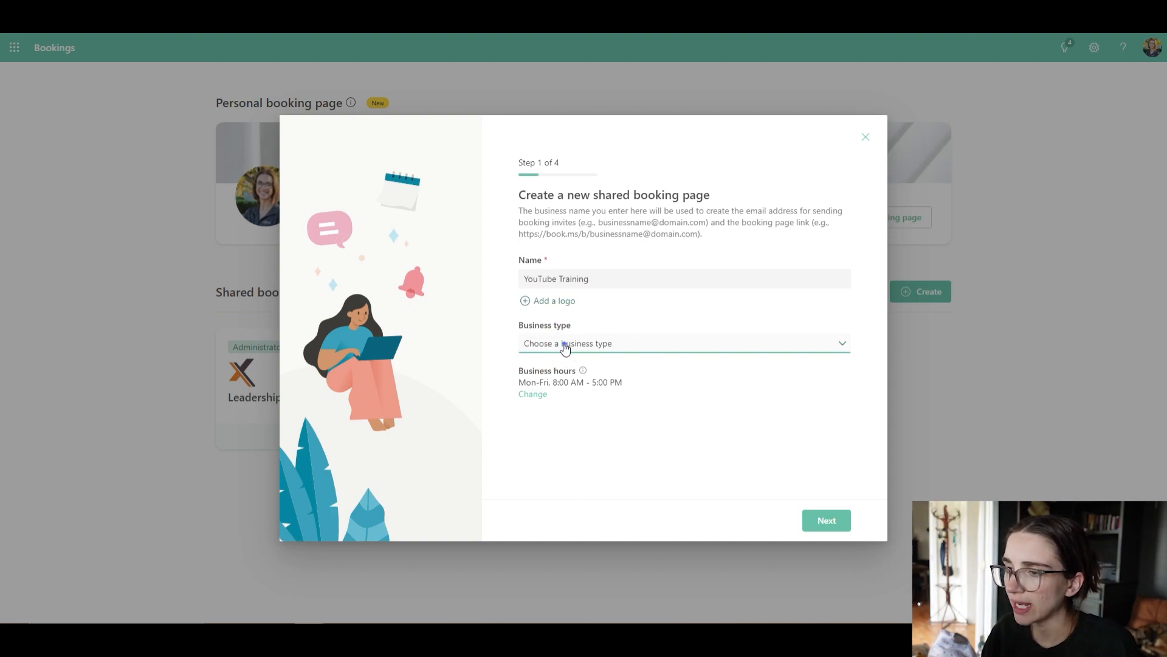
{"action": "left_click", "coordinate": [679, 343]}
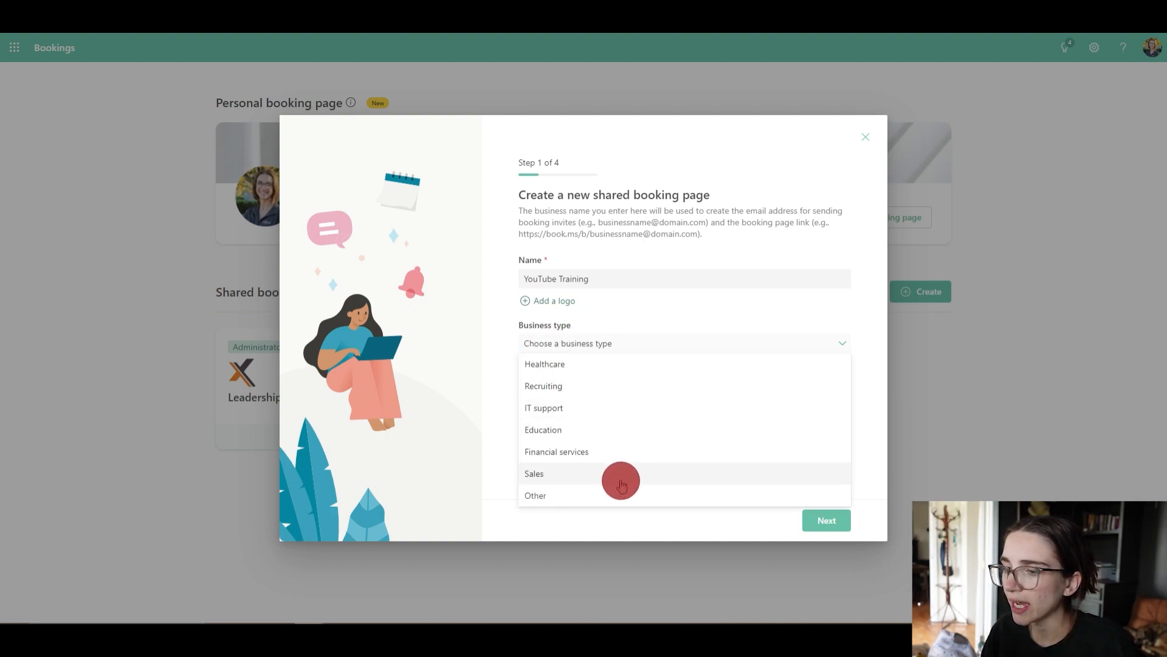
{"action": "mouse_move", "coordinate": [611, 469]}
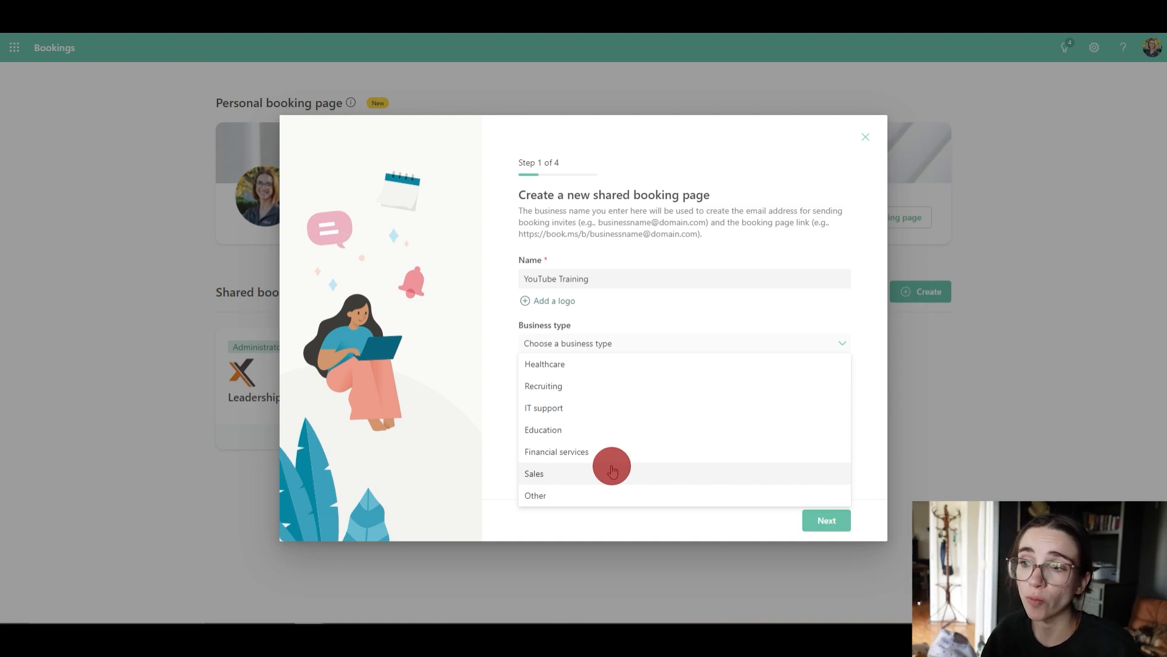
{"action": "mouse_move", "coordinate": [562, 503]}
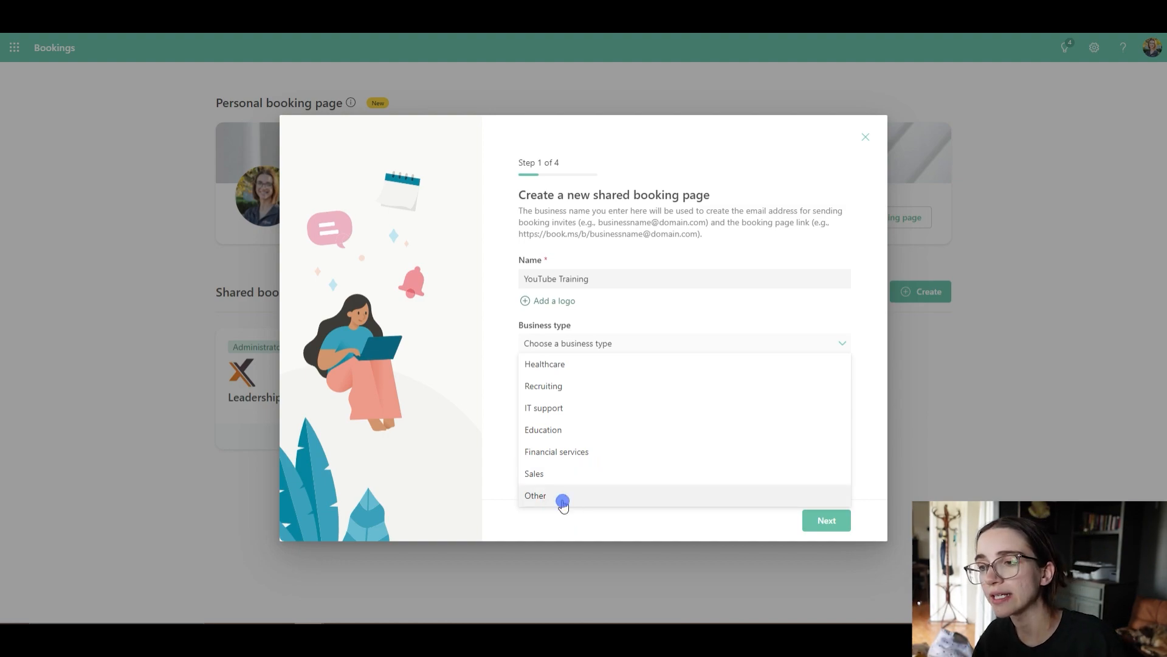
{"action": "left_click", "coordinate": [535, 495]}
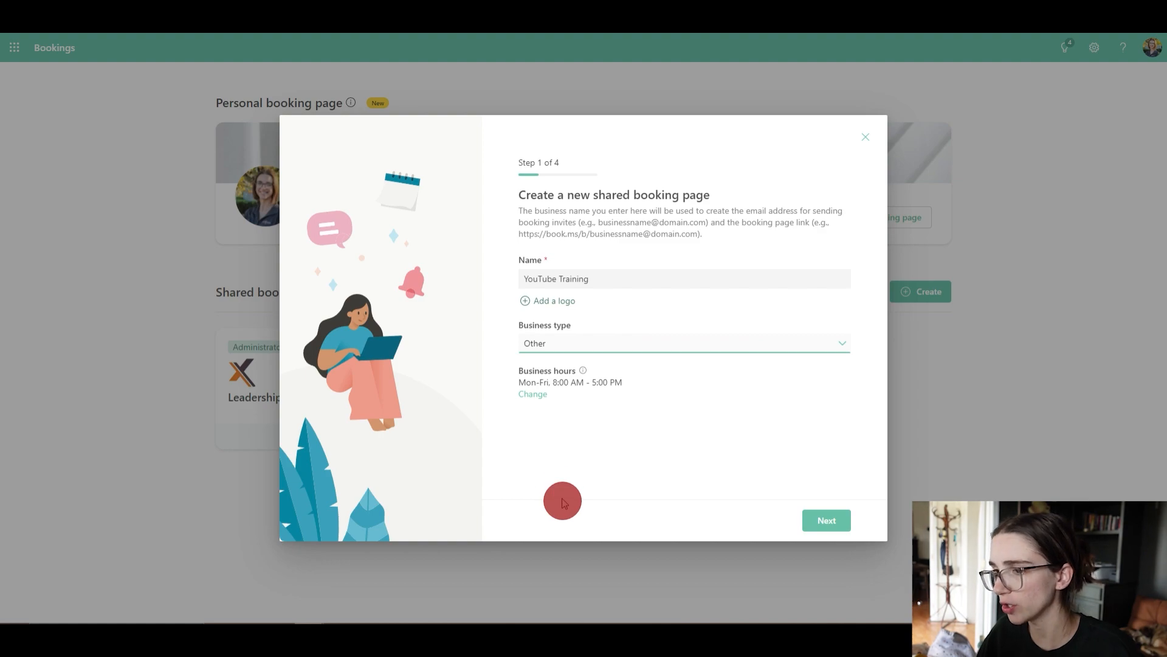
{"action": "mouse_move", "coordinate": [557, 384]}
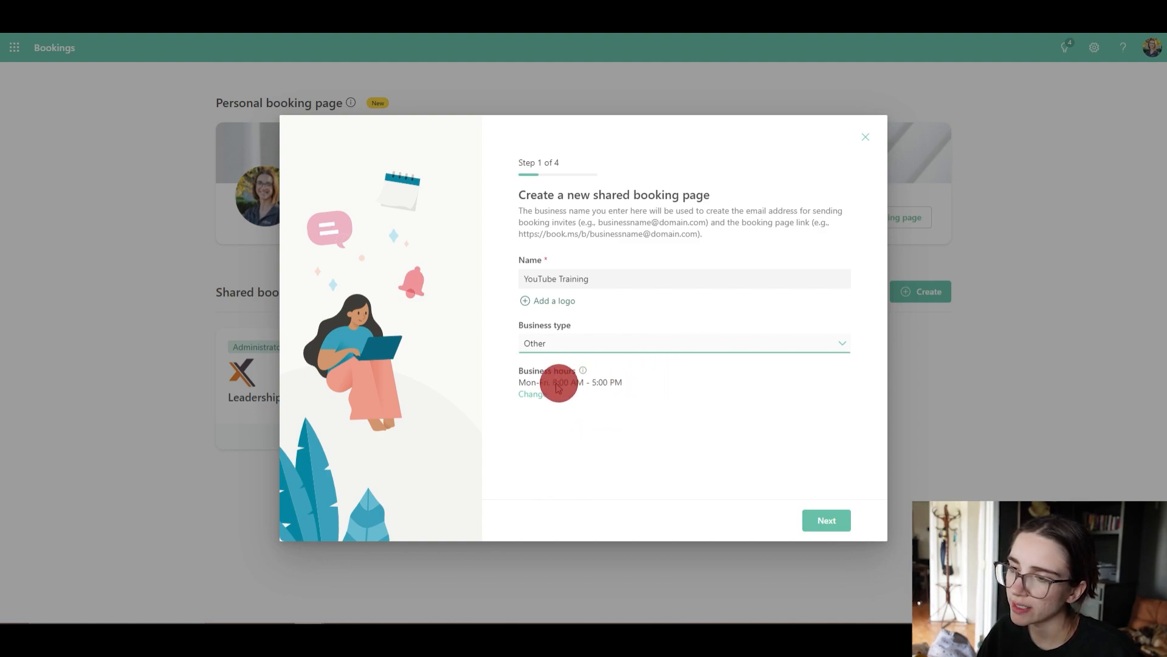
{"action": "left_click", "coordinate": [531, 392]}
{"action": "type", "text": "8:30 AM"}
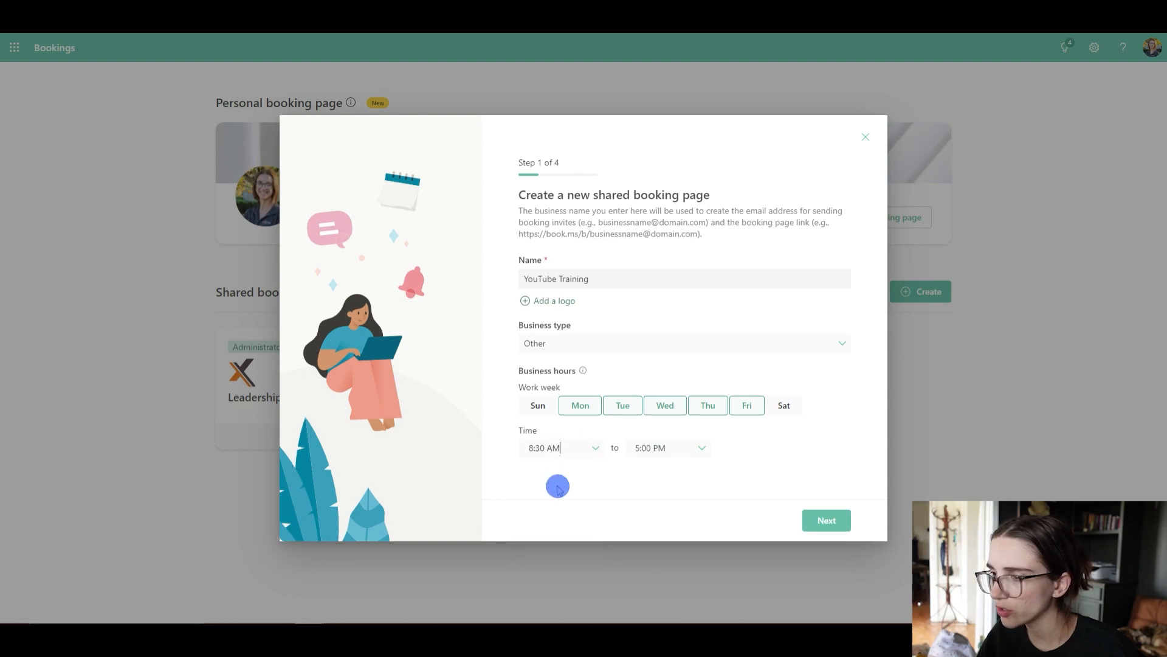
Step: Set closing time to 5:30 PM and adjust day buttons so only Monday–Friday are selected
{"action": "left_click", "coordinate": [662, 448]}
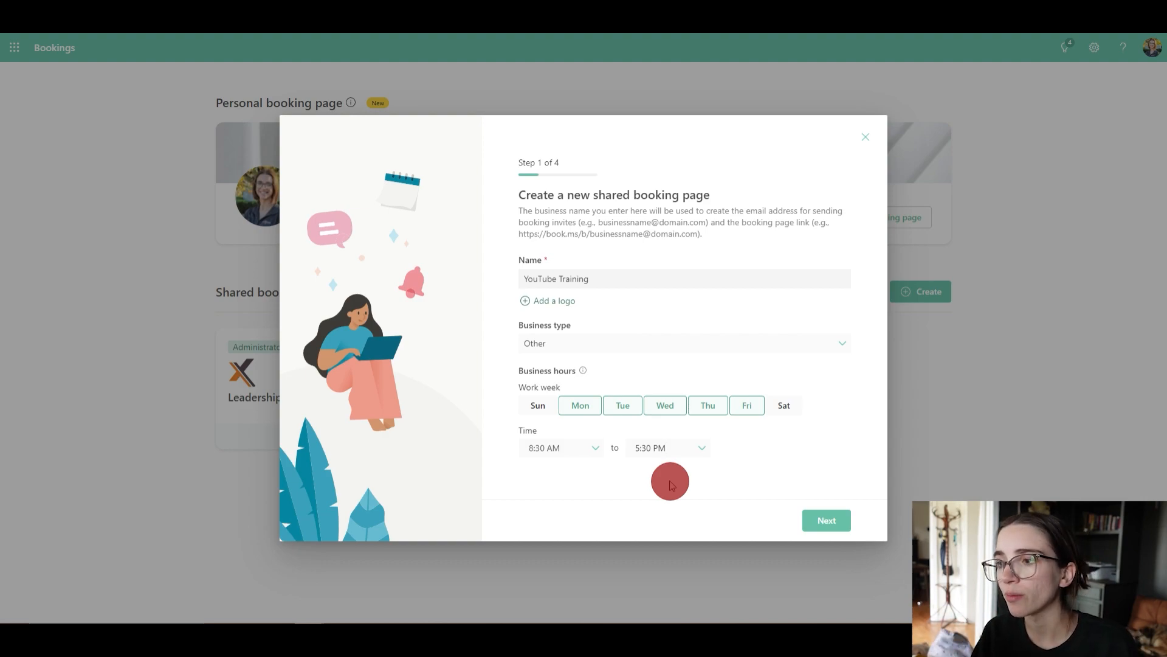
{"action": "left_click", "coordinate": [666, 448]}
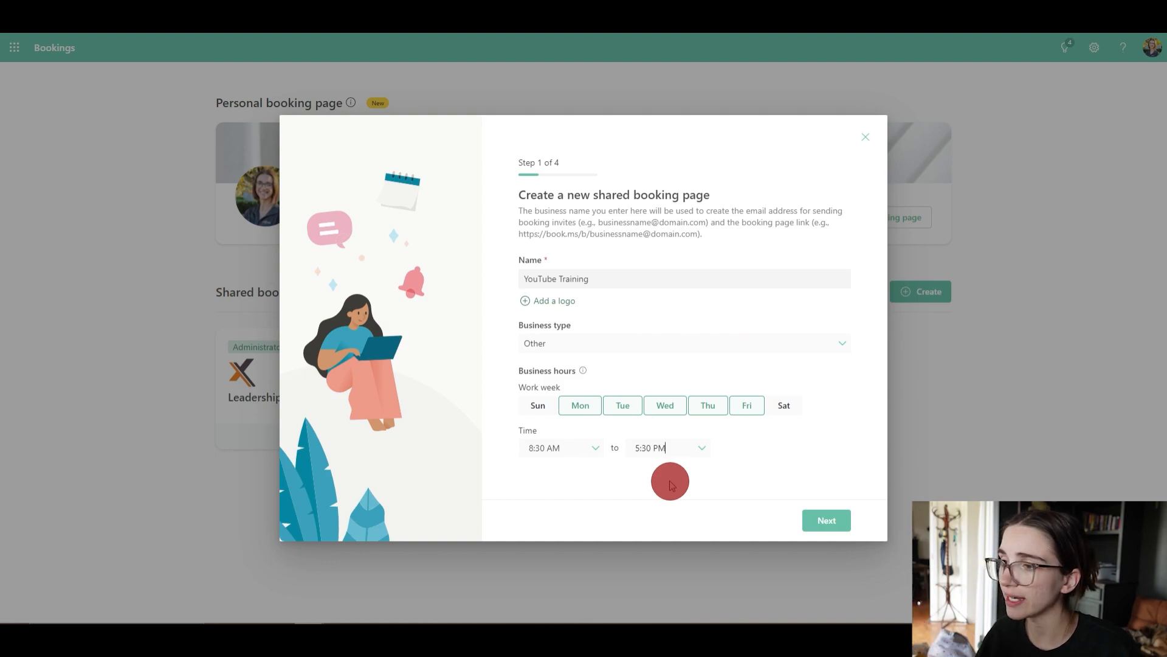
{"action": "mouse_move", "coordinate": [665, 405]}
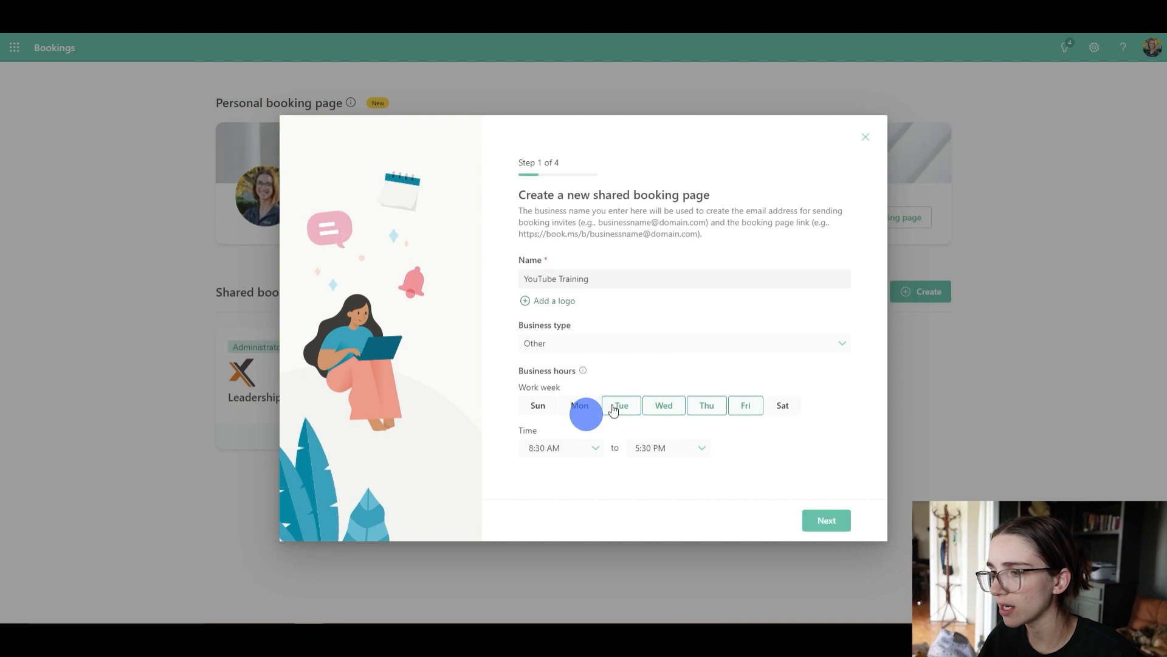
{"action": "left_click", "coordinate": [782, 404]}
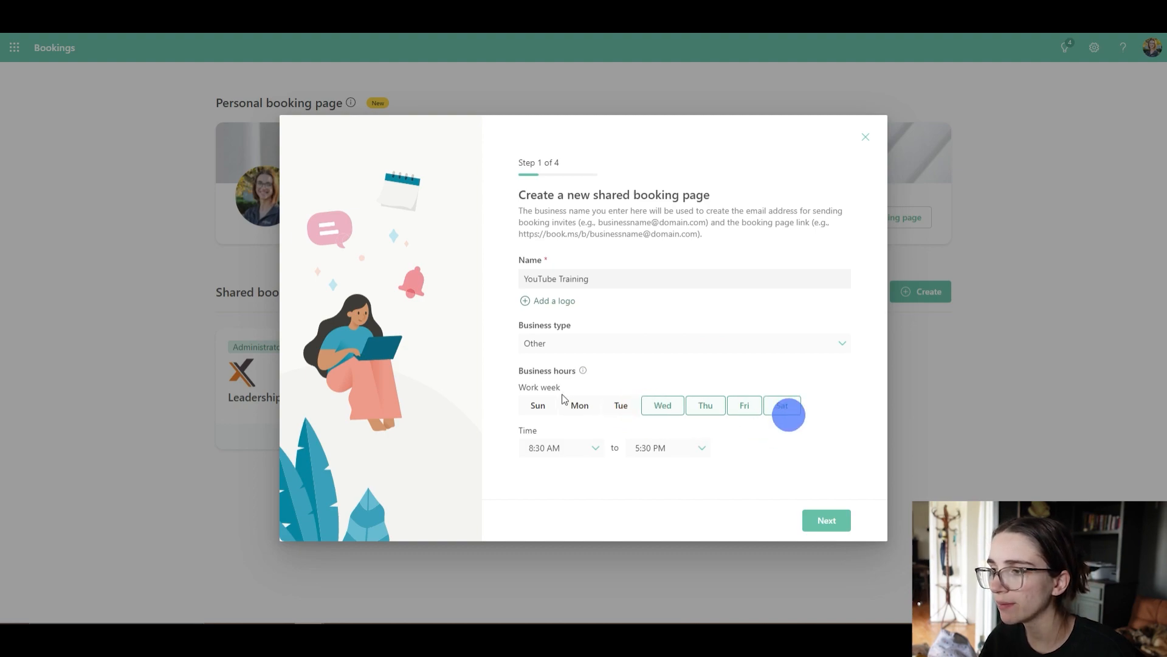
{"action": "left_click", "coordinate": [536, 405]}
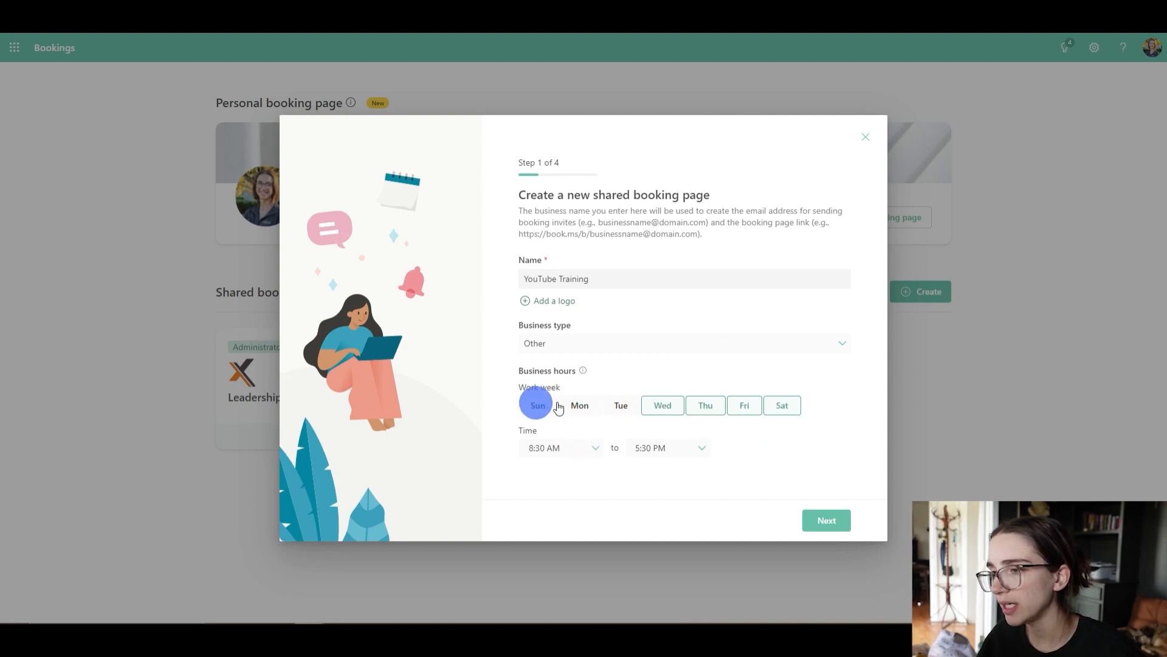
{"action": "left_click", "coordinate": [782, 405]}
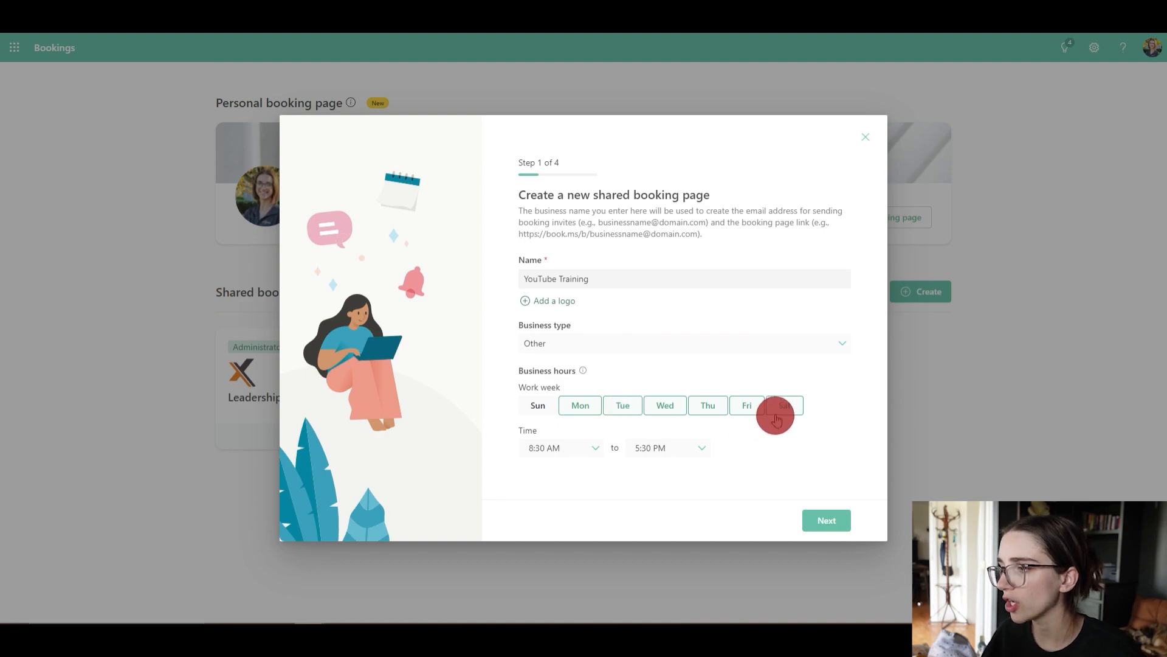
{"action": "left_click", "coordinate": [781, 405]}
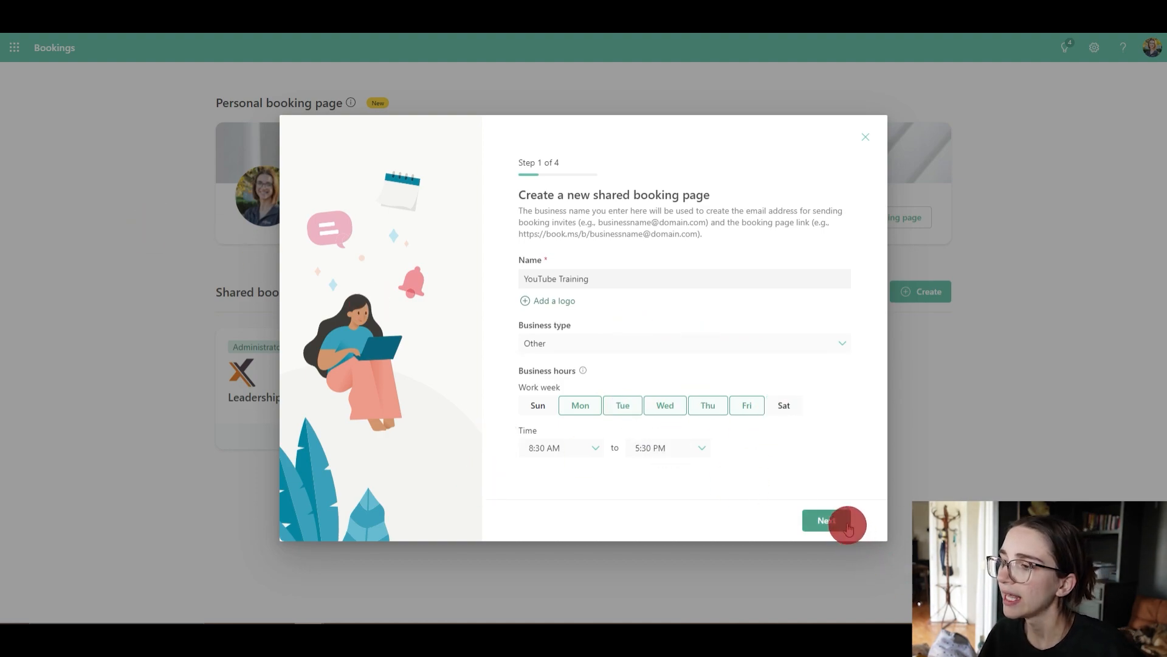
Step: On the Invite staff step, add a colleague as Team member and review the available roles
{"action": "left_click", "coordinate": [826, 520]}
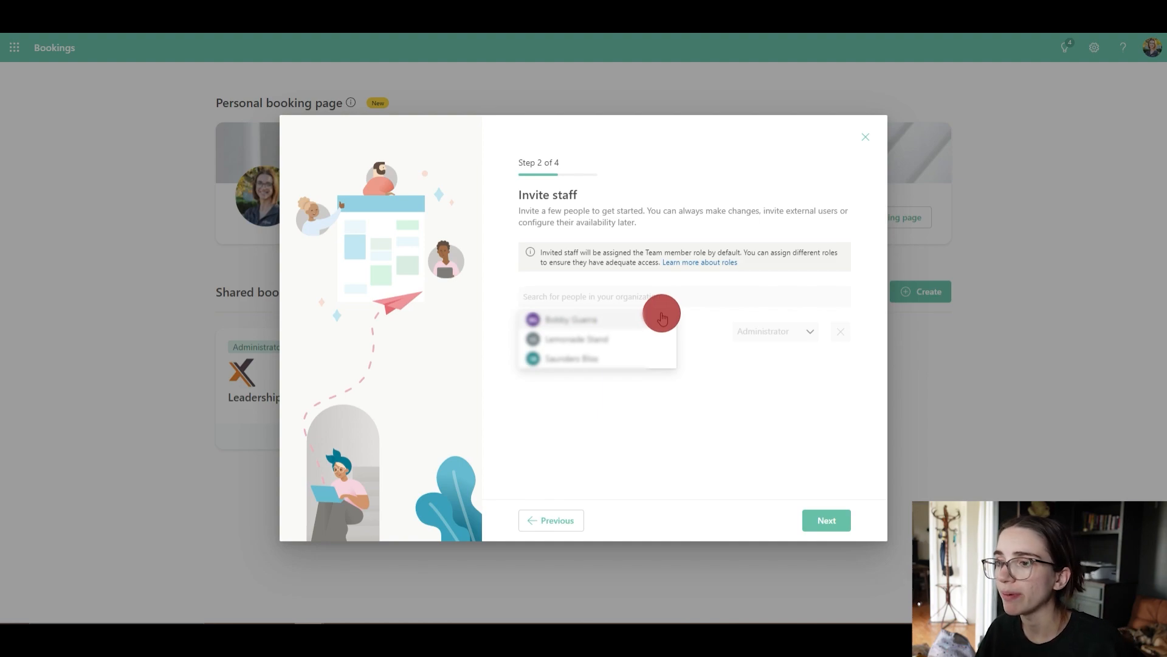
{"action": "left_click", "coordinate": [572, 319]}
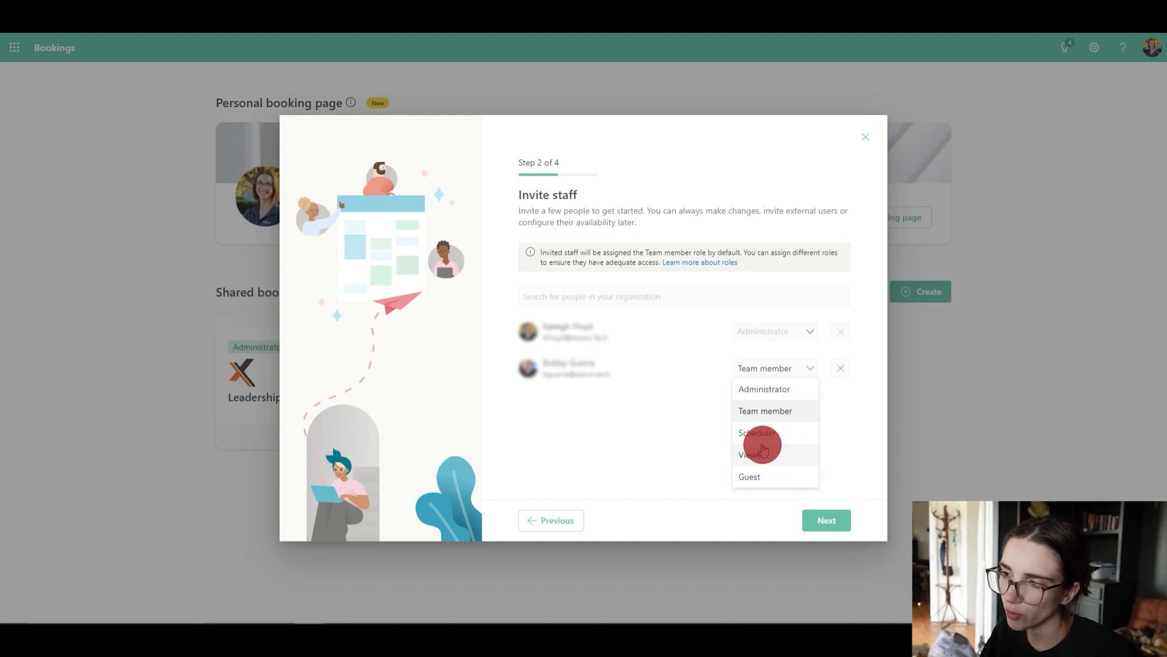
{"action": "mouse_move", "coordinate": [774, 422]}
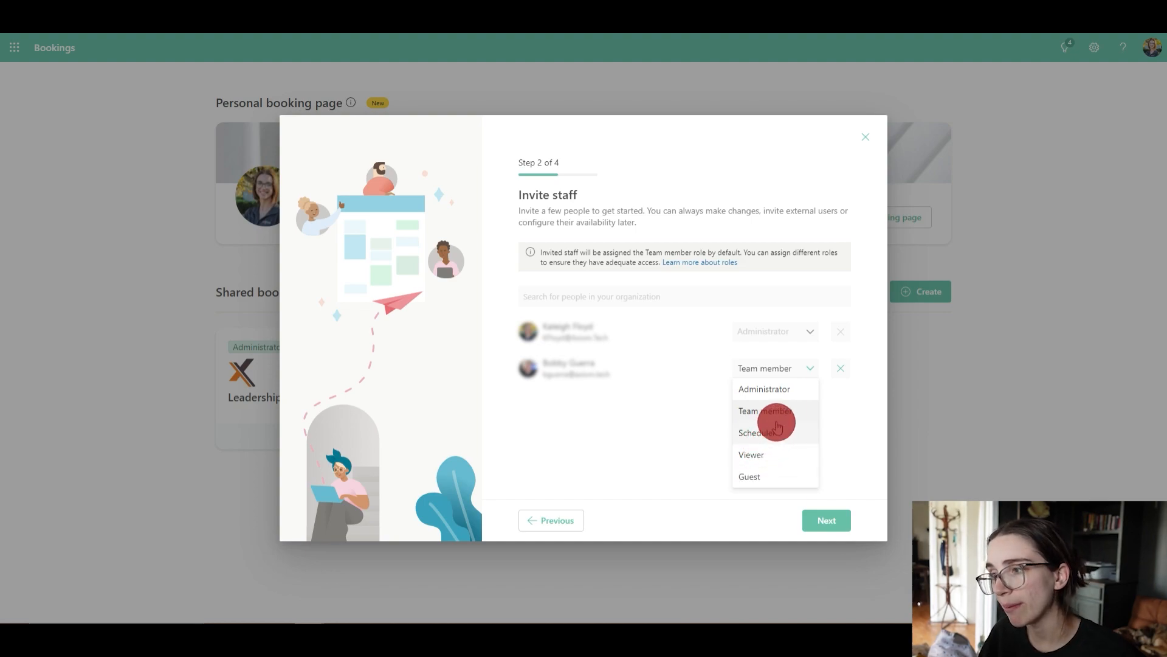
{"action": "mouse_move", "coordinate": [771, 383]}
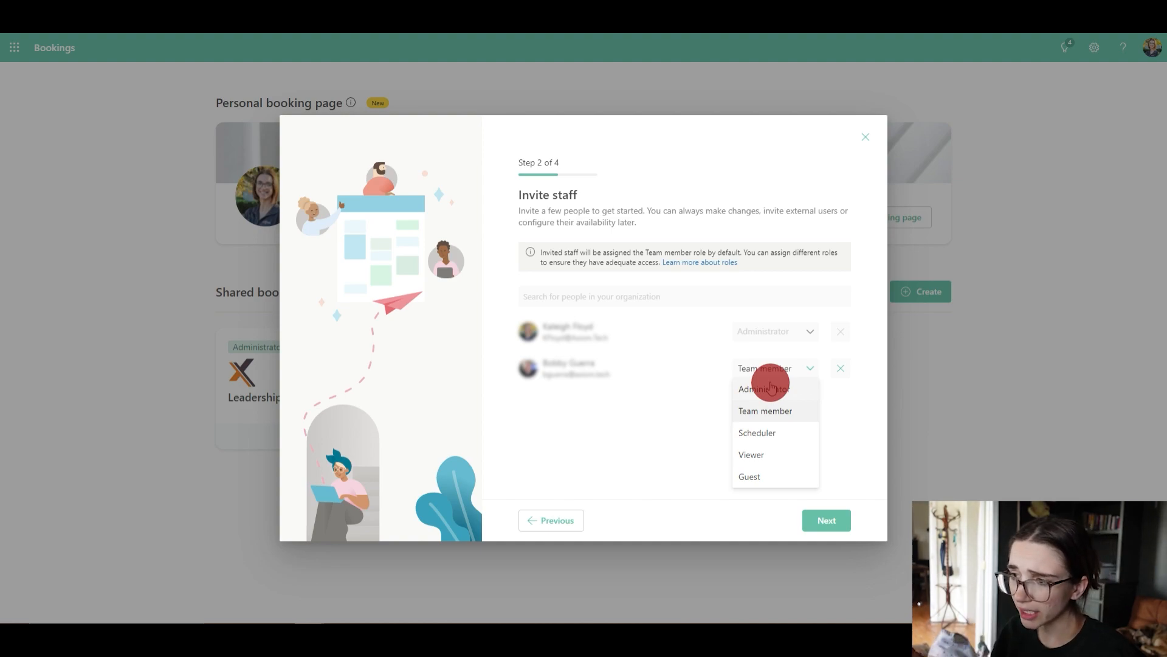
{"action": "mouse_move", "coordinate": [857, 458]}
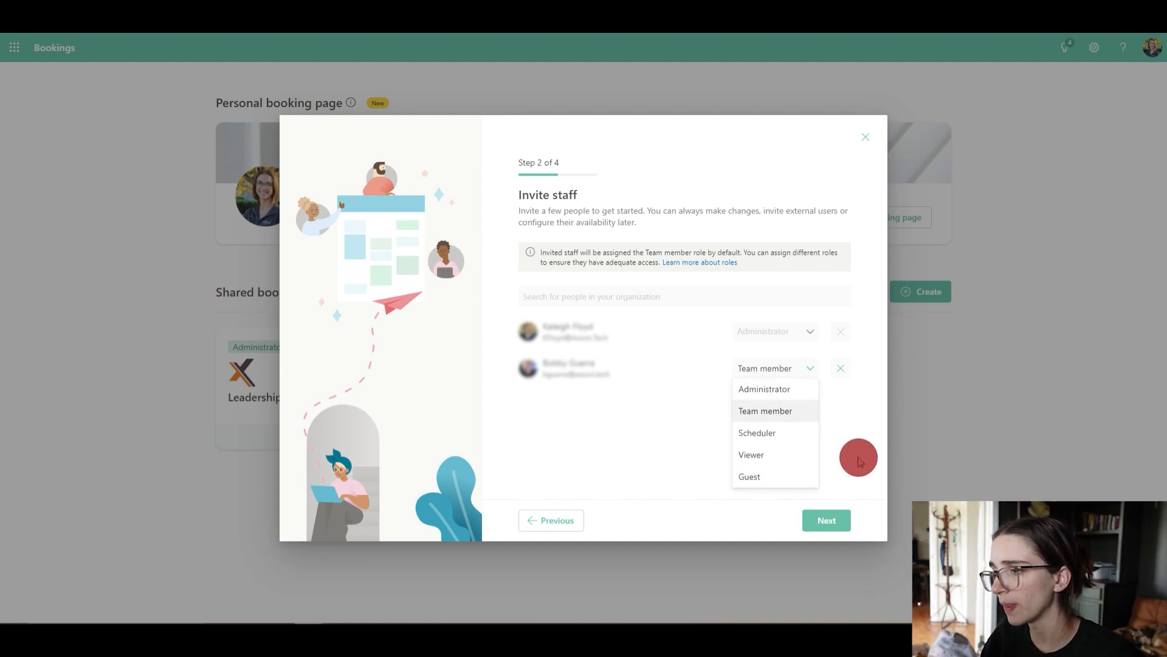
{"action": "left_click", "coordinate": [765, 410]}
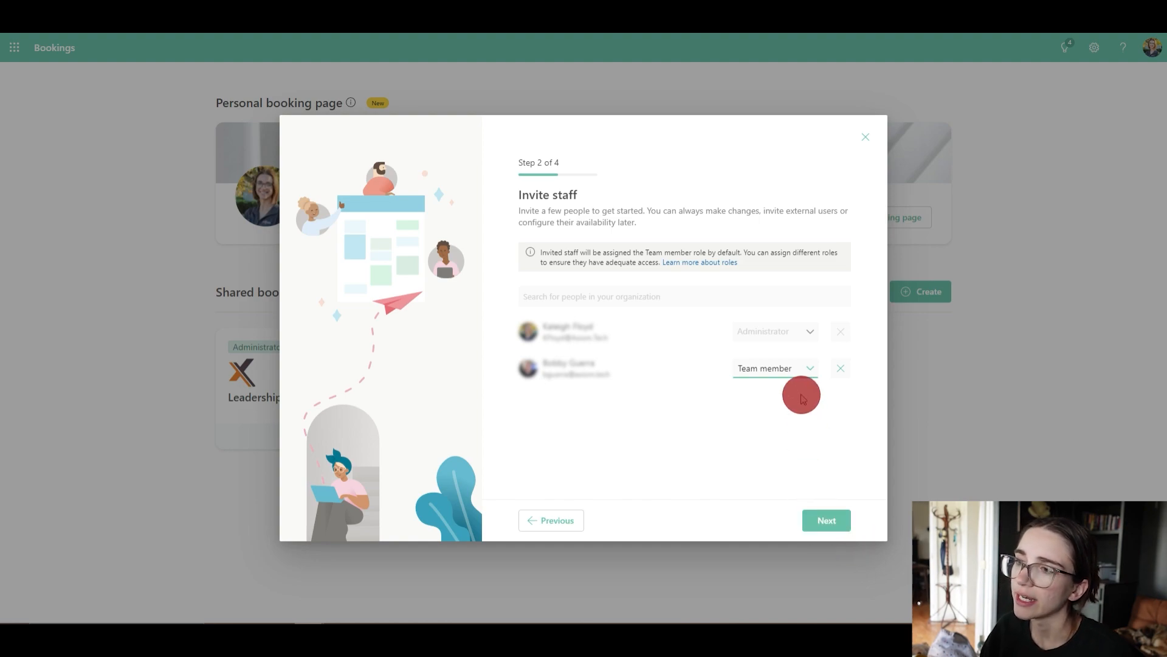
{"action": "left_click", "coordinate": [775, 367]}
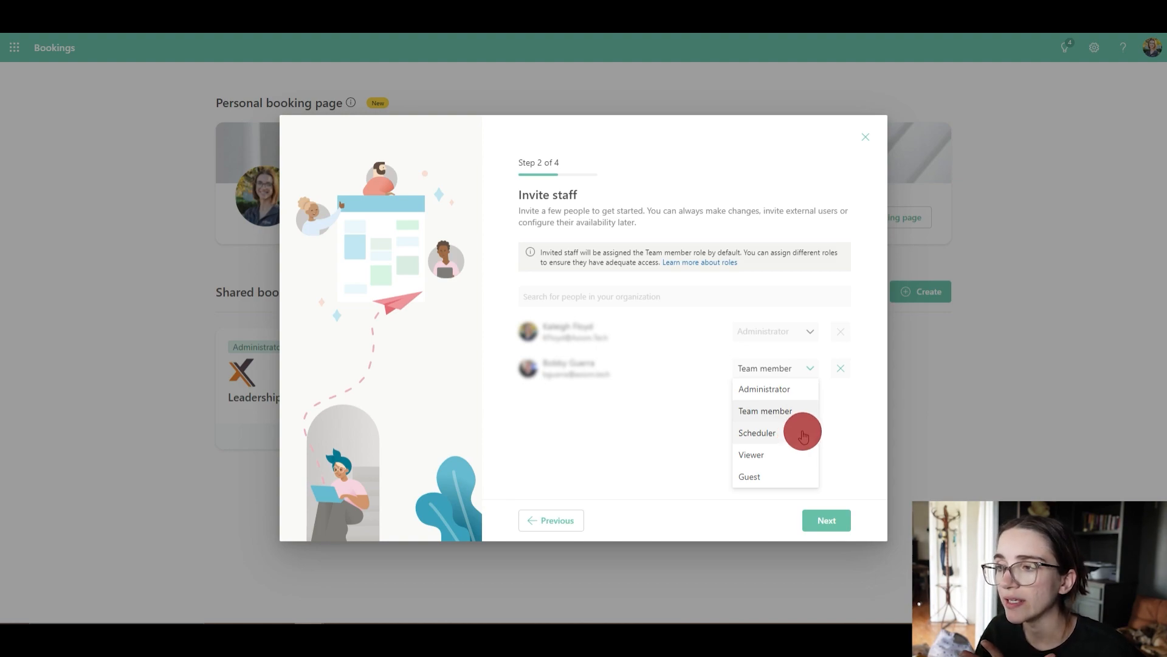
{"action": "mouse_move", "coordinate": [808, 464]}
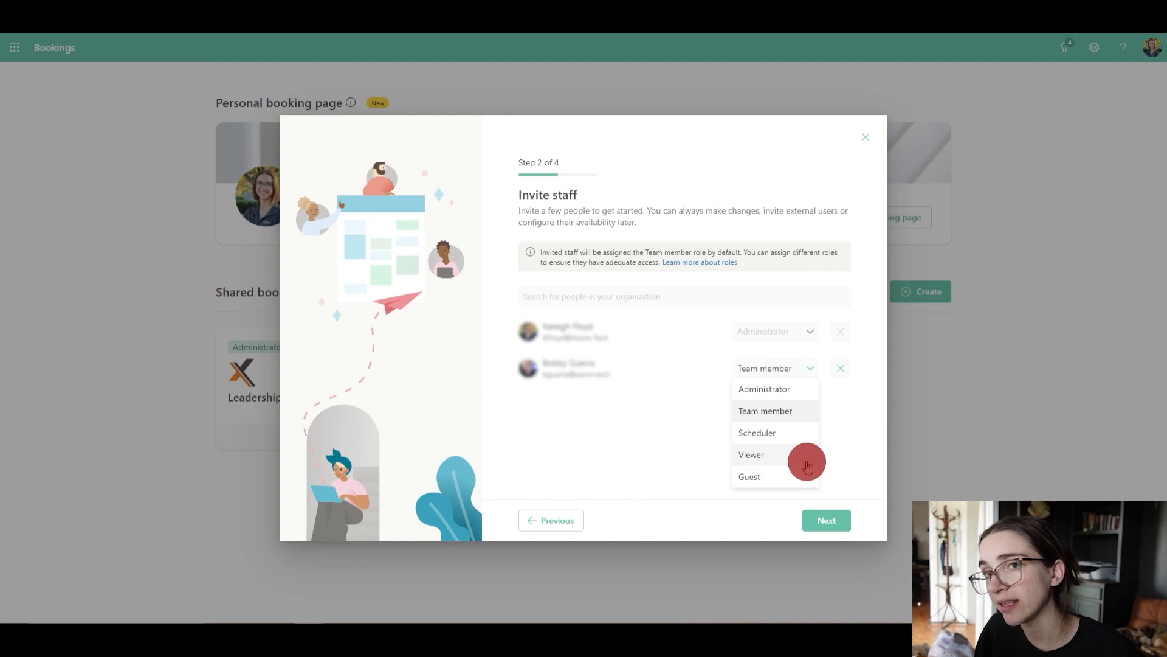
{"action": "mouse_move", "coordinate": [911, 494]}
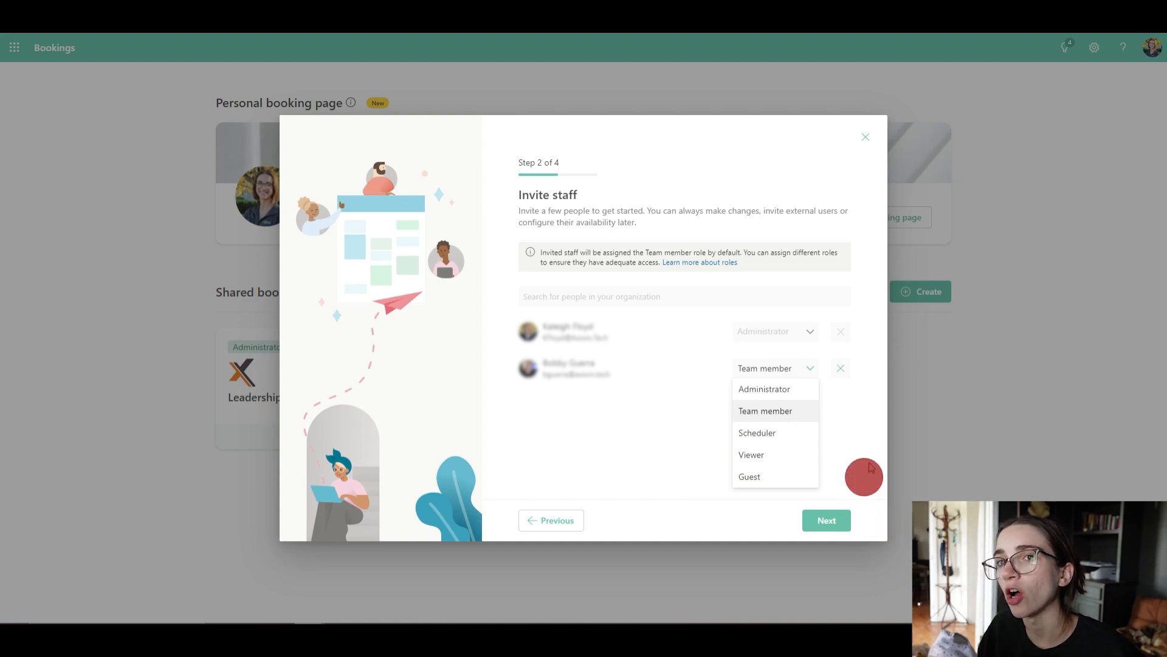
{"action": "mouse_move", "coordinate": [751, 453]}
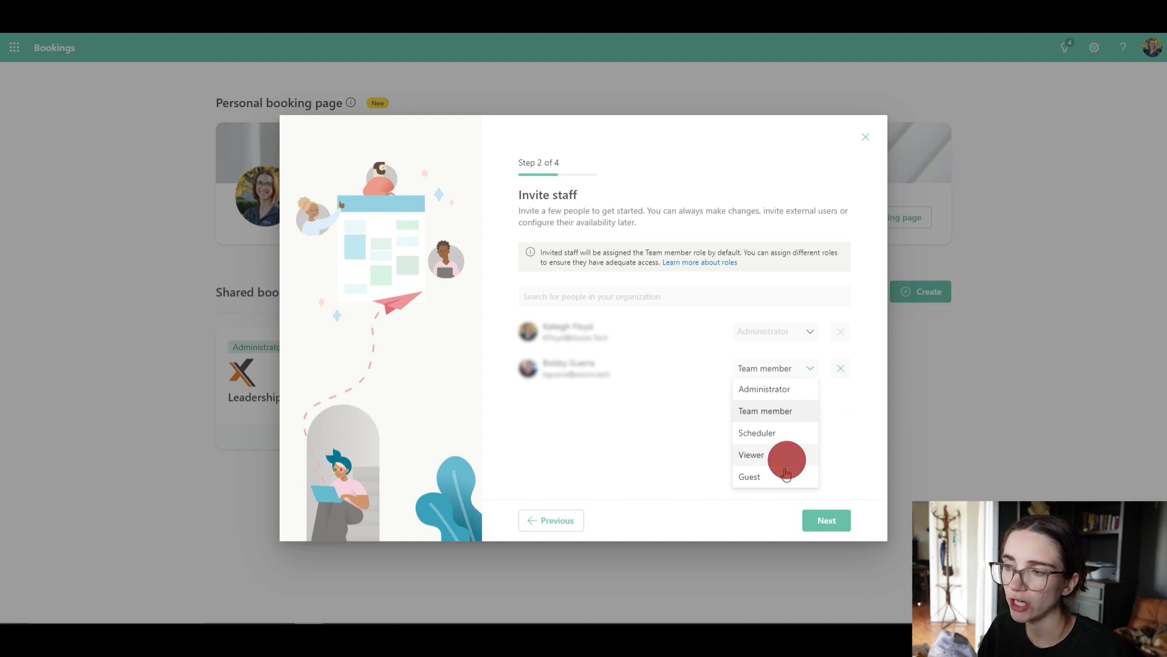
{"action": "mouse_move", "coordinate": [791, 449]}
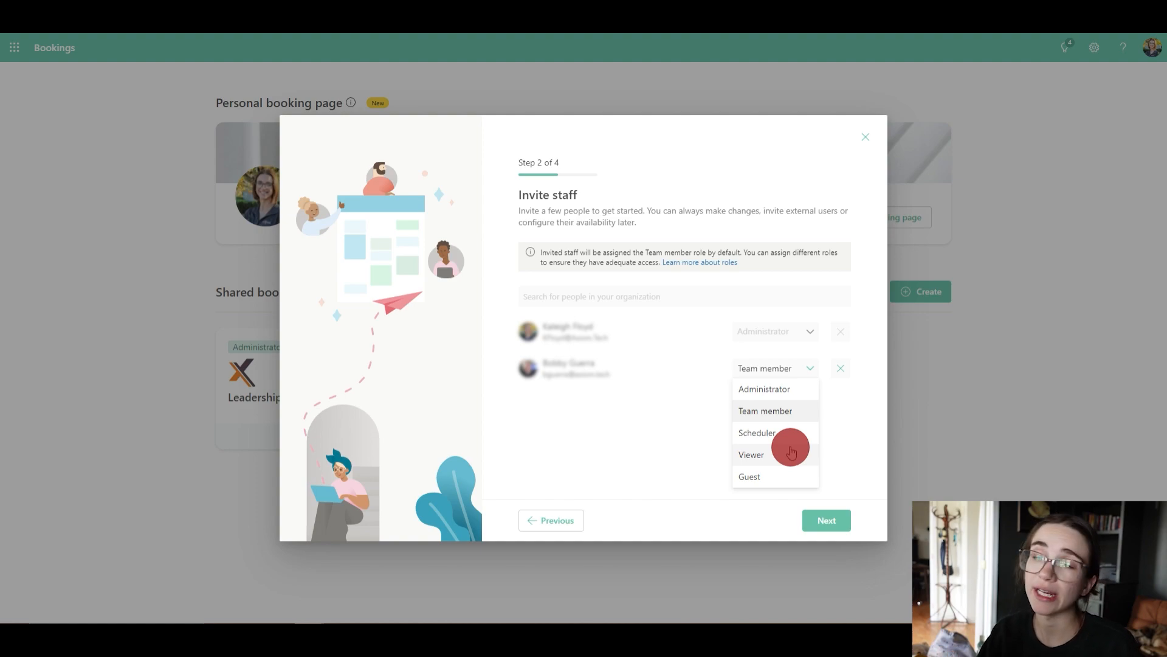
{"action": "mouse_move", "coordinate": [797, 433]}
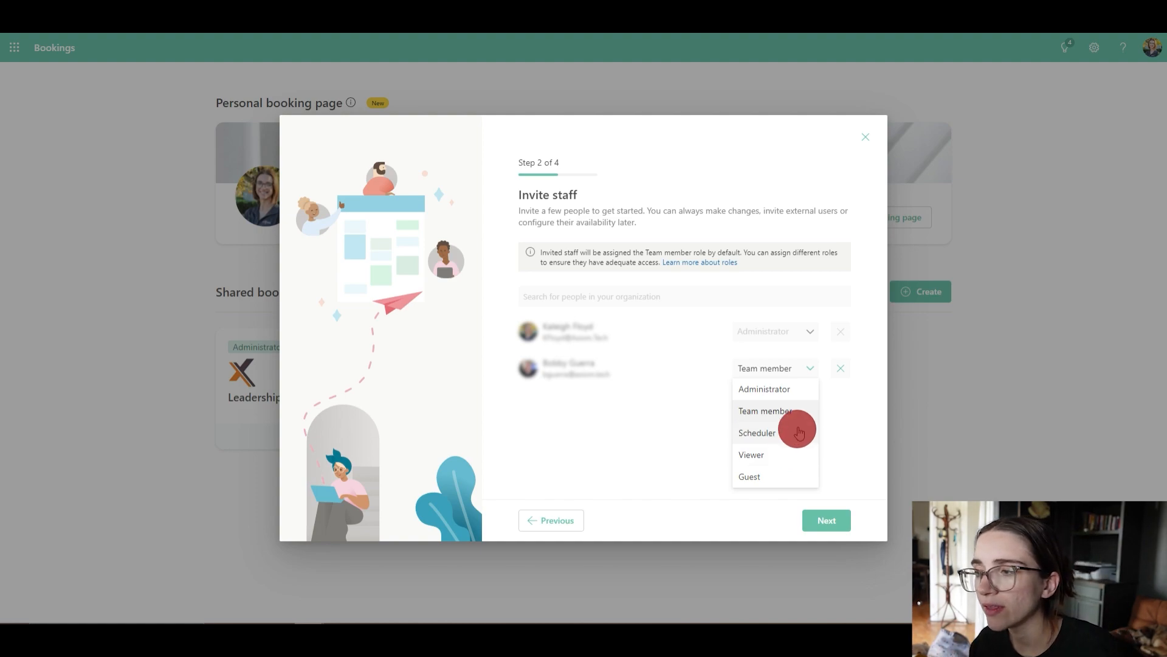
{"action": "mouse_move", "coordinate": [700, 449]}
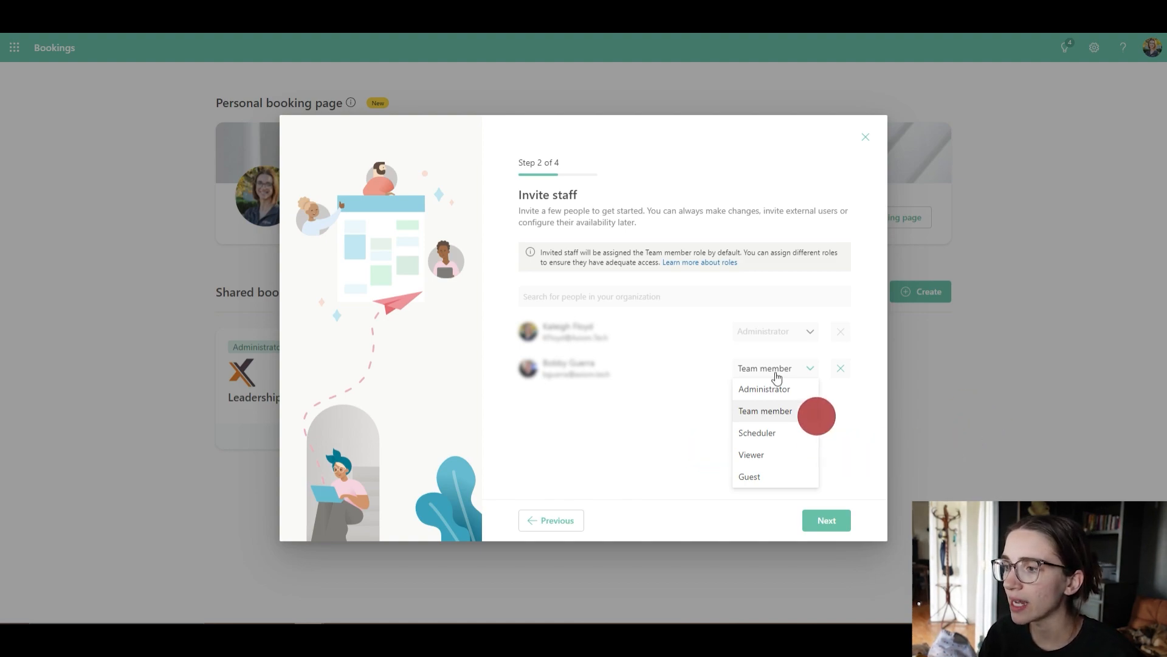
{"action": "mouse_move", "coordinate": [959, 460]}
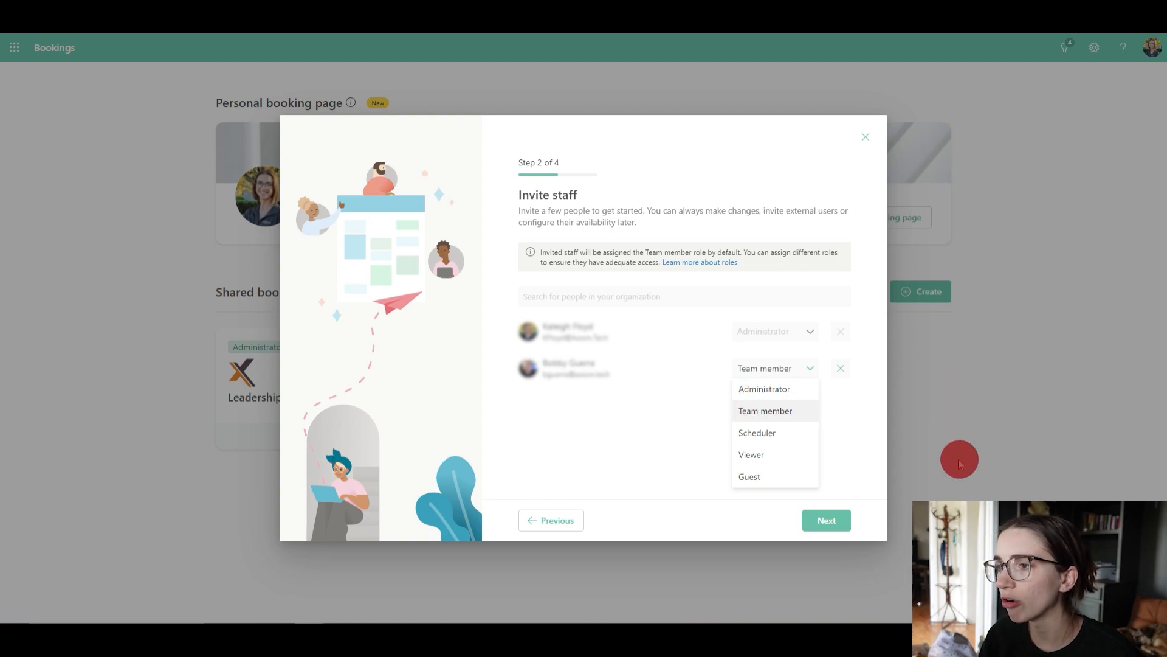
{"action": "mouse_move", "coordinate": [863, 499]}
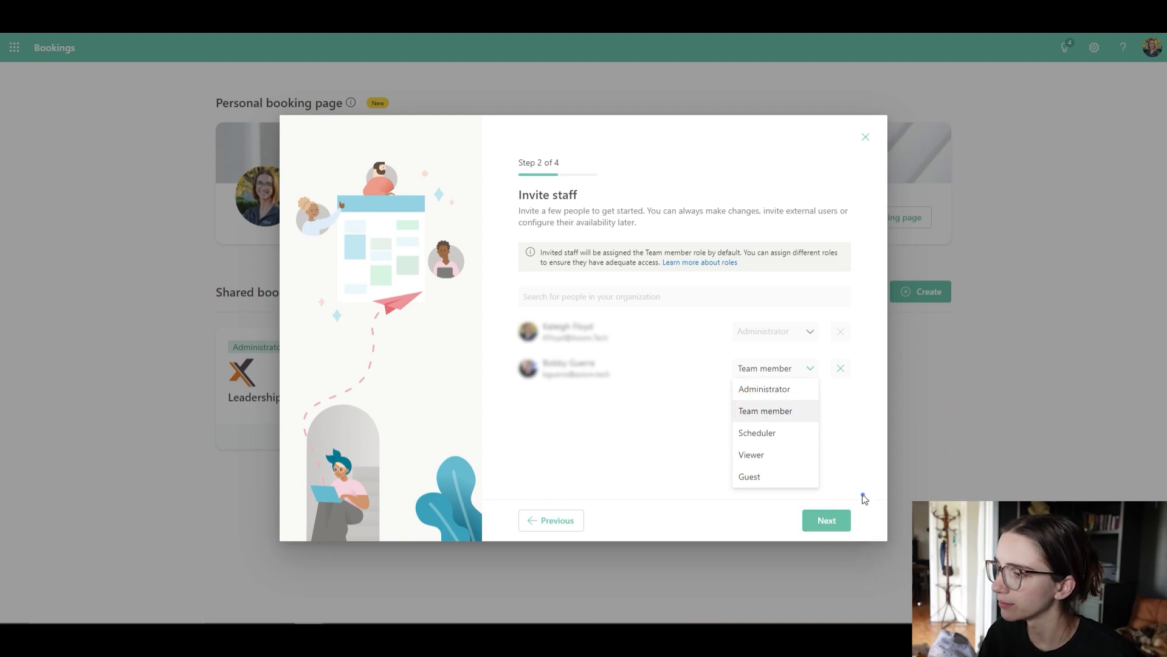
Step: Advance to step 3, Set up a service, showing the default 30-min meeting
{"action": "left_click", "coordinate": [826, 519]}
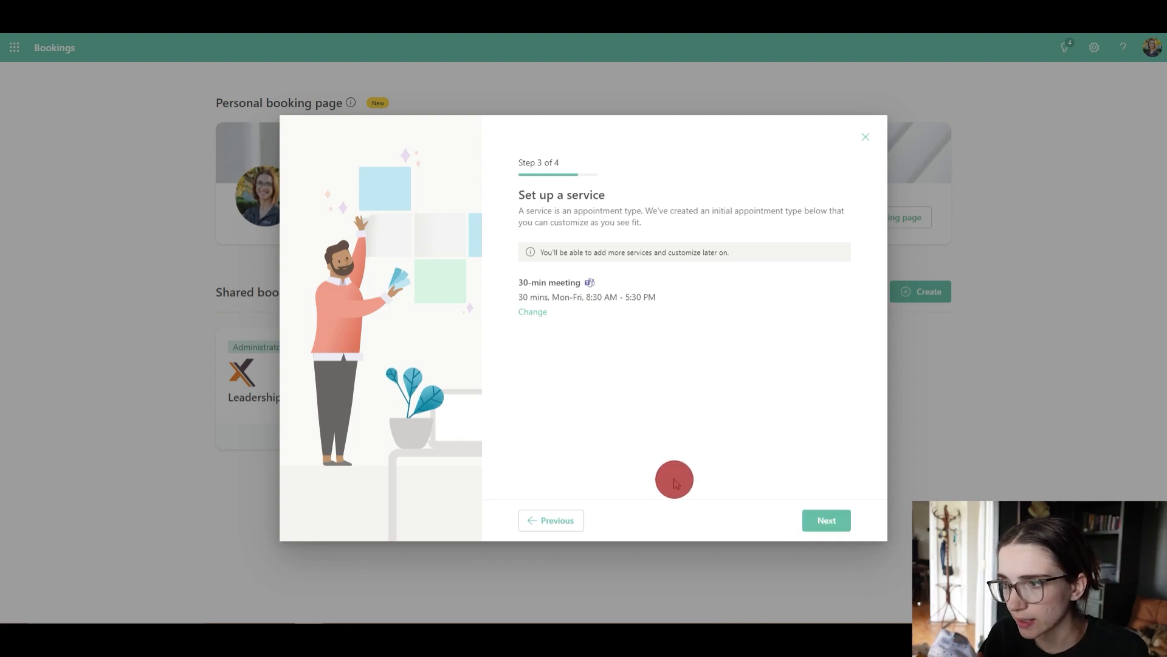
{"action": "mouse_move", "coordinate": [544, 298]}
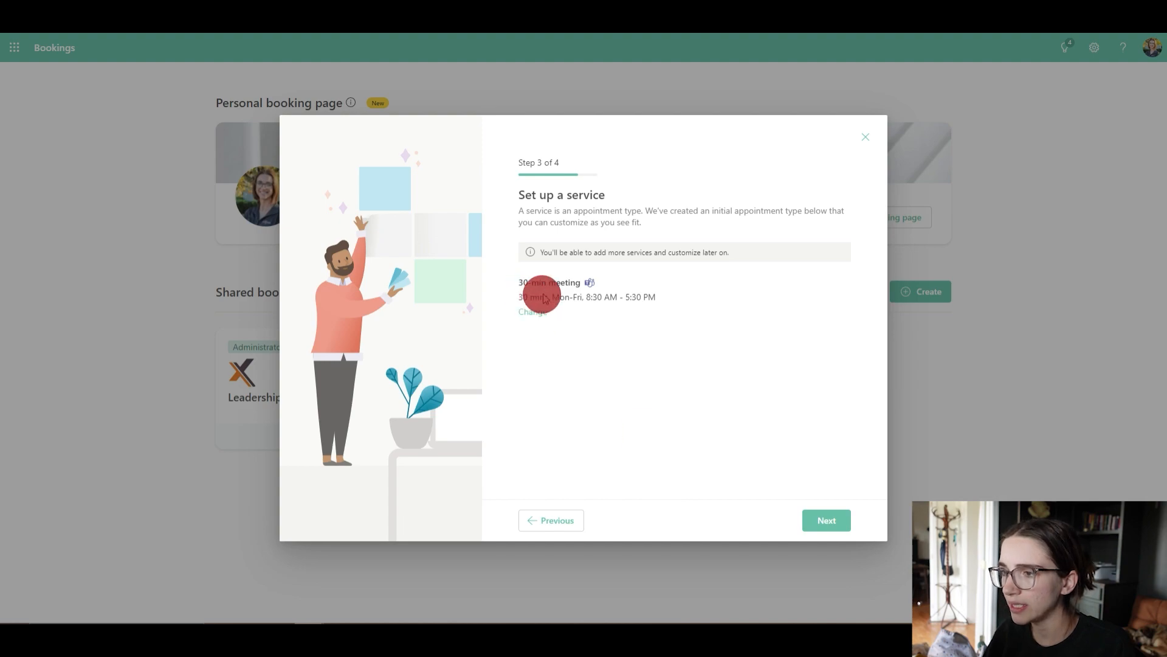
{"action": "mouse_move", "coordinate": [533, 312]}
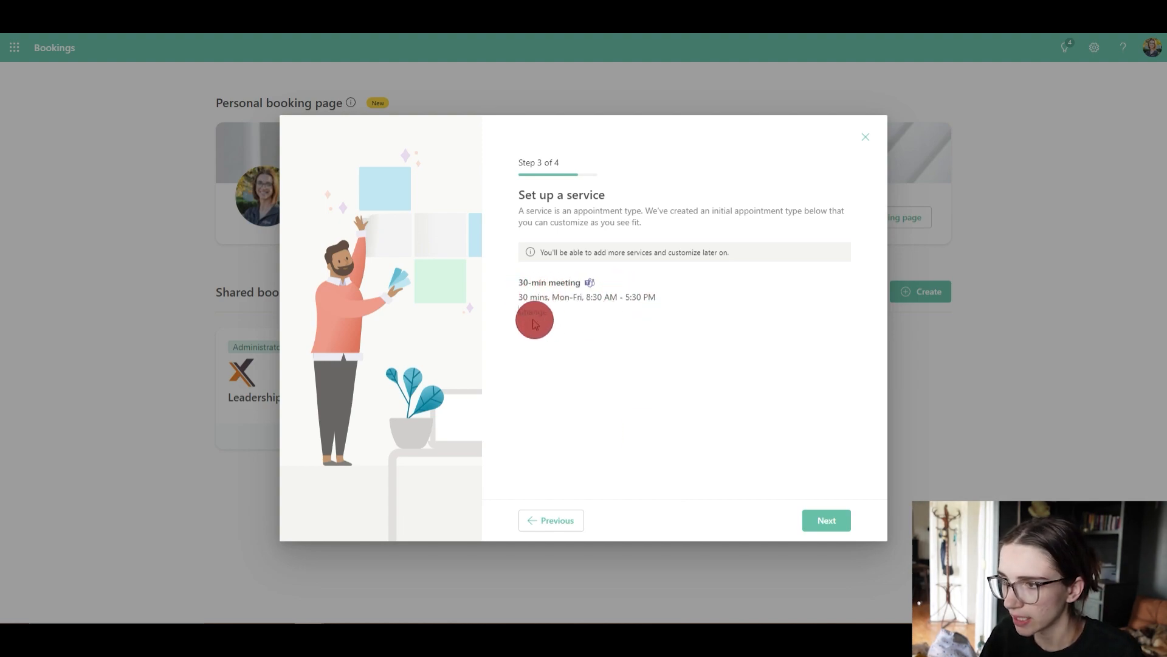
Step: Rename the default service to 'Family Shoots' with a 1 hr duration and update it
{"action": "left_click", "coordinate": [533, 312]}
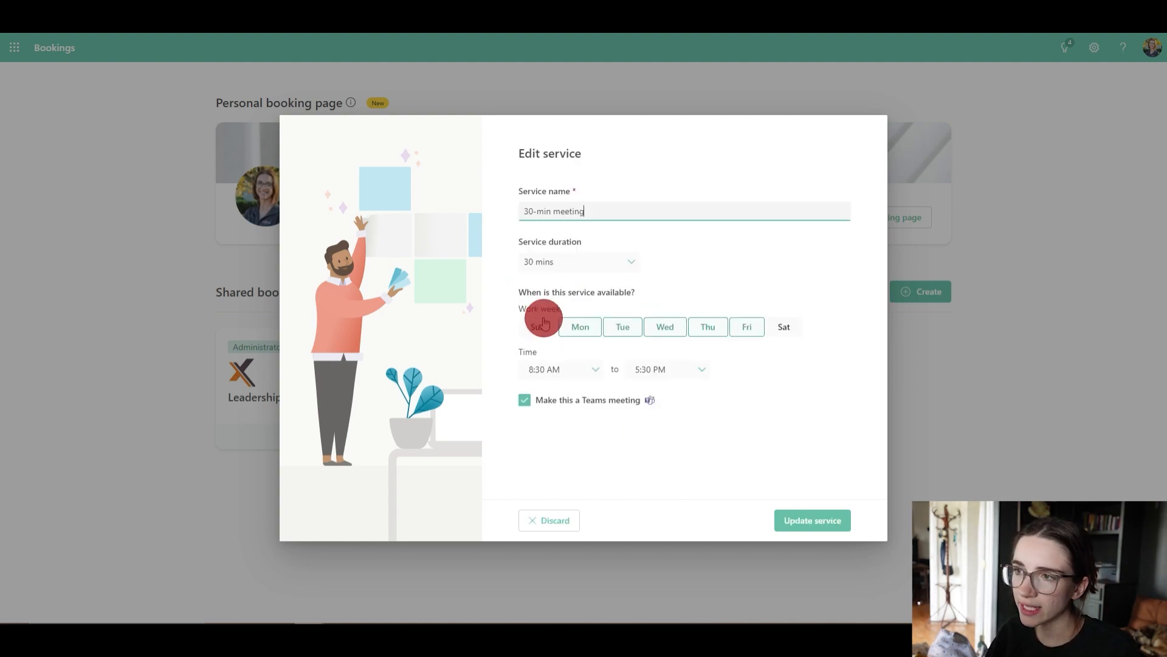
{"action": "mouse_move", "coordinate": [542, 326]}
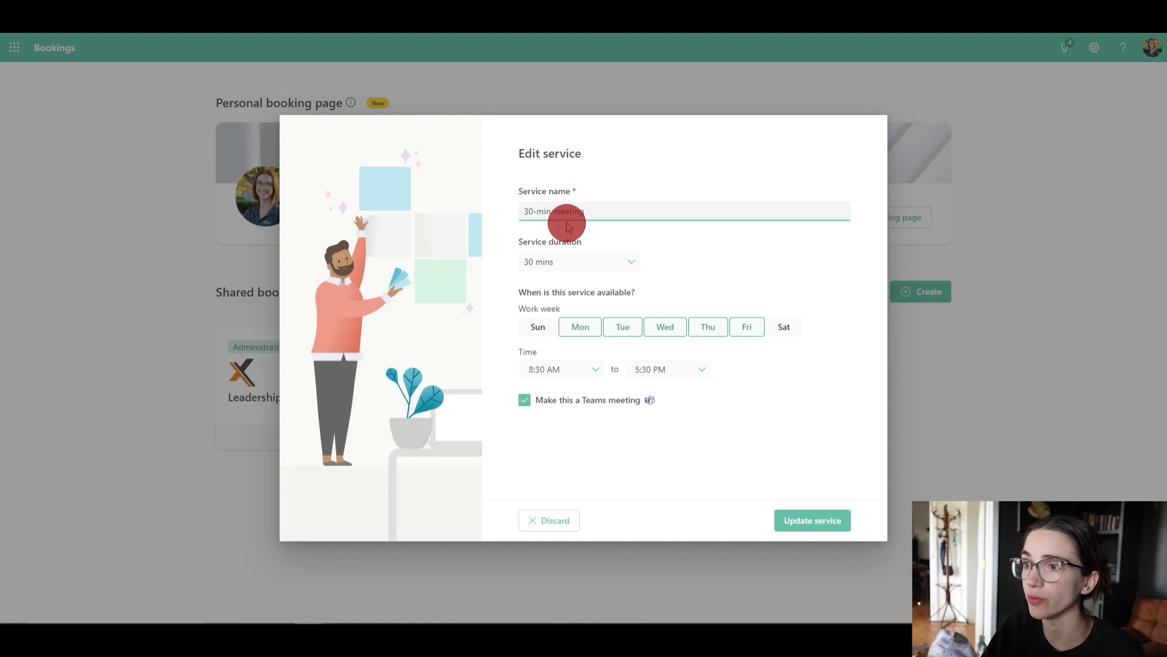
{"action": "left_click", "coordinate": [580, 210]}
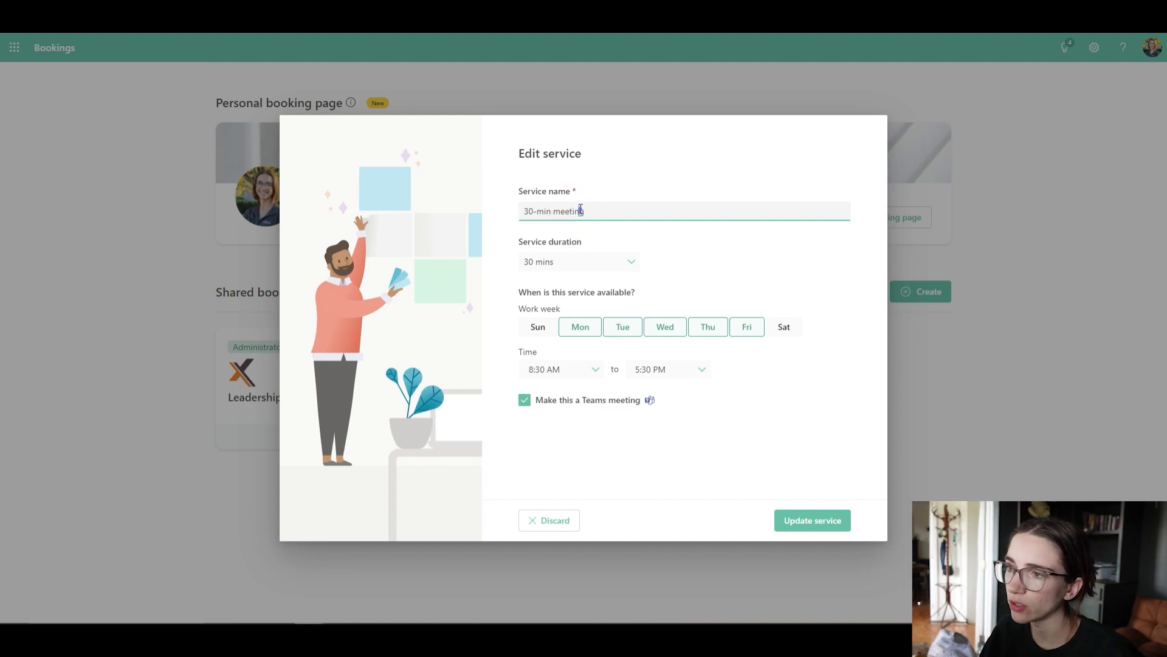
{"action": "type", "text": "Family Shoots"}
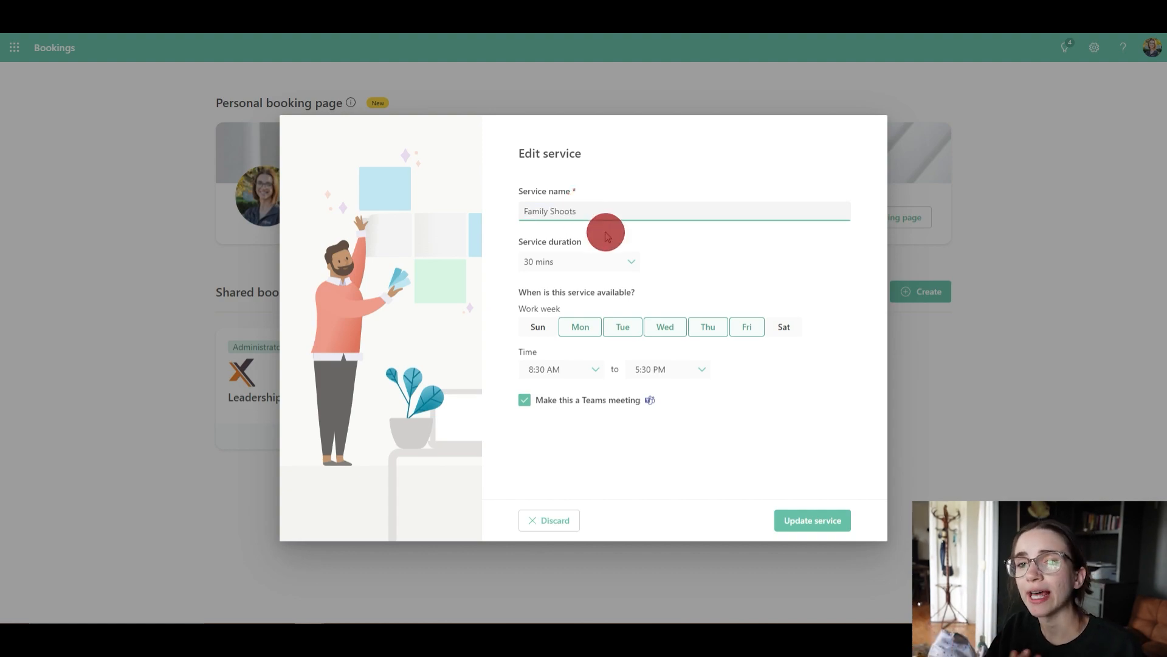
{"action": "mouse_move", "coordinate": [625, 246]}
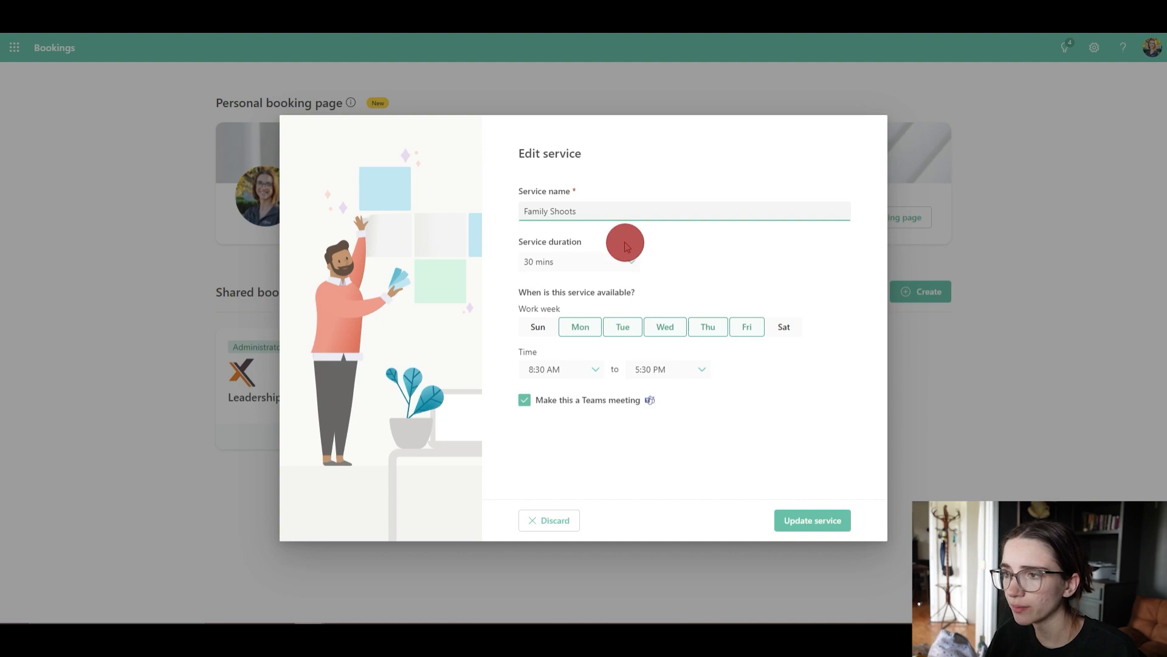
{"action": "left_click", "coordinate": [579, 261]}
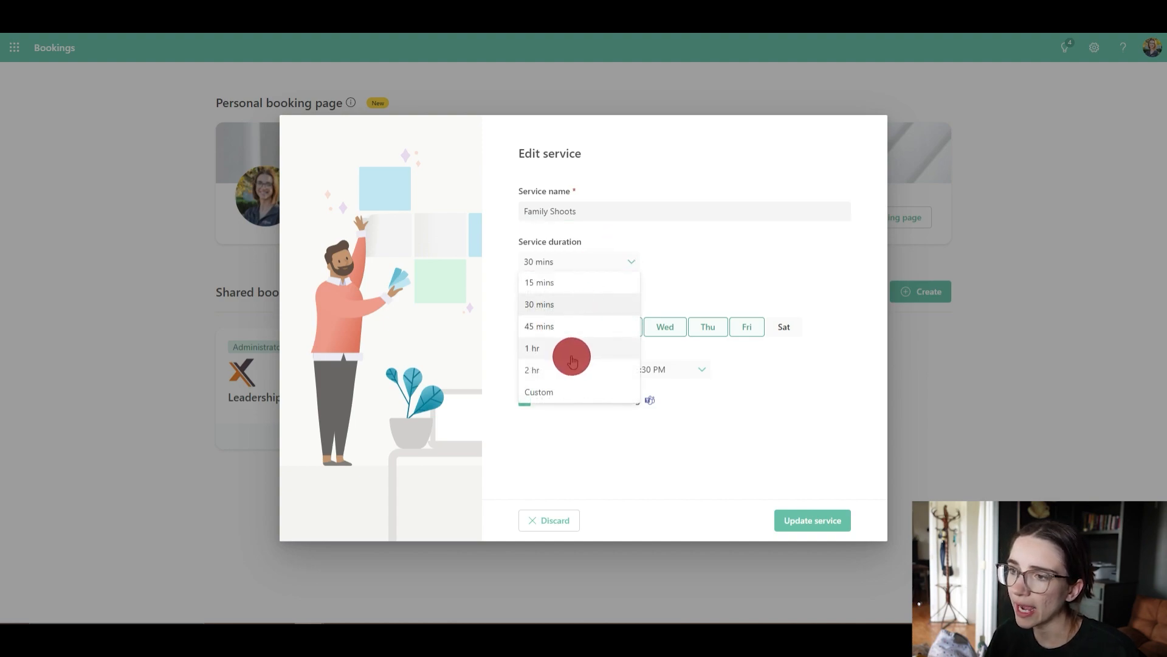
{"action": "left_click", "coordinate": [533, 348]}
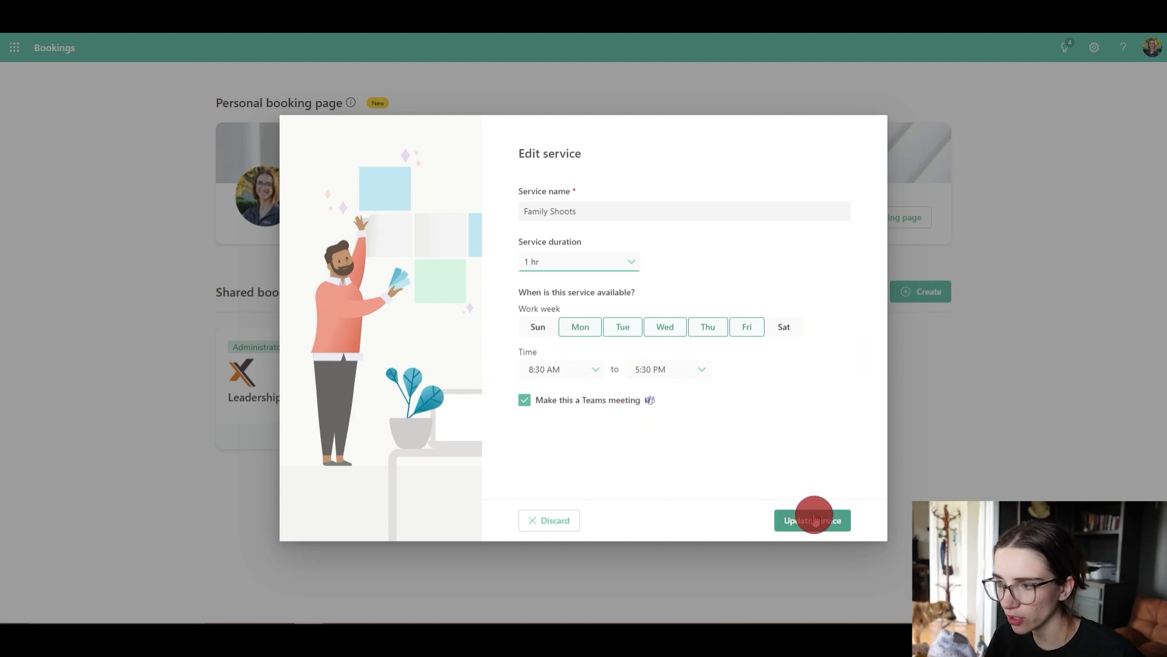
{"action": "left_click", "coordinate": [812, 519]}
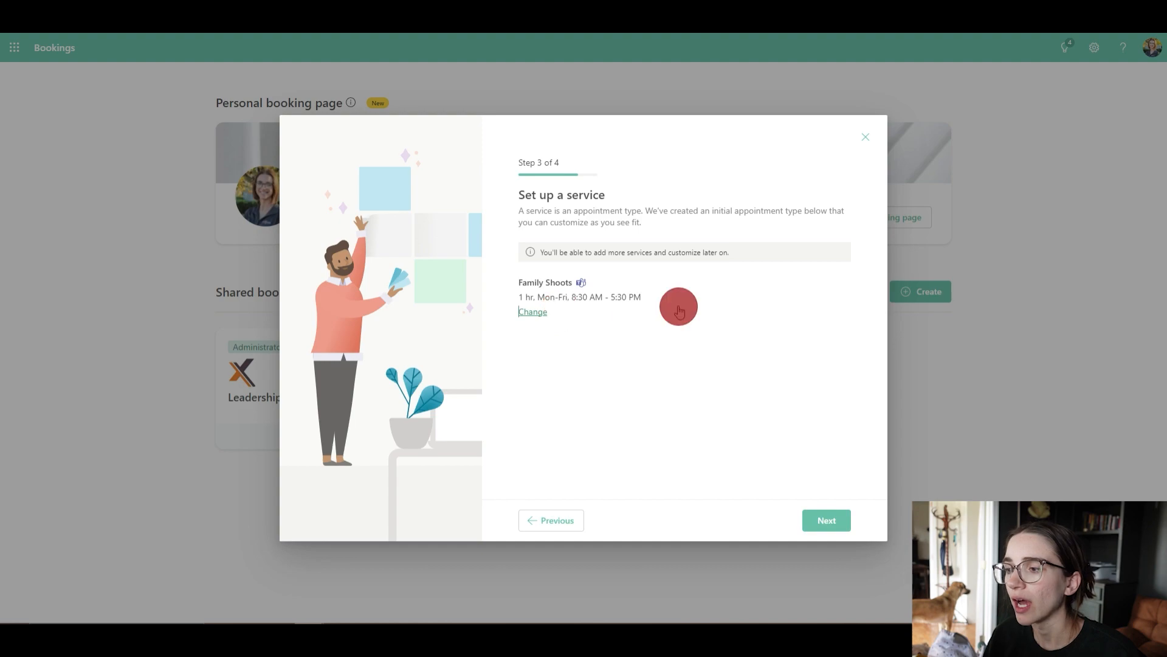
{"action": "mouse_move", "coordinate": [826, 519]}
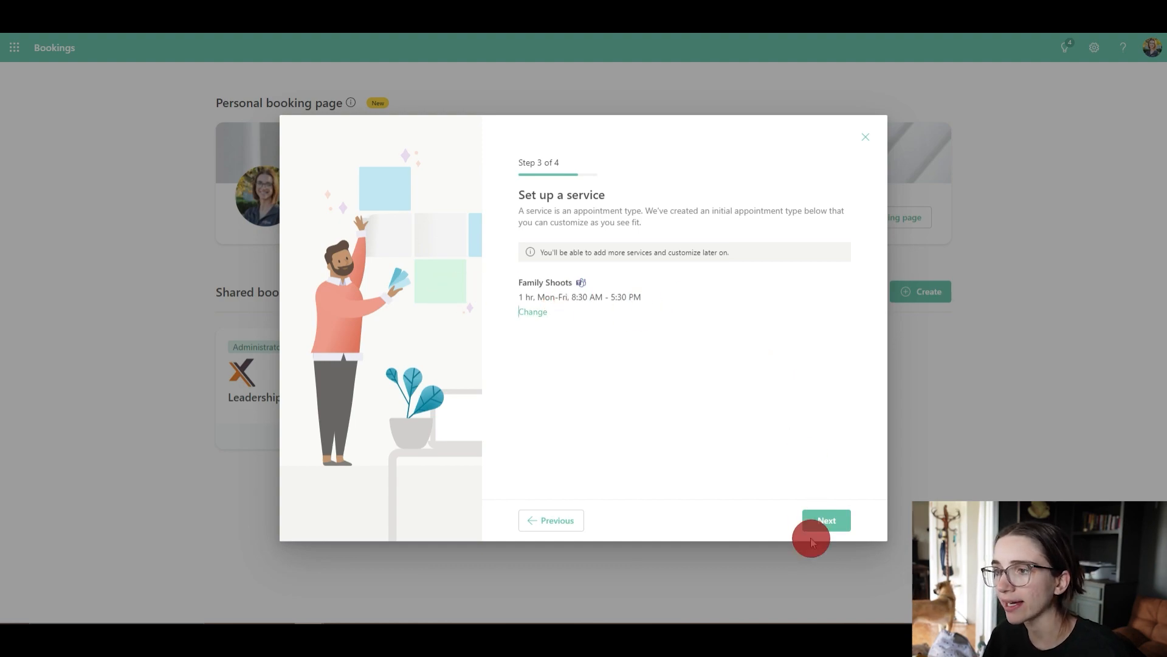
{"action": "mouse_move", "coordinate": [799, 496]}
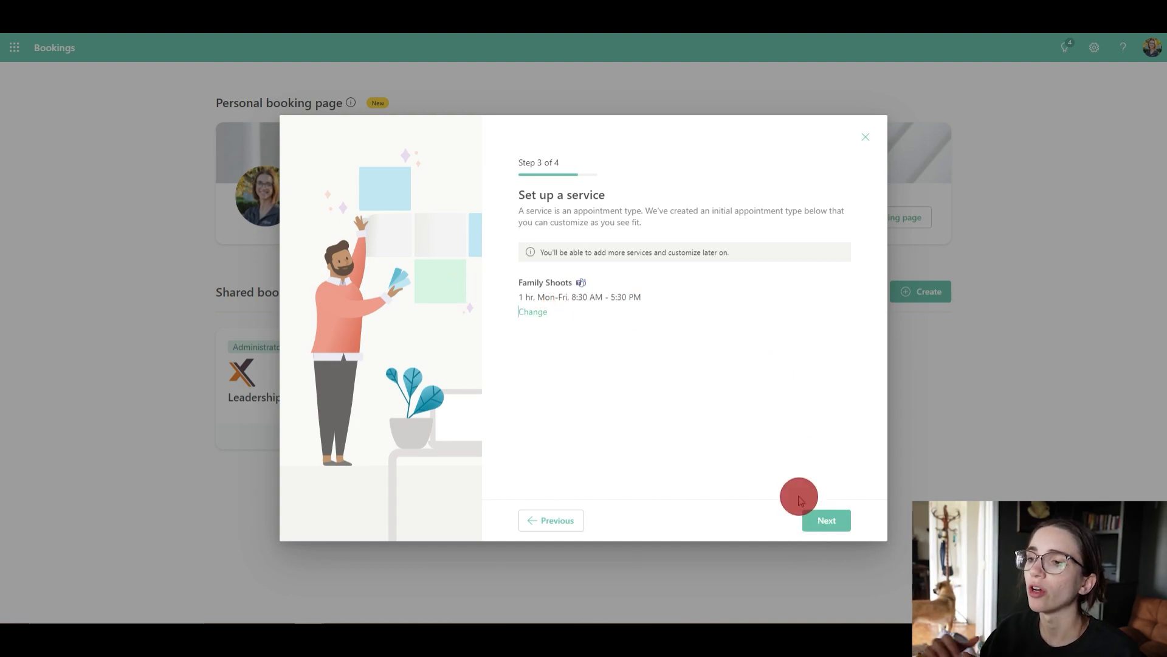
{"action": "mouse_move", "coordinate": [614, 242]}
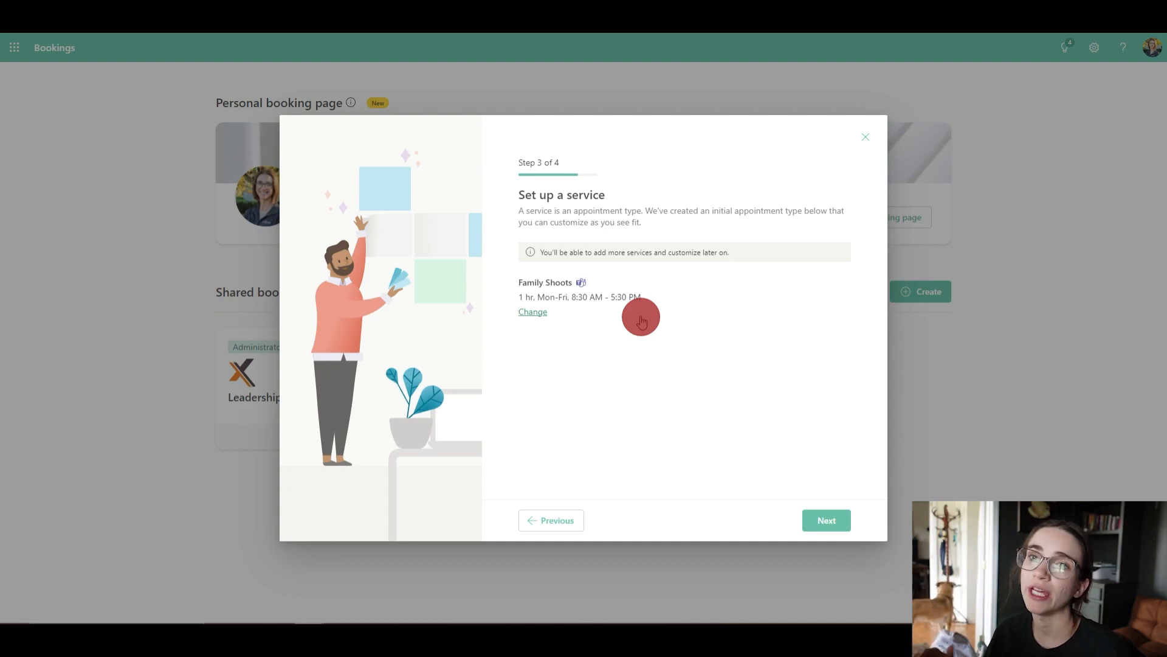
{"action": "mouse_move", "coordinate": [581, 283]}
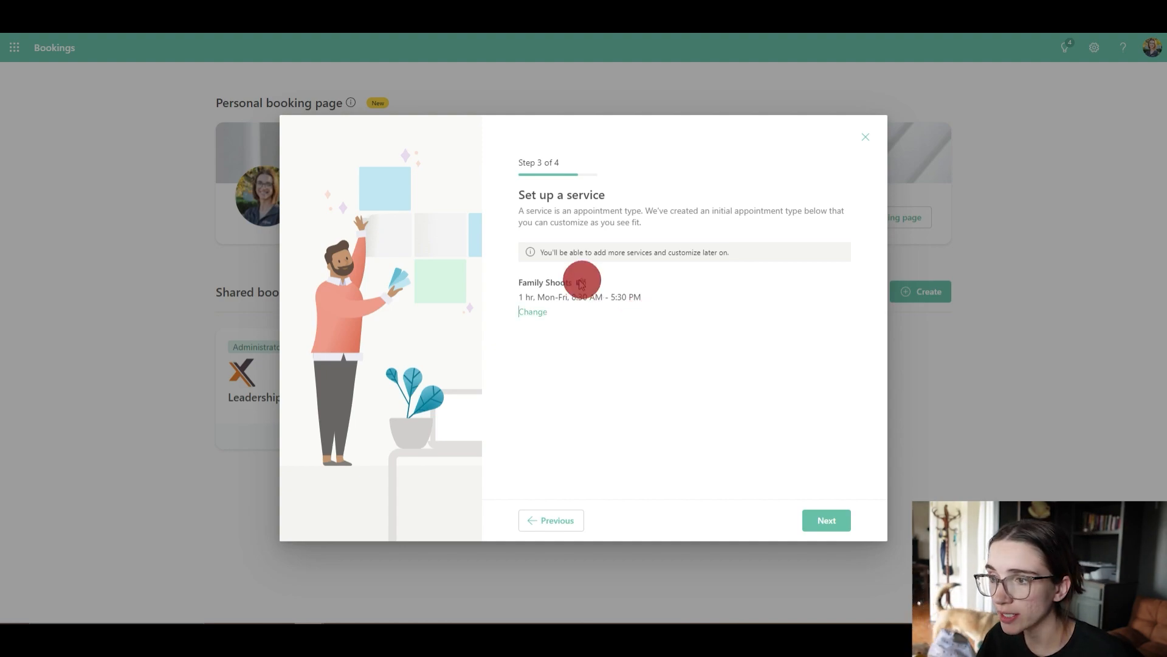
Step: Rename the service to 'Video Editing', turn off the Teams meeting option, and update it
{"action": "left_click", "coordinate": [533, 311]}
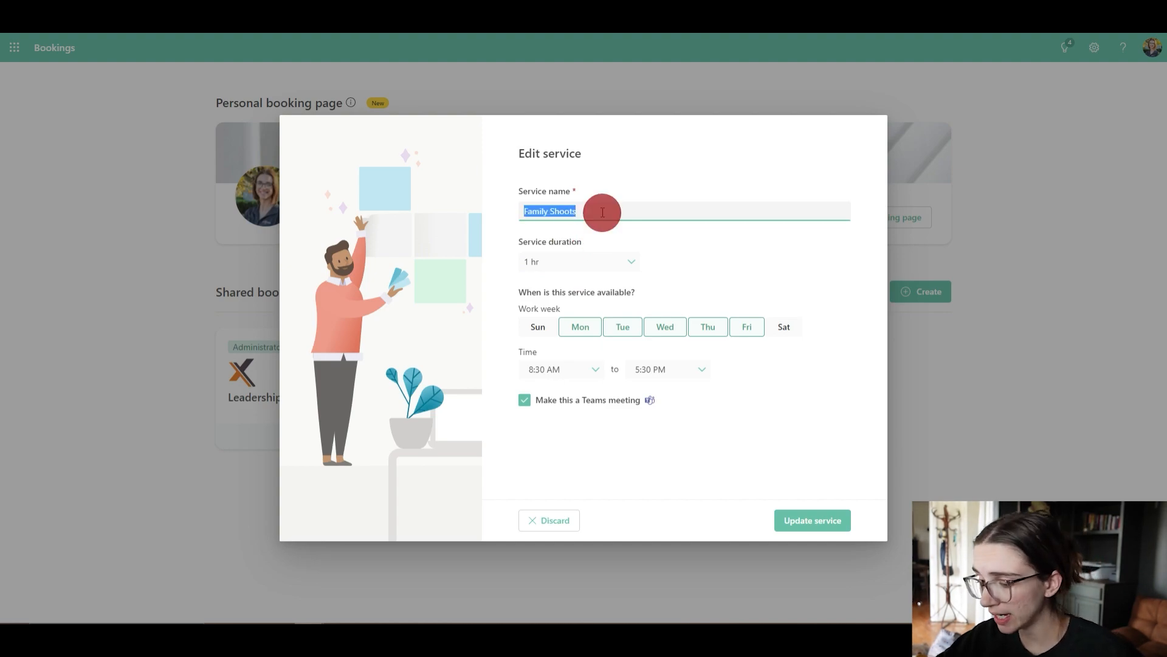
{"action": "type", "text": "Video Editing"}
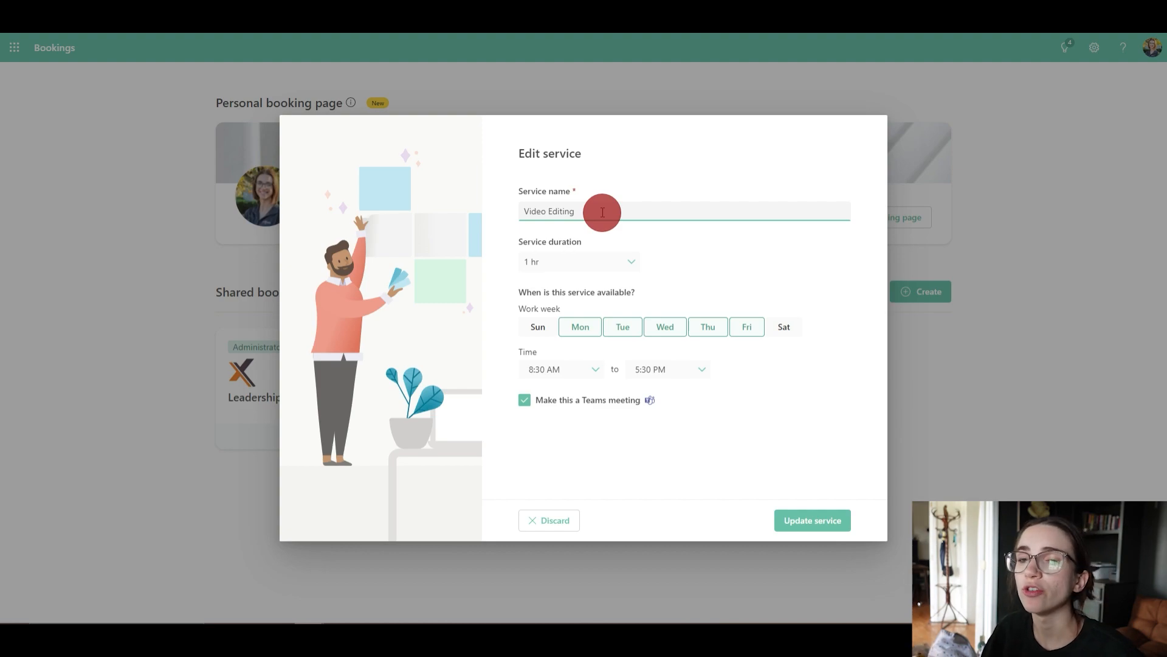
{"action": "mouse_move", "coordinate": [711, 254]}
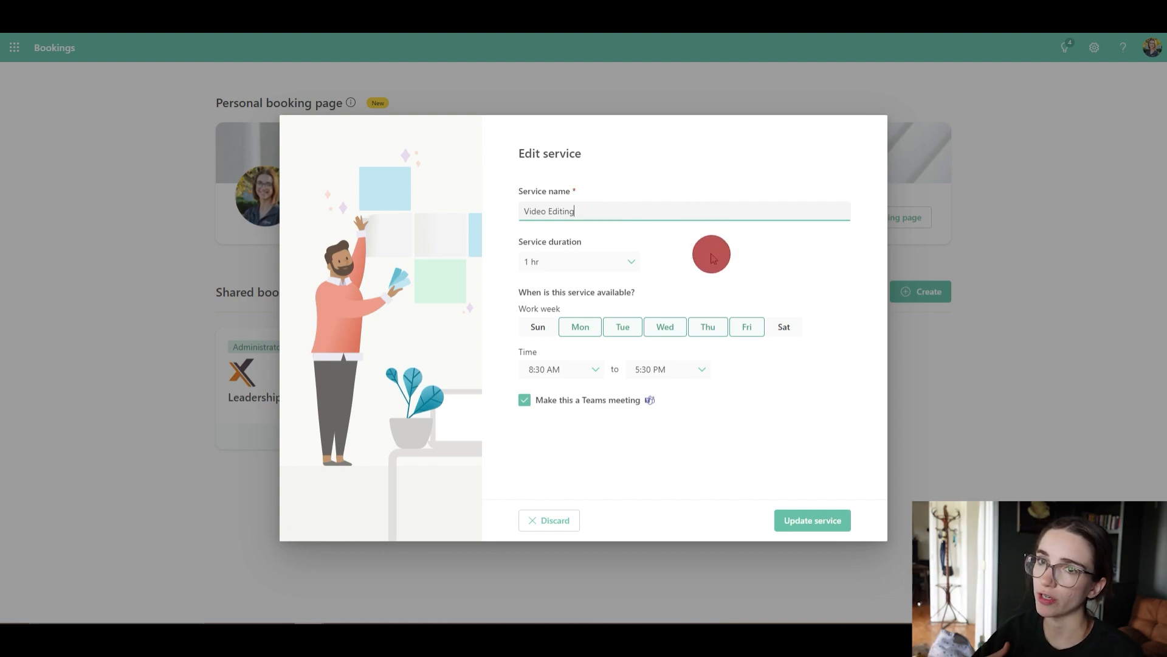
{"action": "mouse_move", "coordinate": [652, 446]}
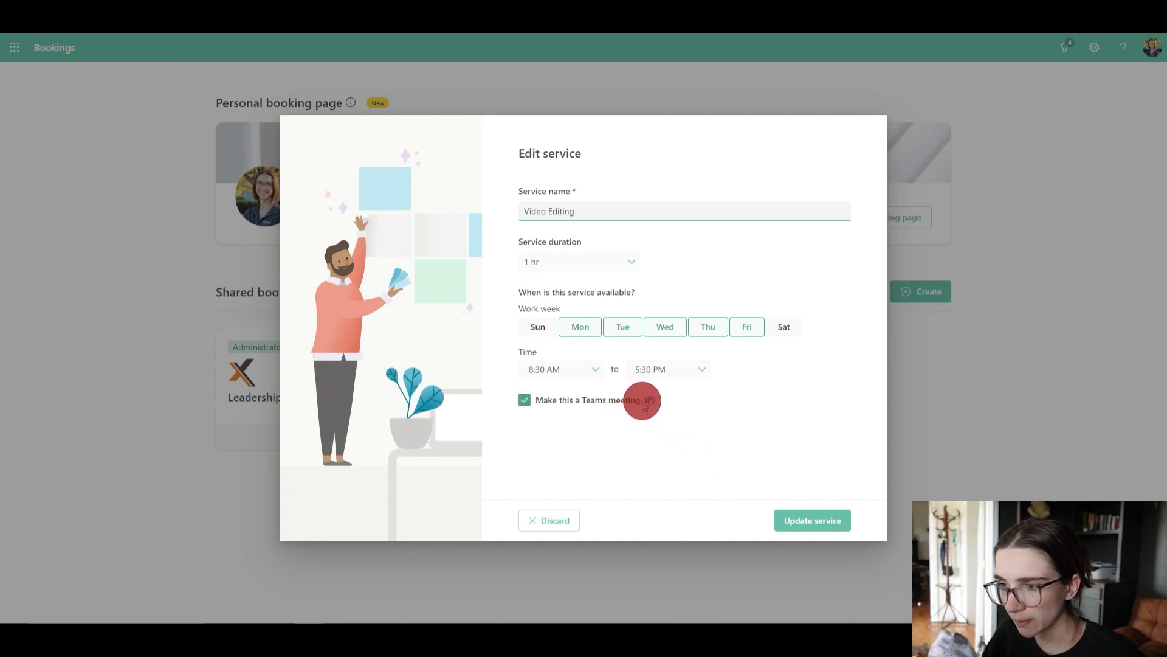
{"action": "mouse_move", "coordinate": [616, 402]}
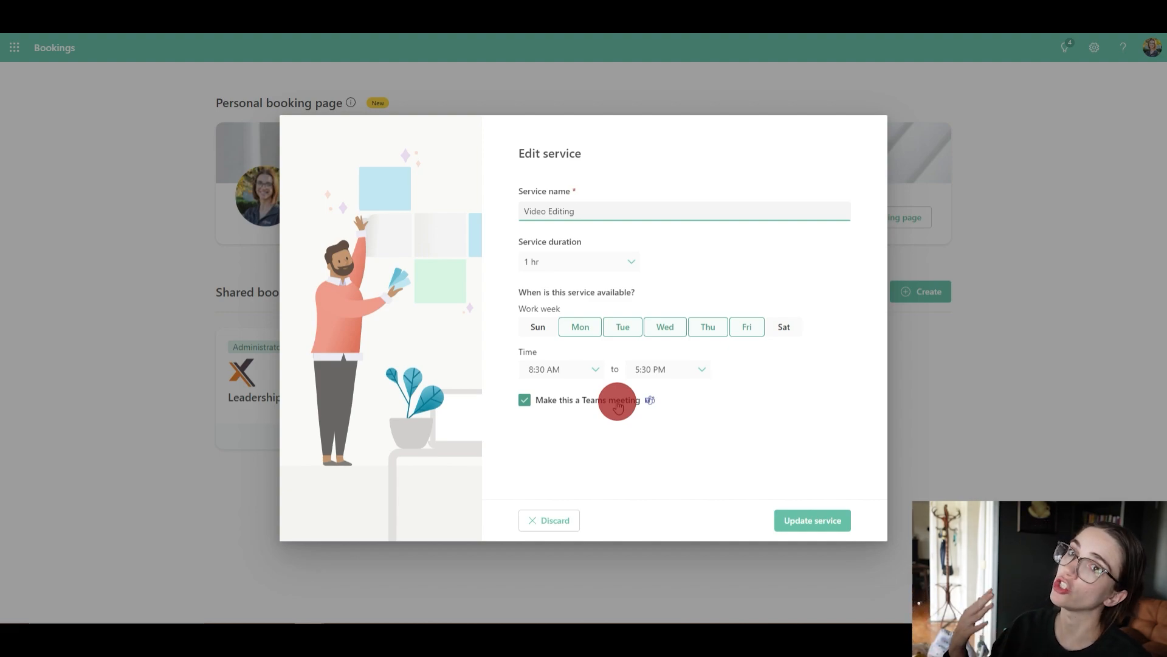
{"action": "left_click", "coordinate": [682, 210]}
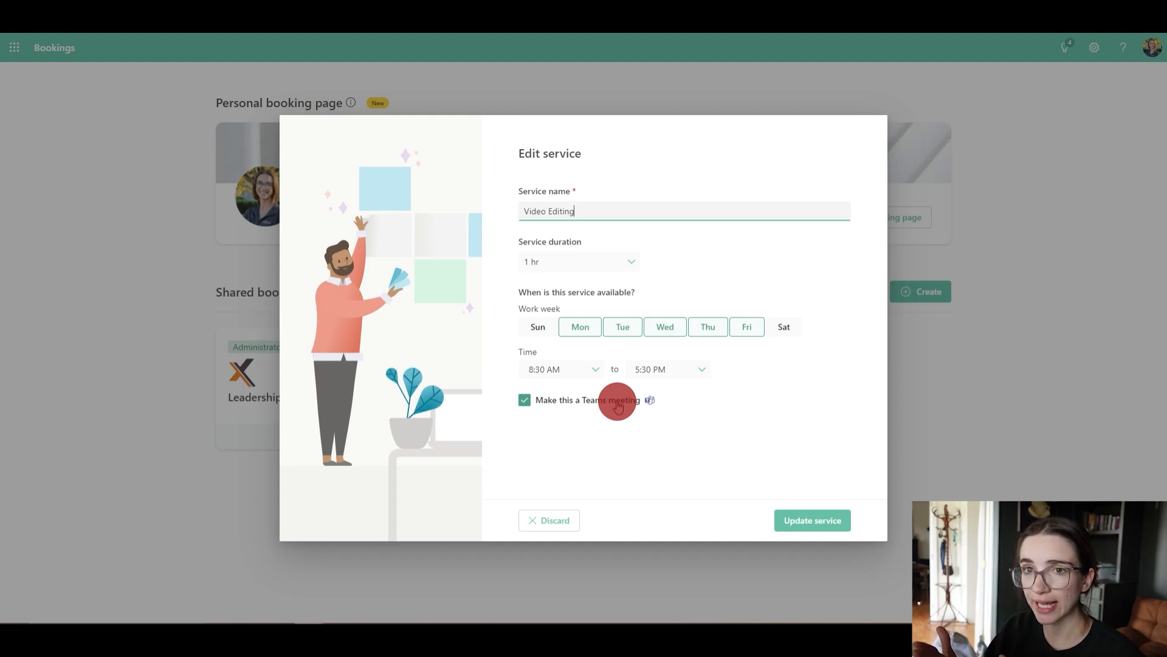
{"action": "mouse_move", "coordinate": [535, 379]}
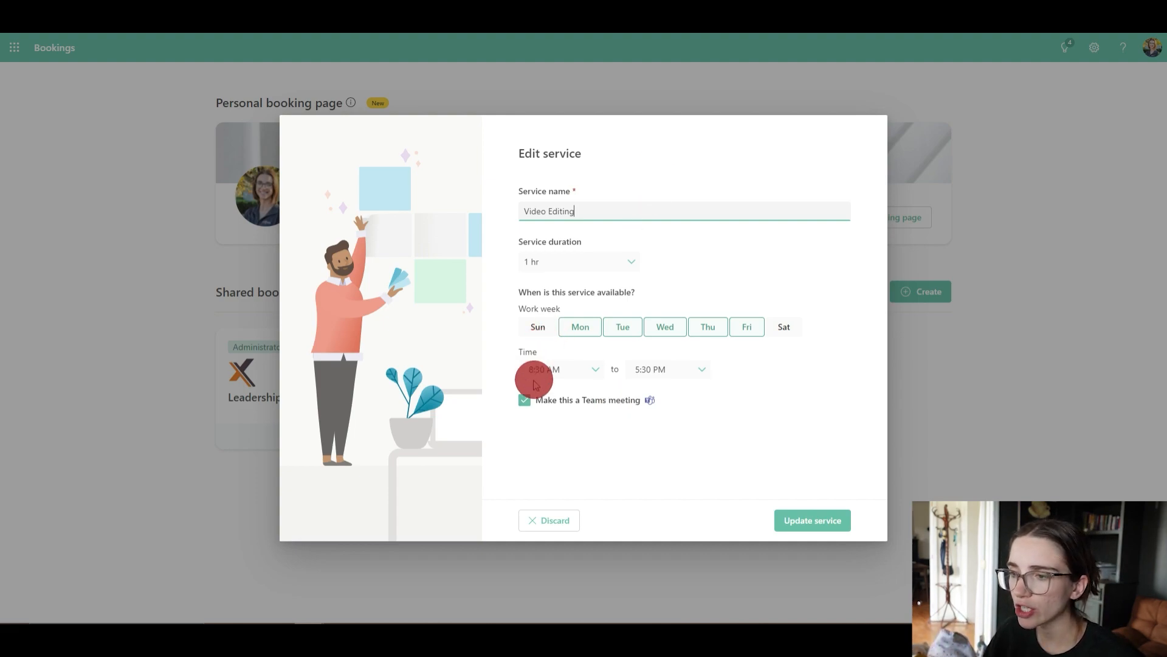
{"action": "left_click", "coordinate": [524, 400]}
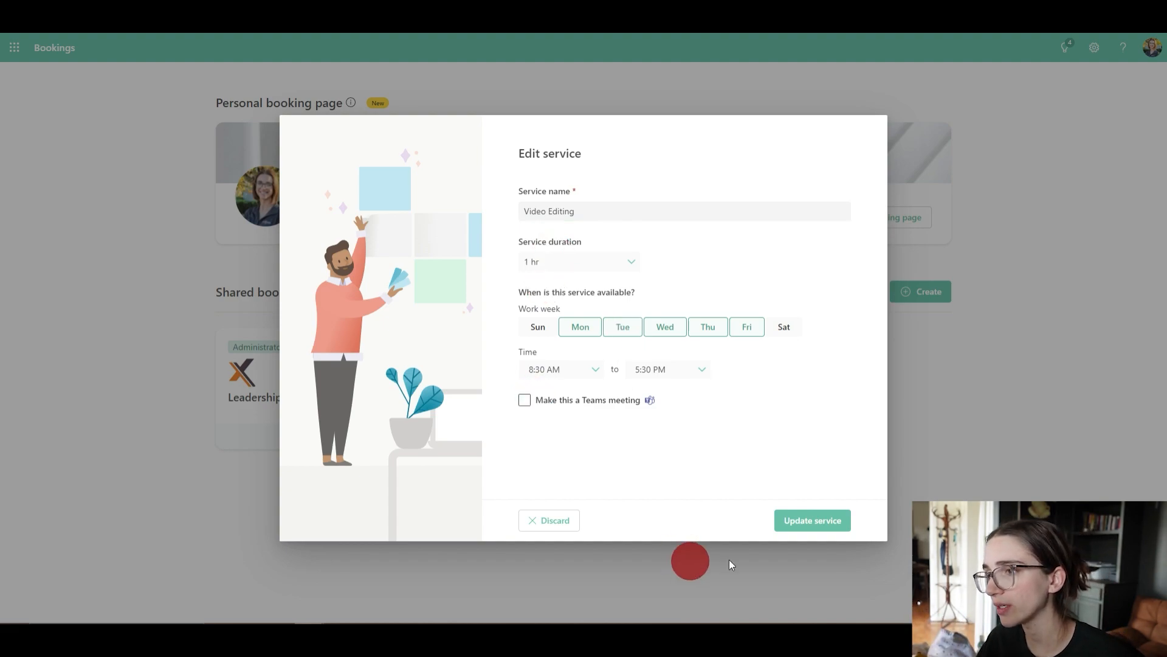
{"action": "left_click", "coordinate": [811, 519]}
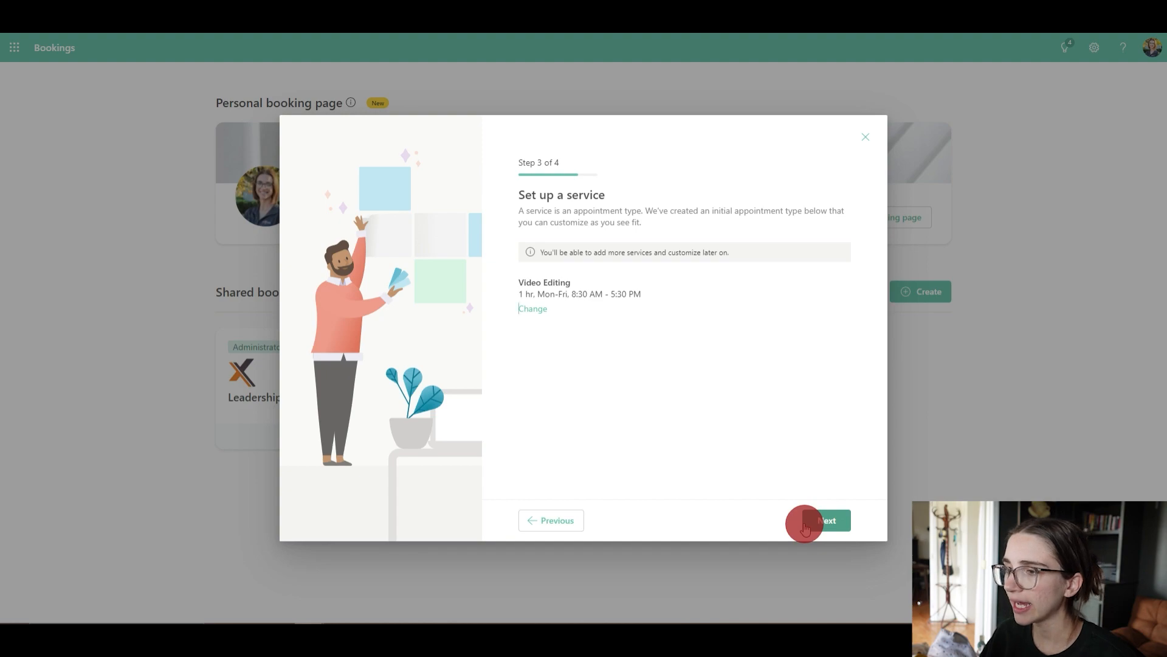
Step: Allow anyone to book through a public page and create the YouTube Training booking page
{"action": "left_click", "coordinate": [817, 519]}
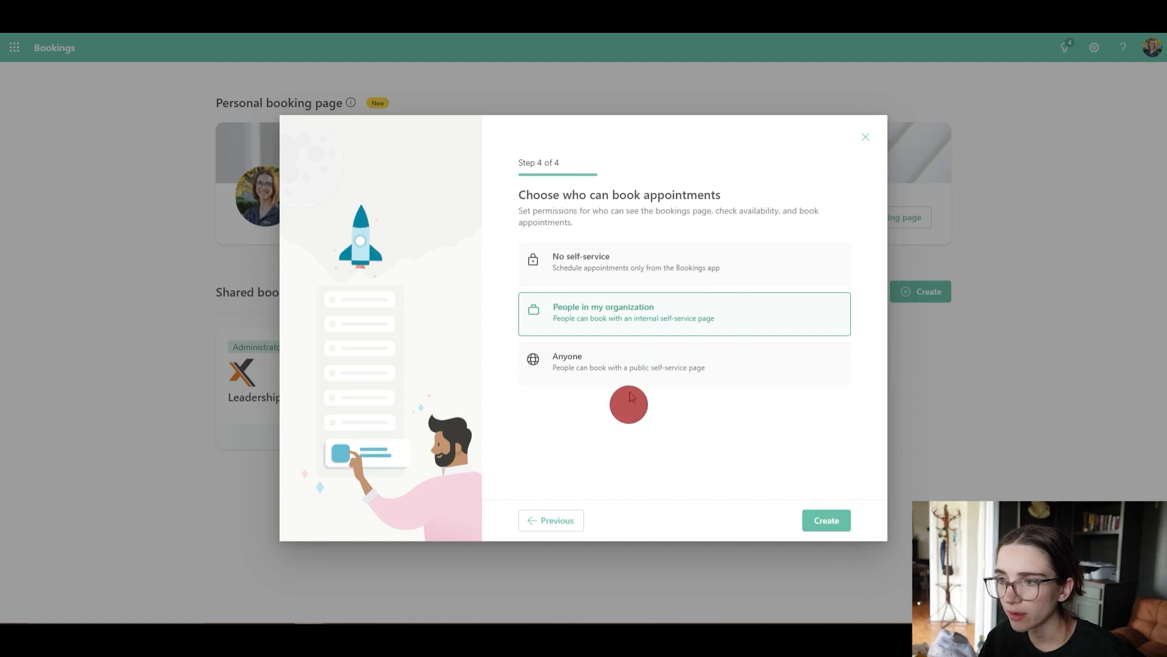
{"action": "left_click", "coordinate": [684, 361]}
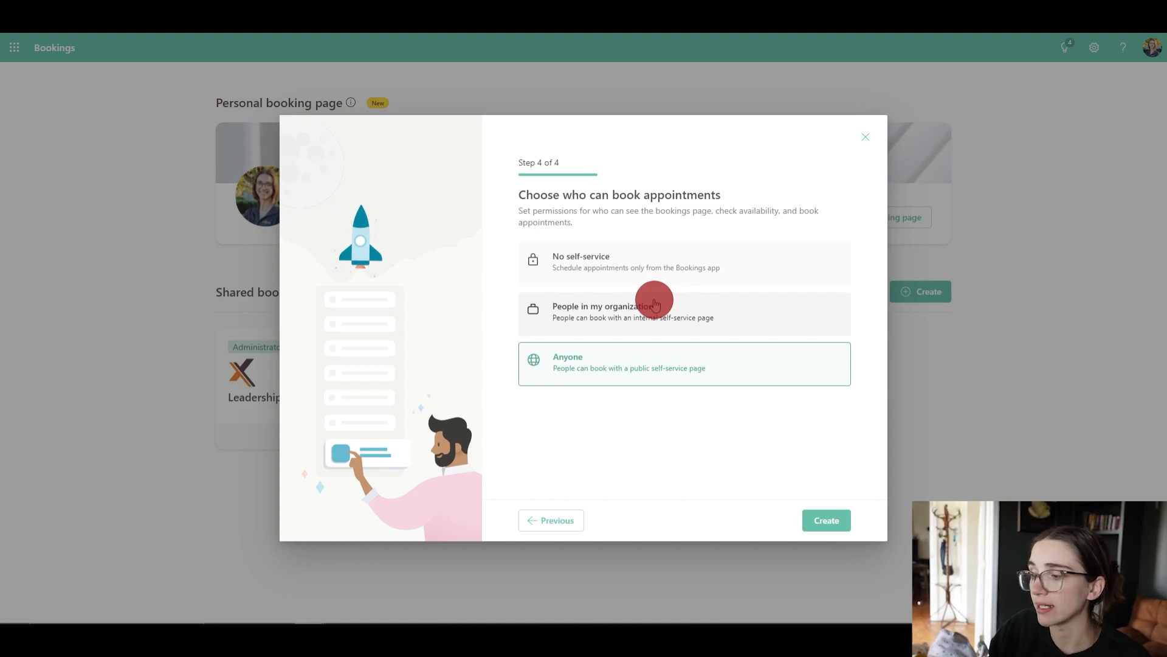
{"action": "mouse_move", "coordinate": [575, 390]}
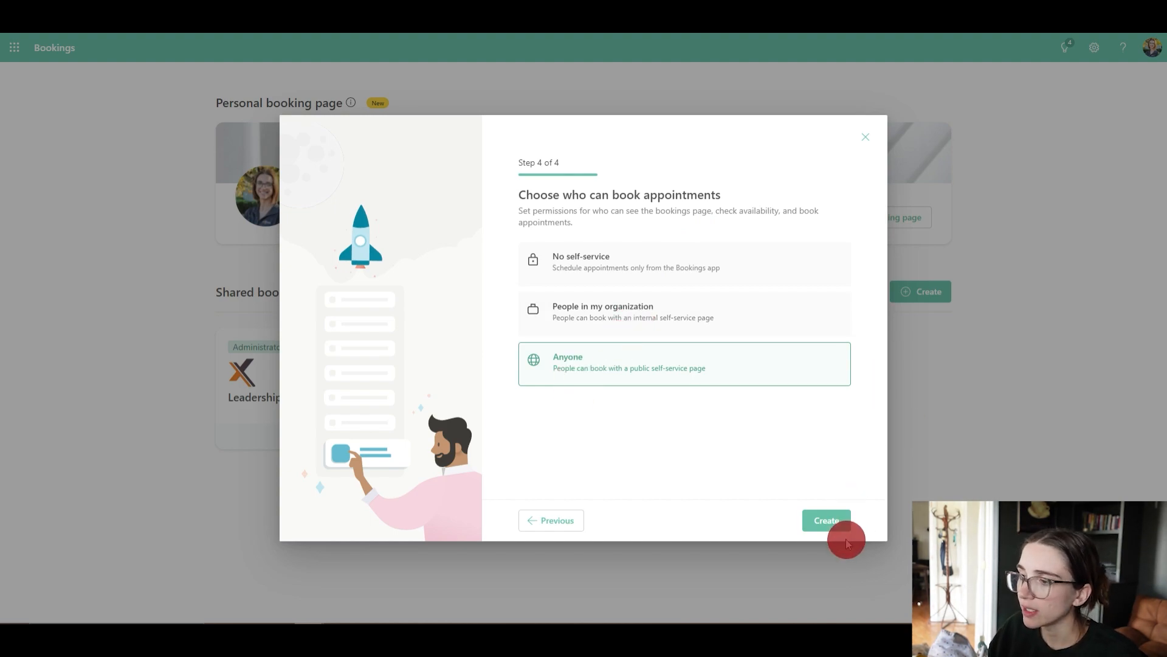
{"action": "left_click", "coordinate": [826, 519]}
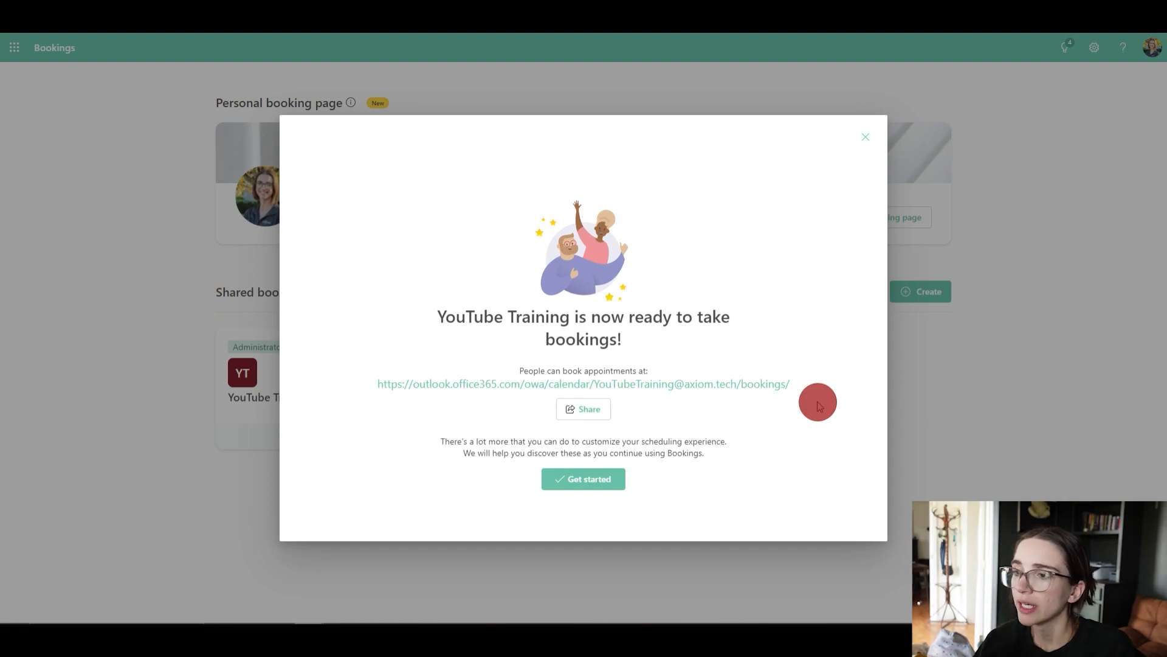
{"action": "mouse_move", "coordinate": [644, 384]}
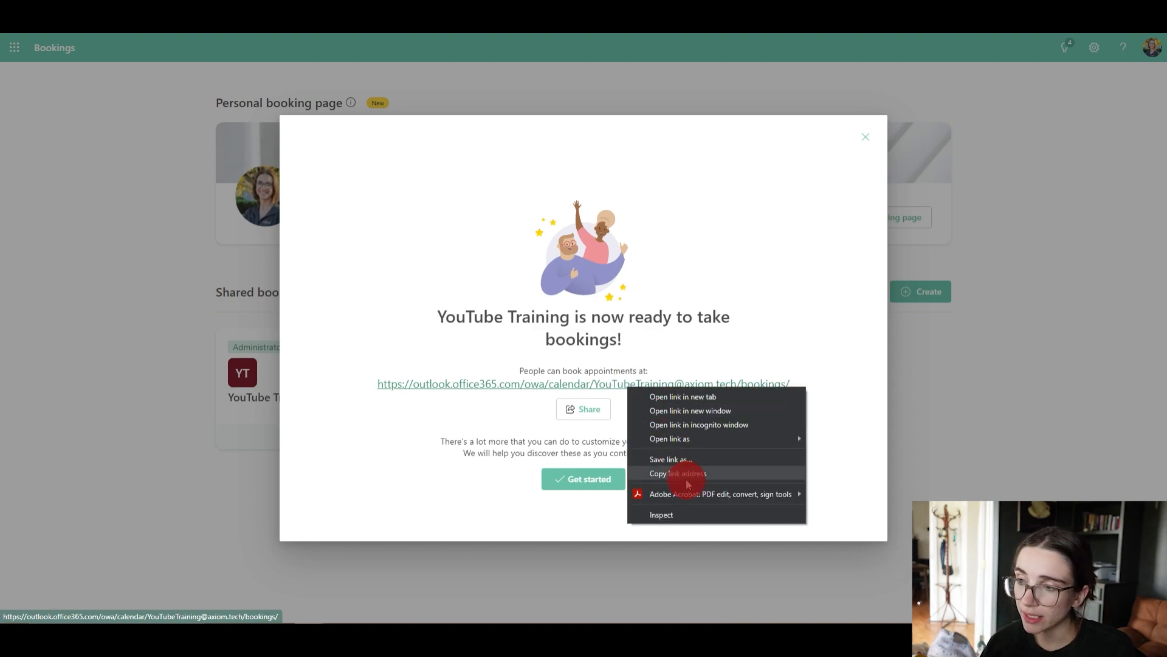
Step: Copy the YouTube Training booking link for sharing and proceed to the new booking calendar
{"action": "left_click", "coordinate": [677, 473]}
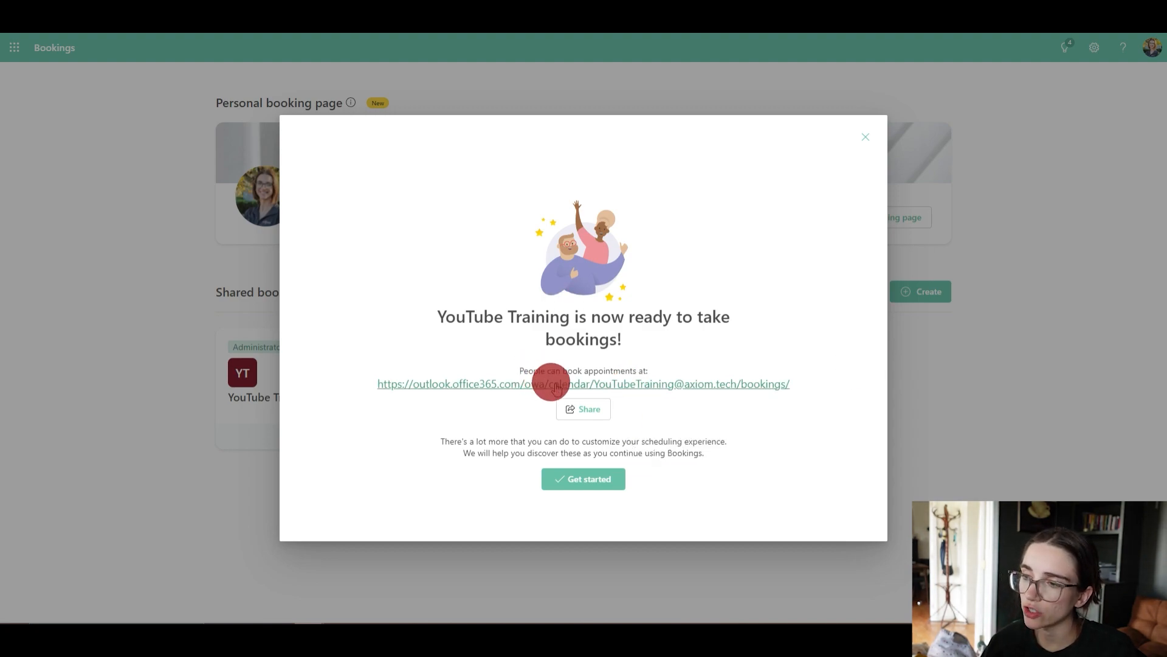
{"action": "left_click", "coordinate": [582, 409]}
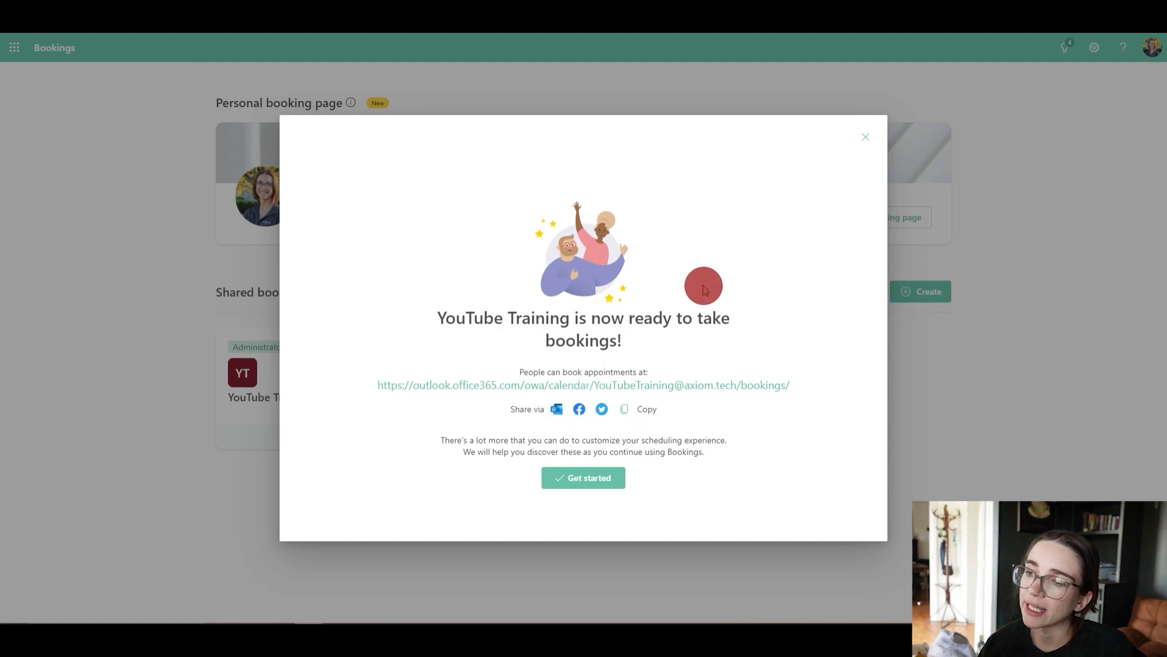
{"action": "mouse_move", "coordinate": [600, 424]}
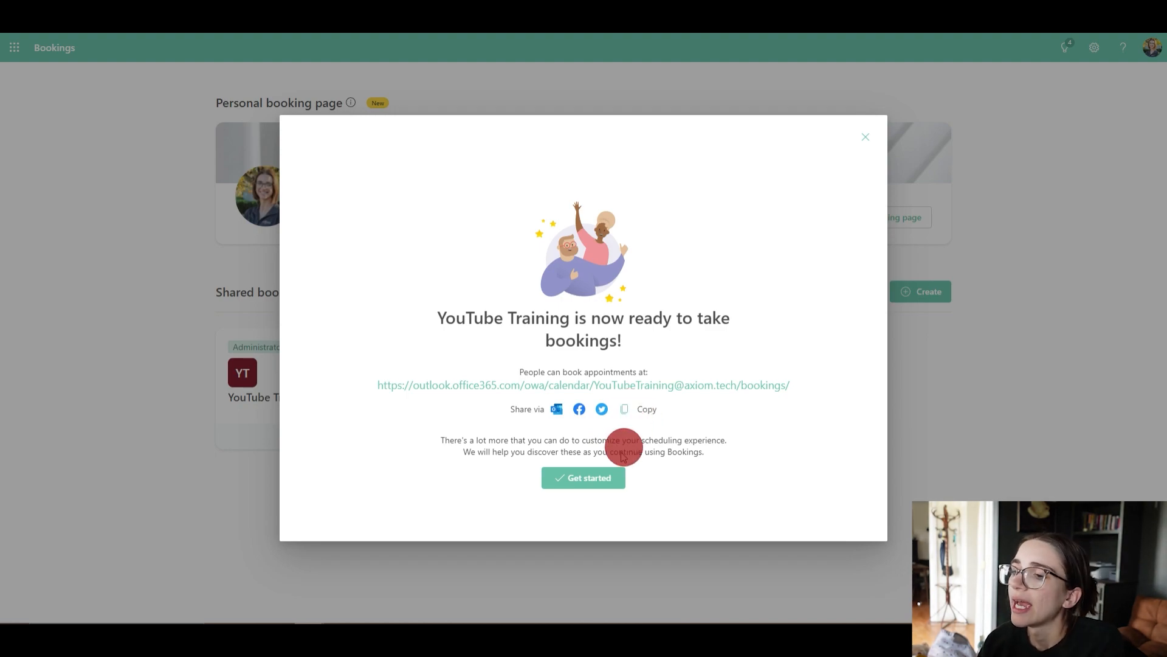
{"action": "left_click", "coordinate": [624, 408]}
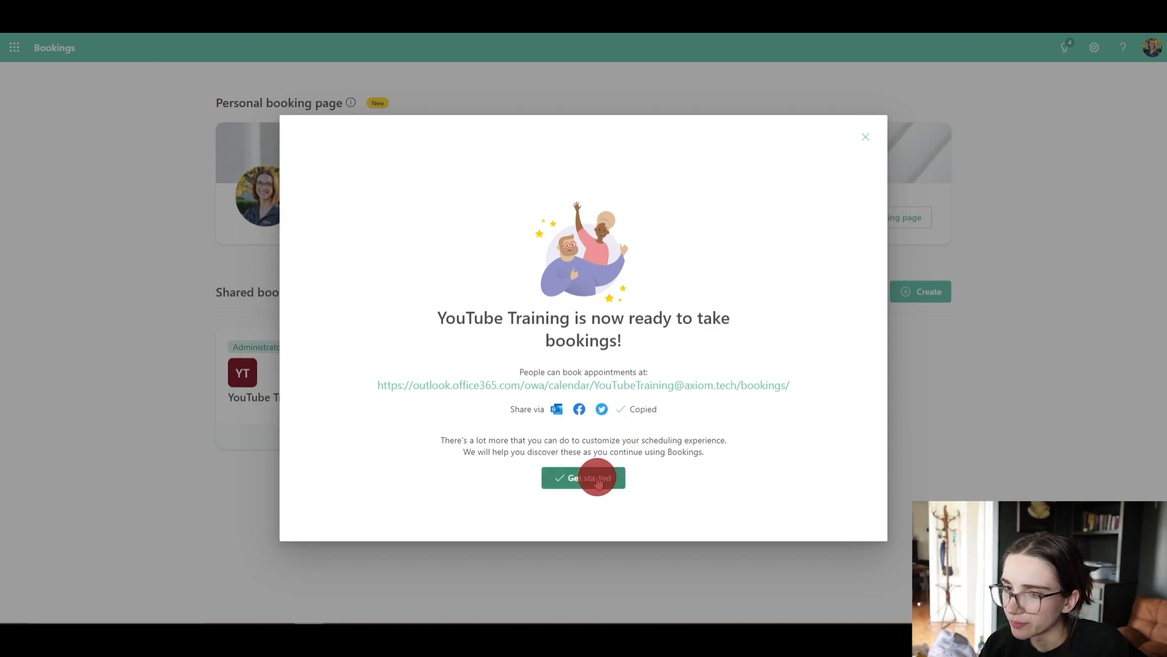
{"action": "left_click", "coordinate": [583, 477]}
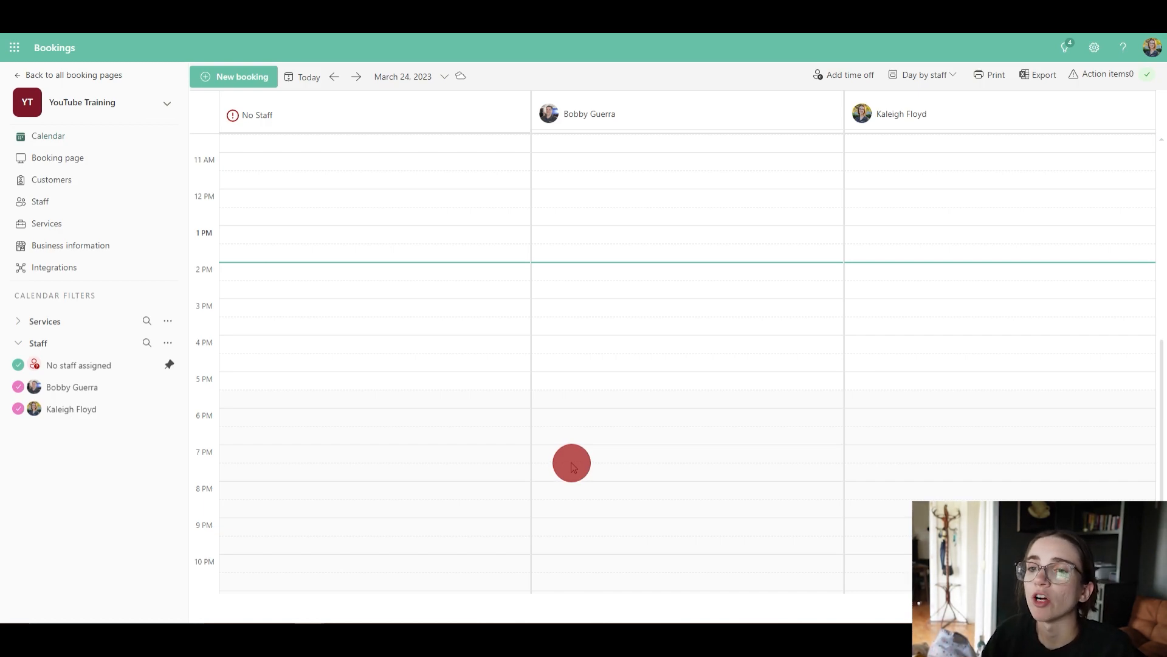
{"action": "scroll", "scroll_direction": "up", "scroll_amount": 3}
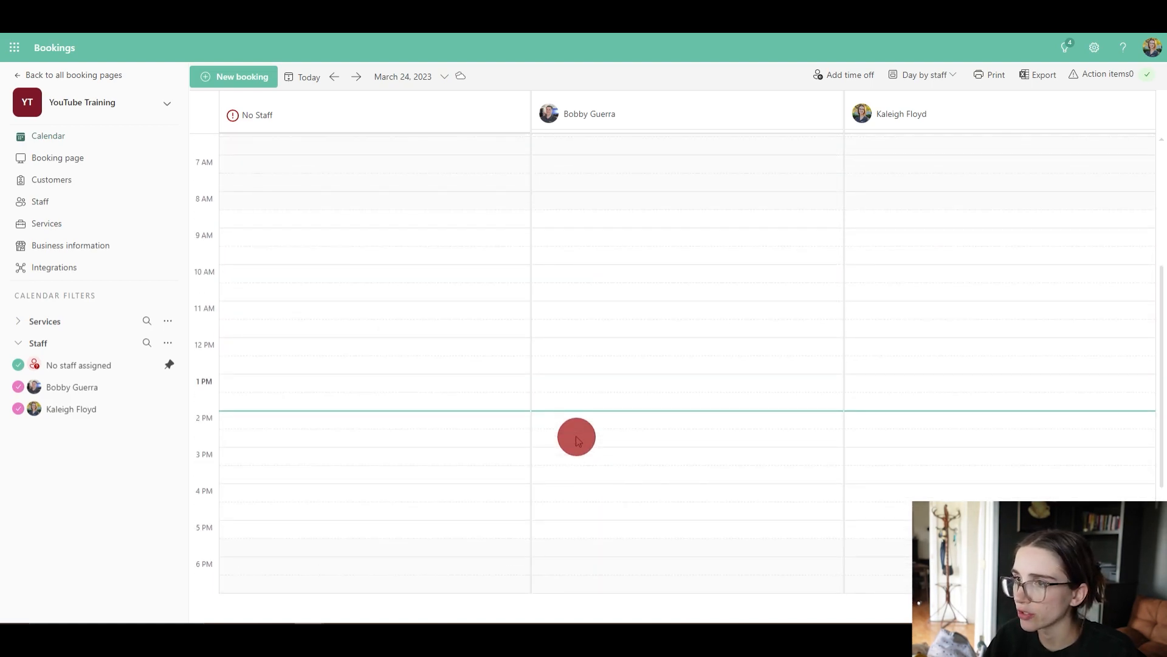
{"action": "mouse_move", "coordinate": [963, 331]}
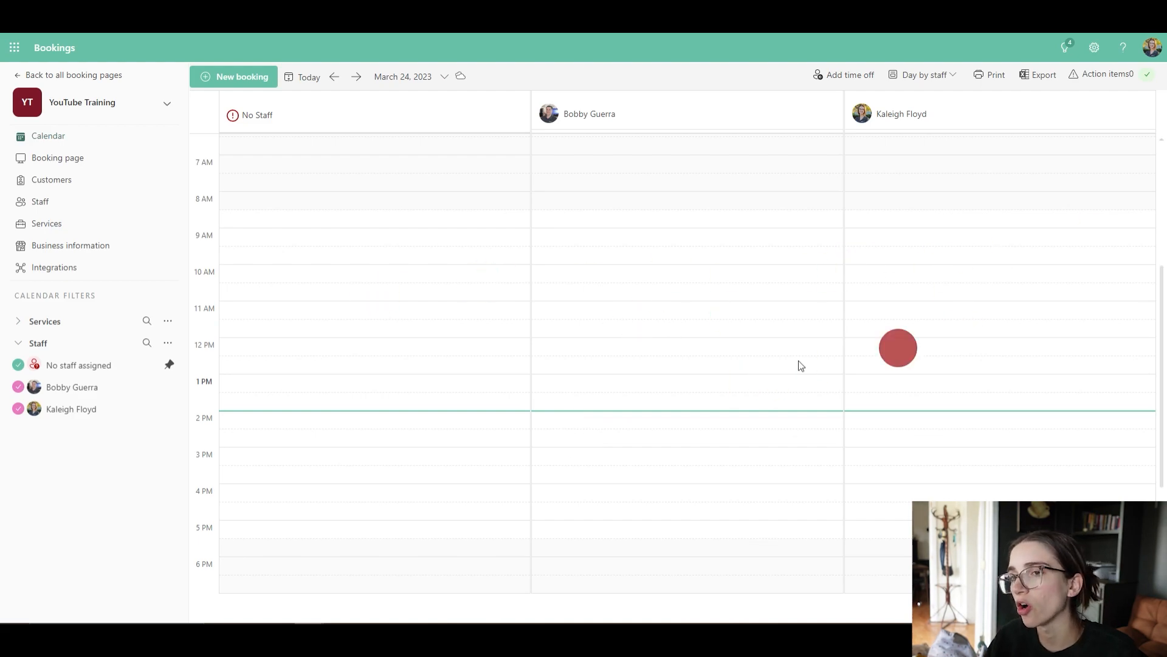
{"action": "mouse_move", "coordinate": [684, 360]}
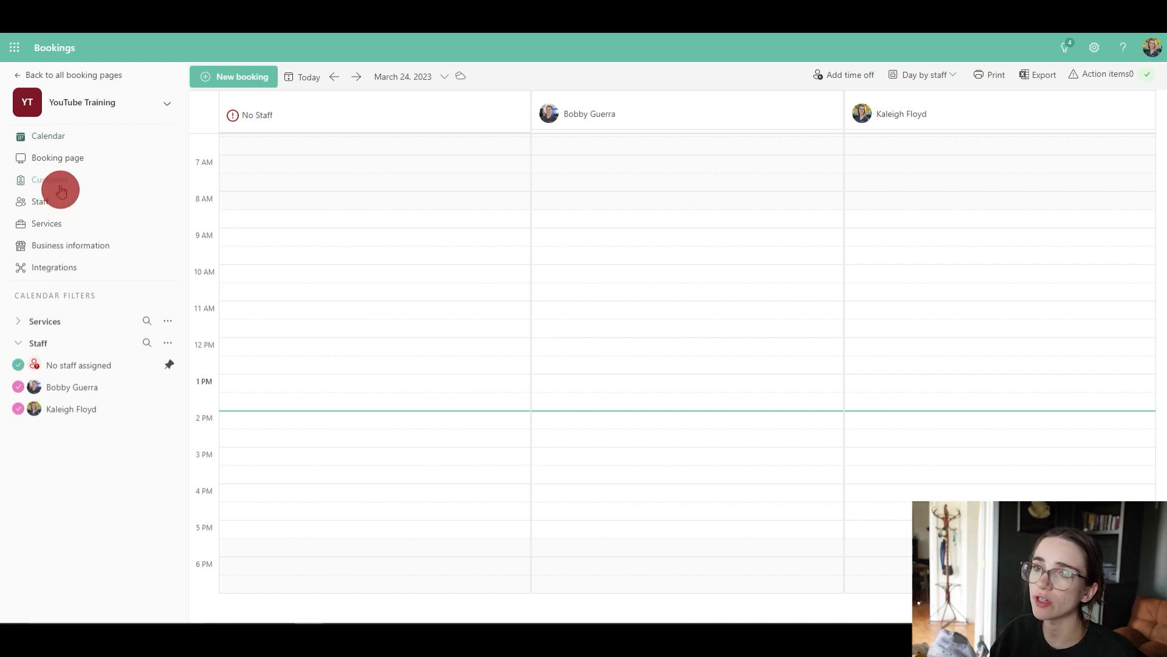
{"action": "mouse_move", "coordinate": [57, 162]}
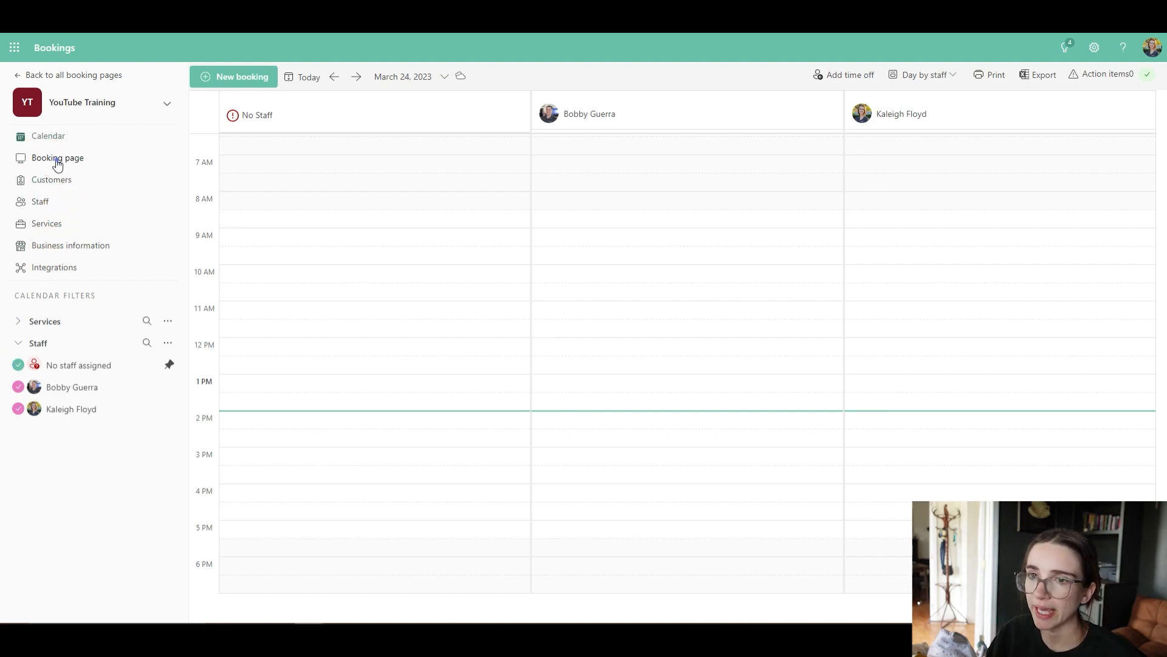
Step: View the Booking page settings, expanding and collapsing the customization and customer consent sections
{"action": "left_click", "coordinate": [57, 158]}
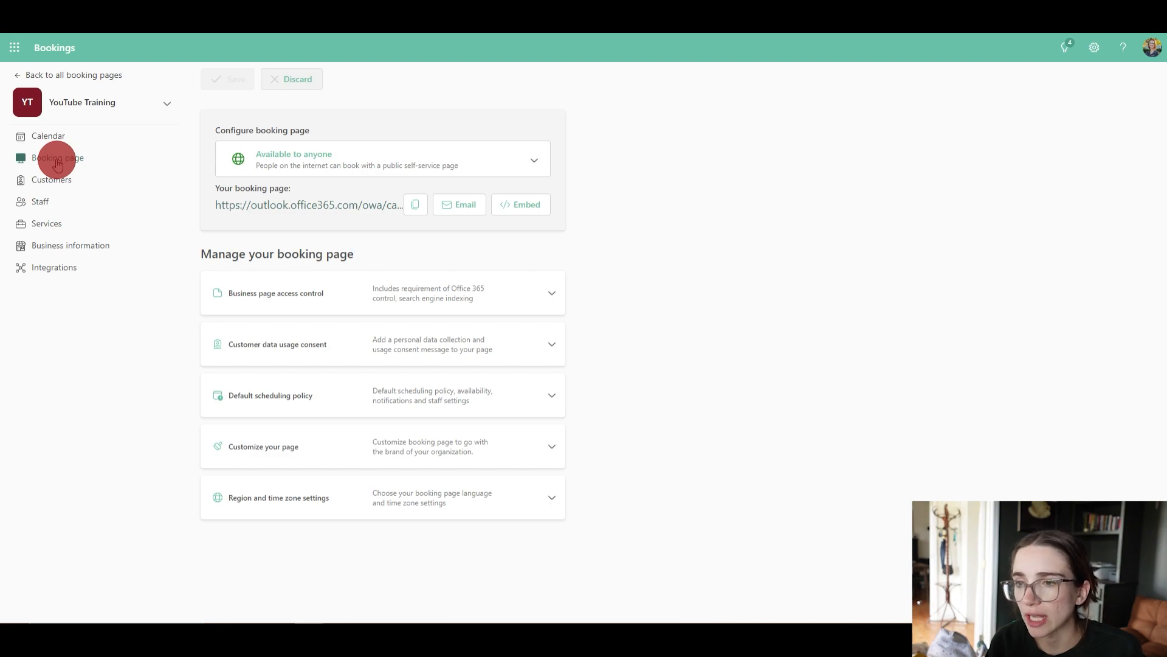
{"action": "mouse_move", "coordinate": [326, 364]}
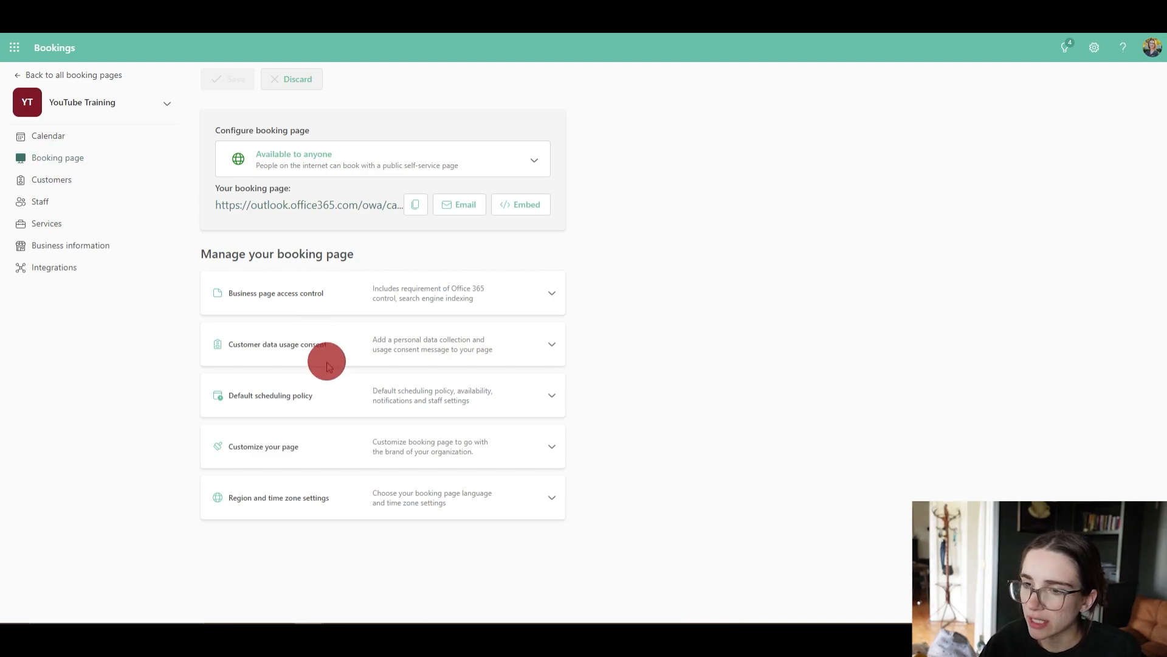
{"action": "mouse_move", "coordinate": [553, 452]}
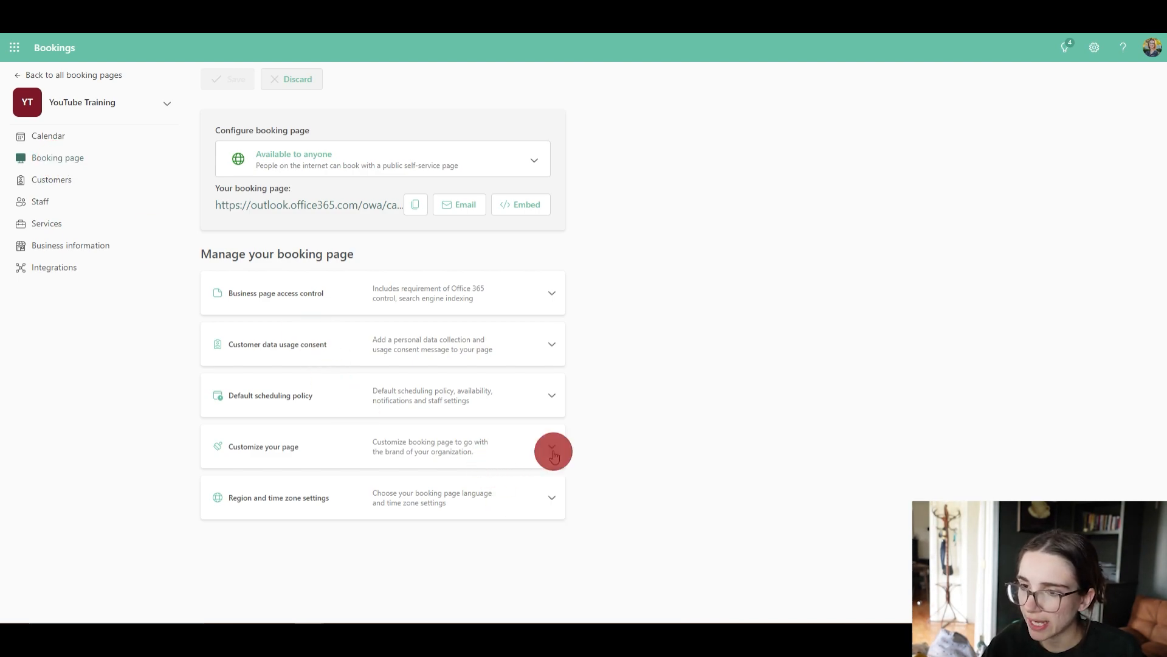
{"action": "left_click", "coordinate": [553, 451]}
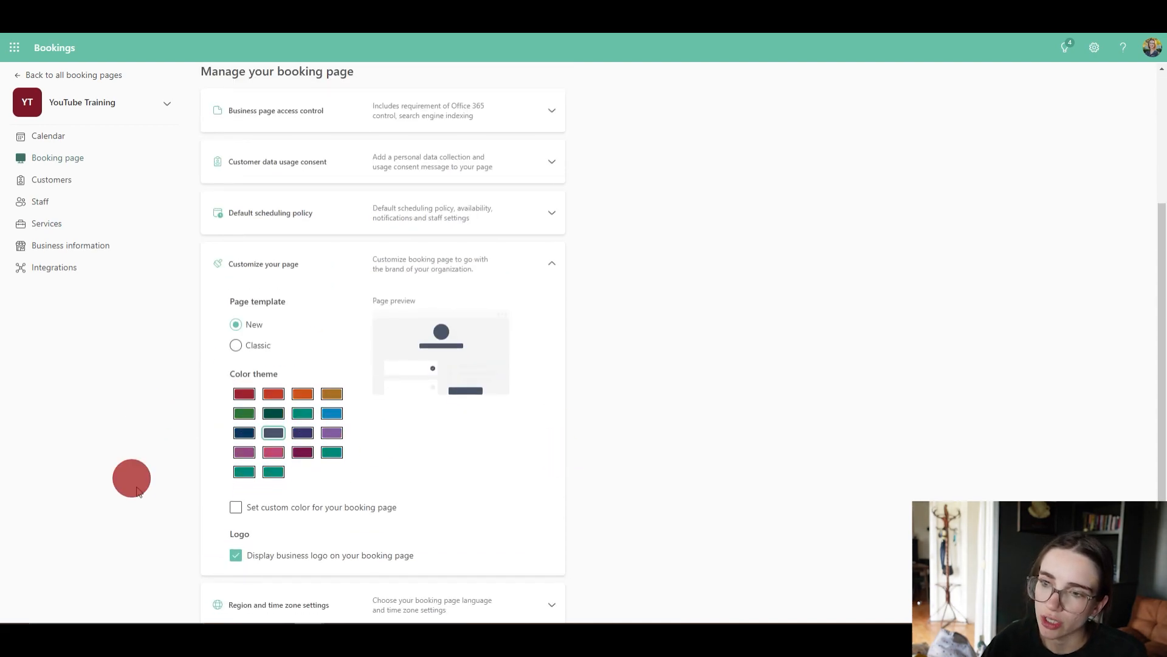
{"action": "mouse_move", "coordinate": [652, 469]}
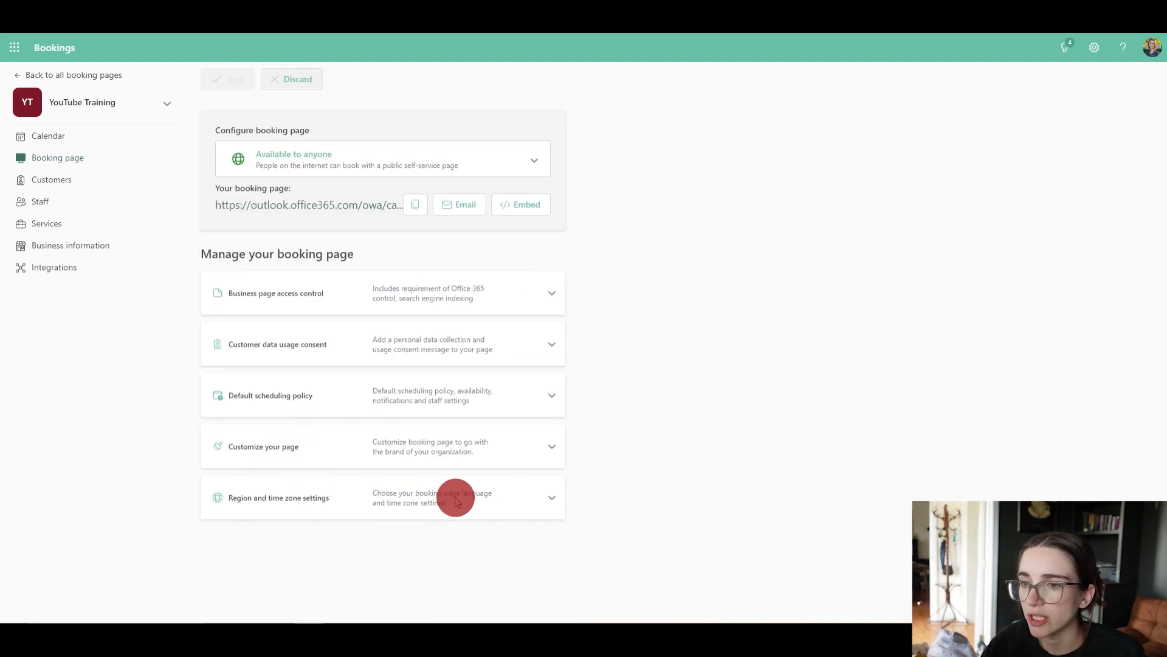
{"action": "mouse_move", "coordinate": [281, 498]}
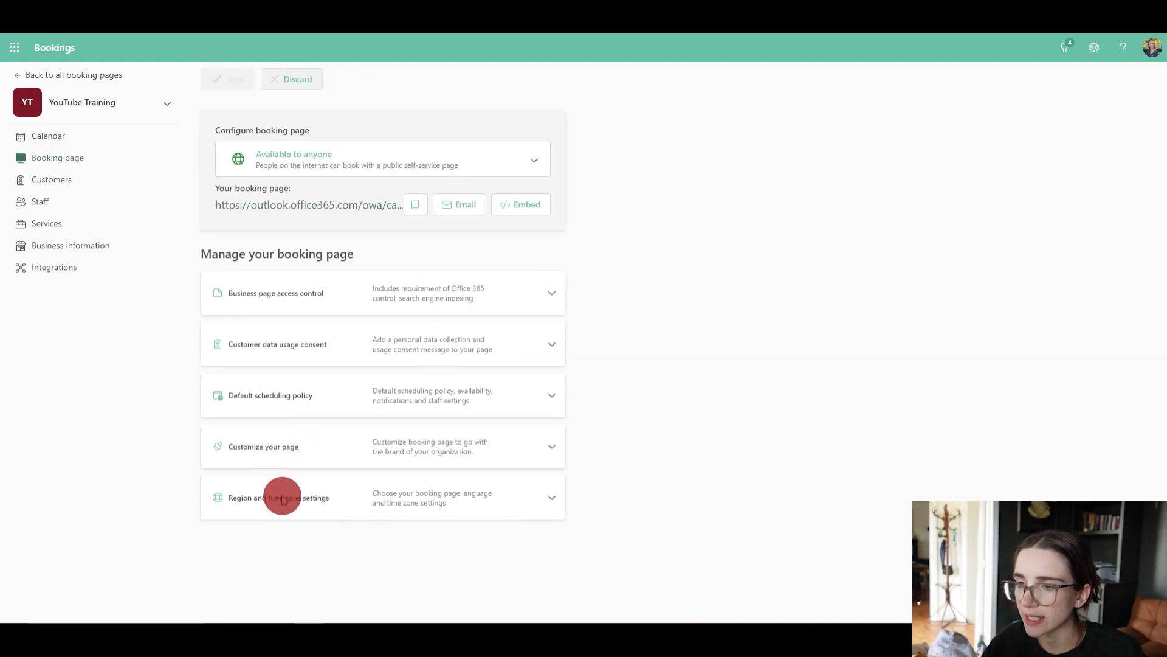
{"action": "mouse_move", "coordinate": [296, 343]}
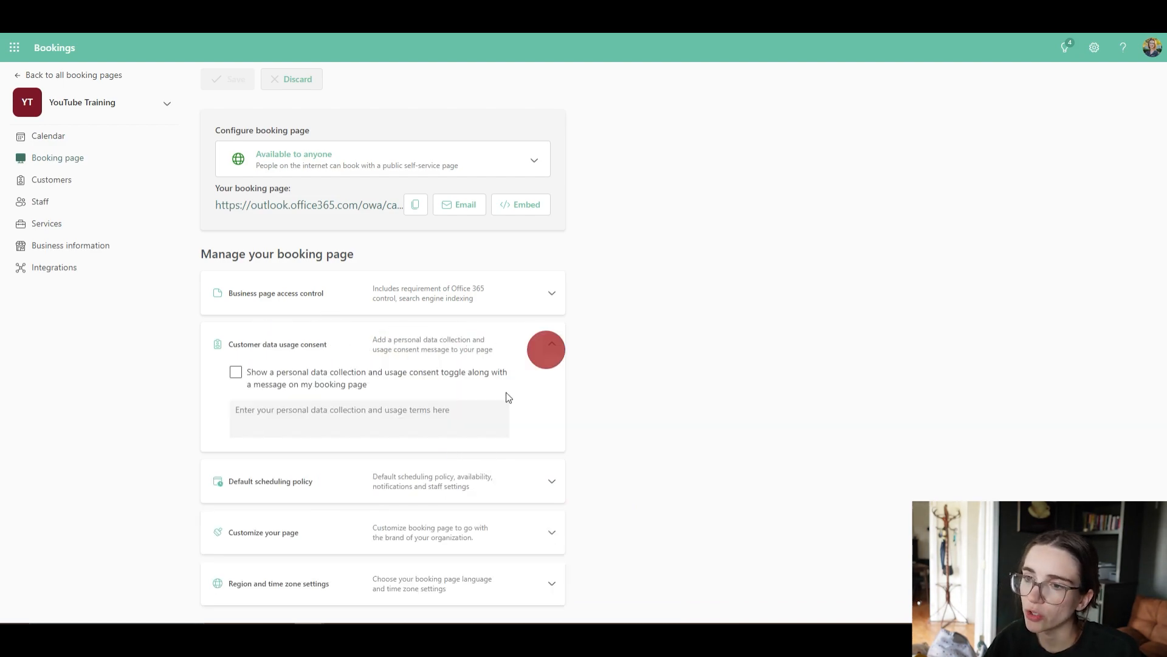
{"action": "mouse_move", "coordinate": [538, 350]}
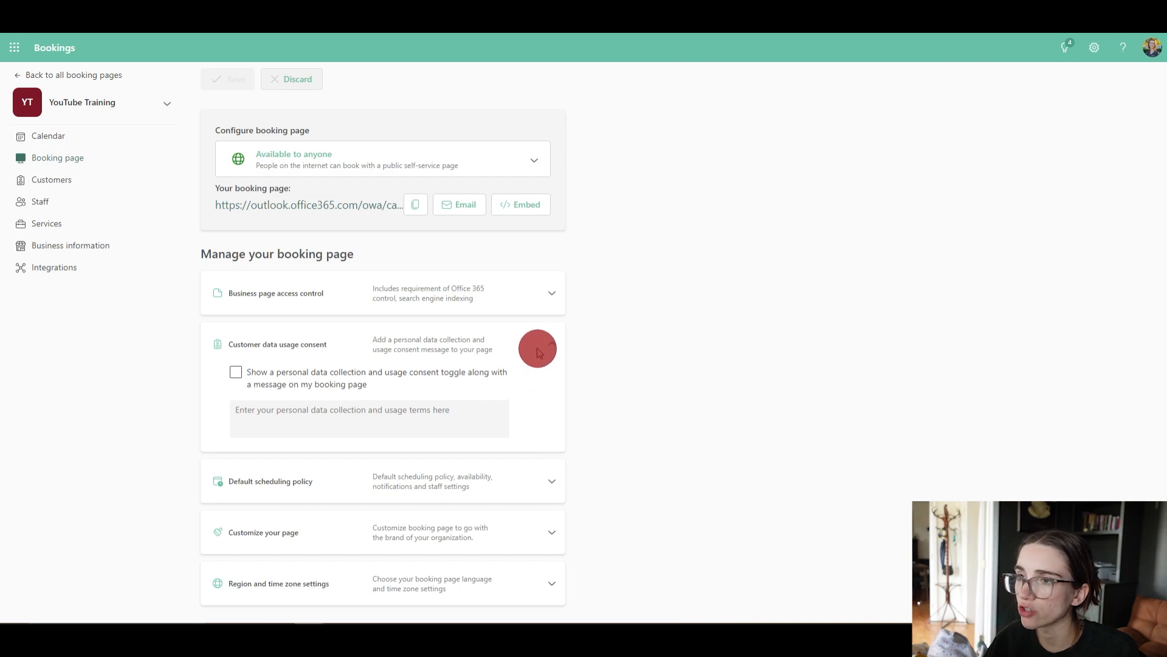
{"action": "left_click", "coordinate": [551, 344]}
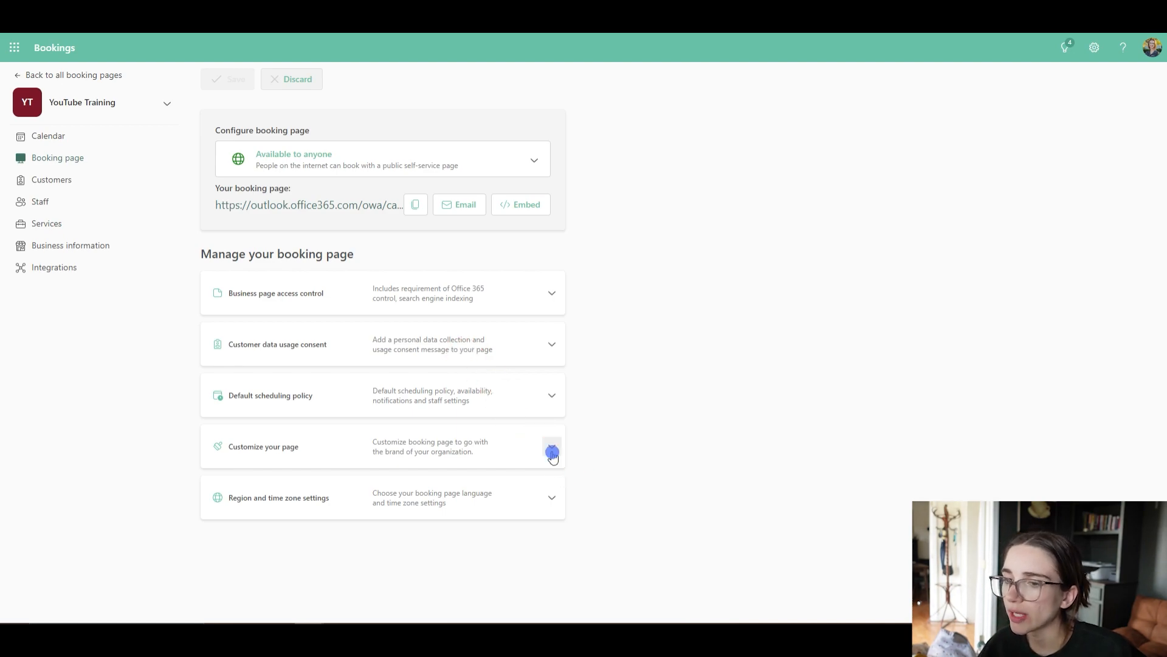
Step: Switch the booking page's color theme to orange in the page customization options
{"action": "left_click", "coordinate": [552, 453]}
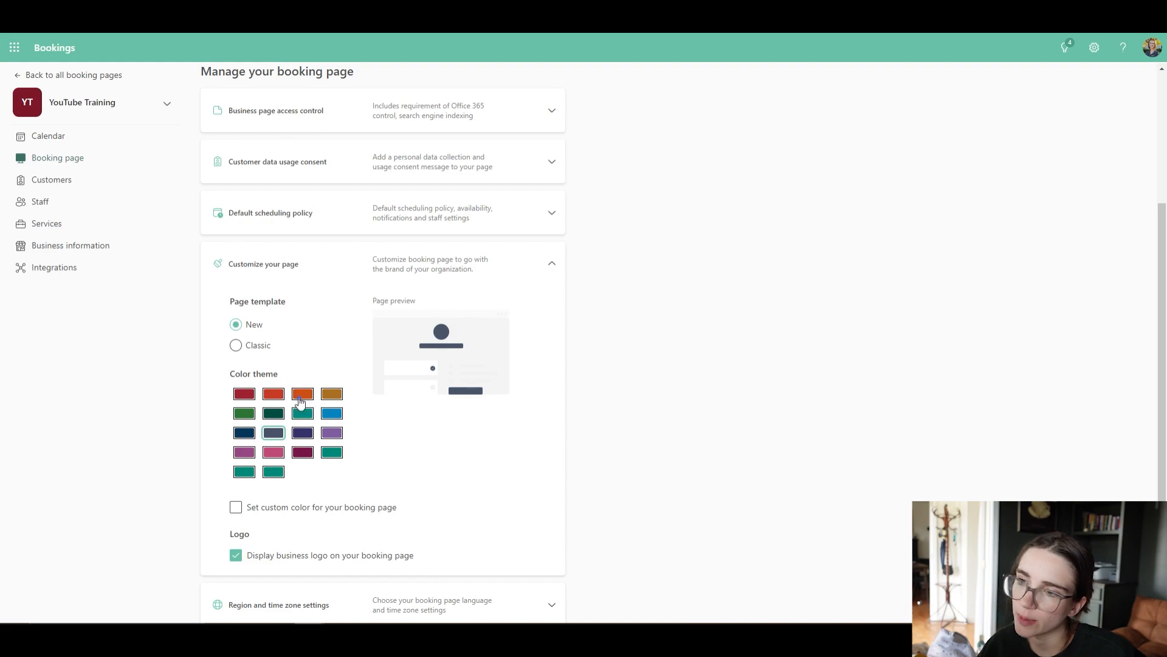
{"action": "left_click", "coordinate": [302, 393]}
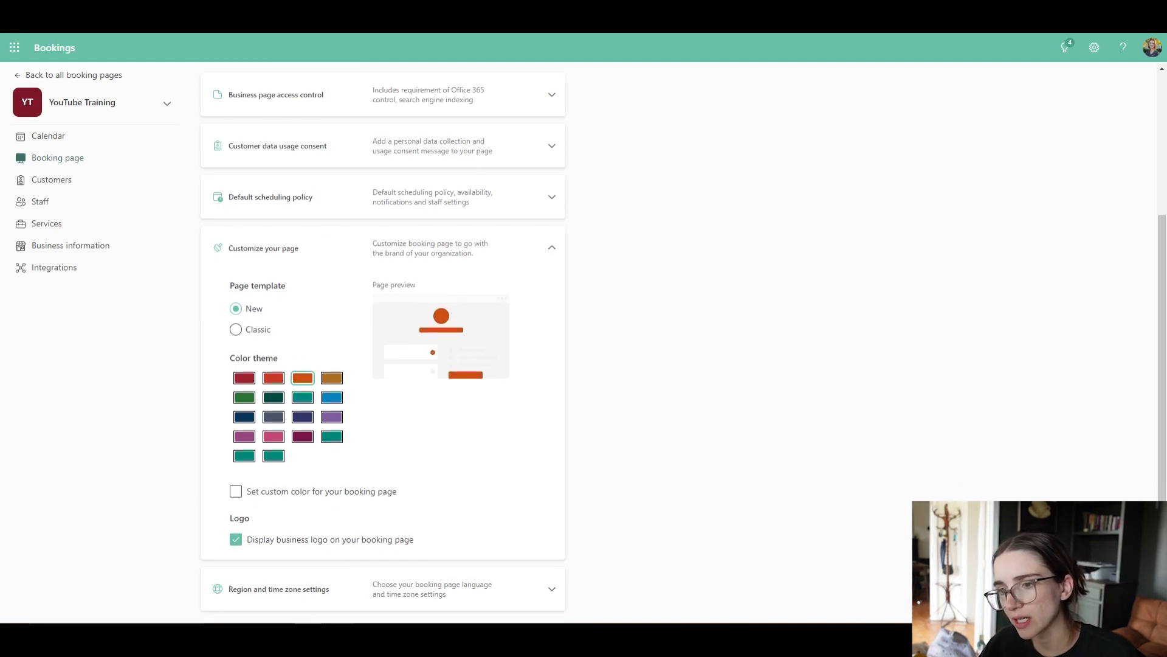
{"action": "mouse_move", "coordinate": [336, 502]}
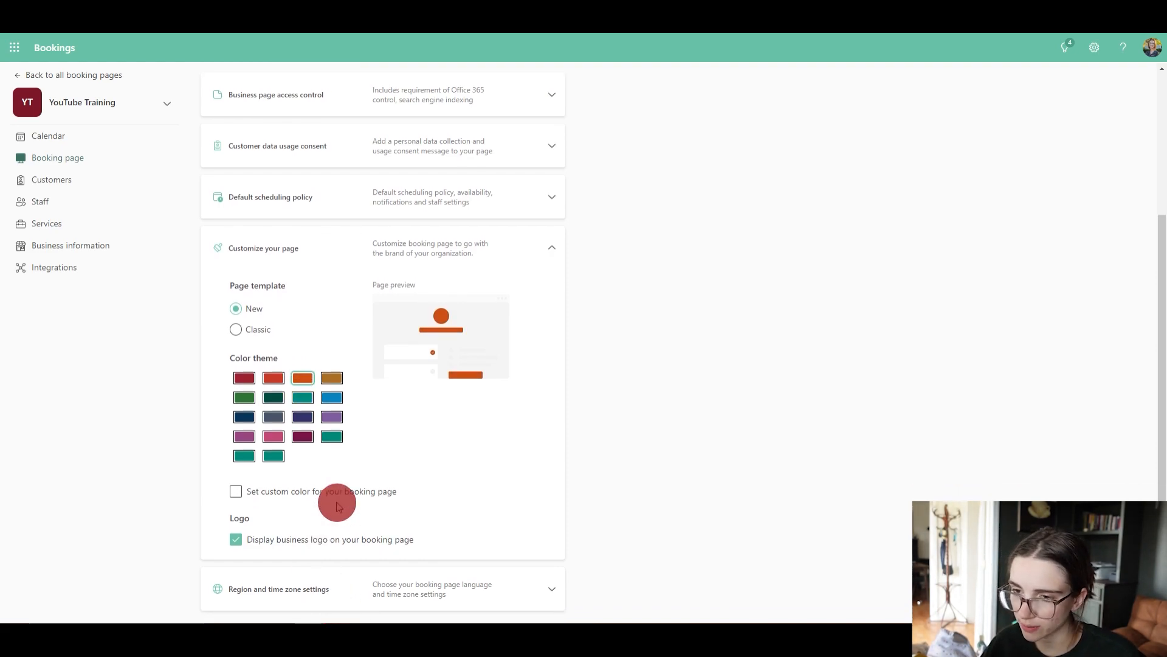
{"action": "mouse_move", "coordinate": [568, 527]}
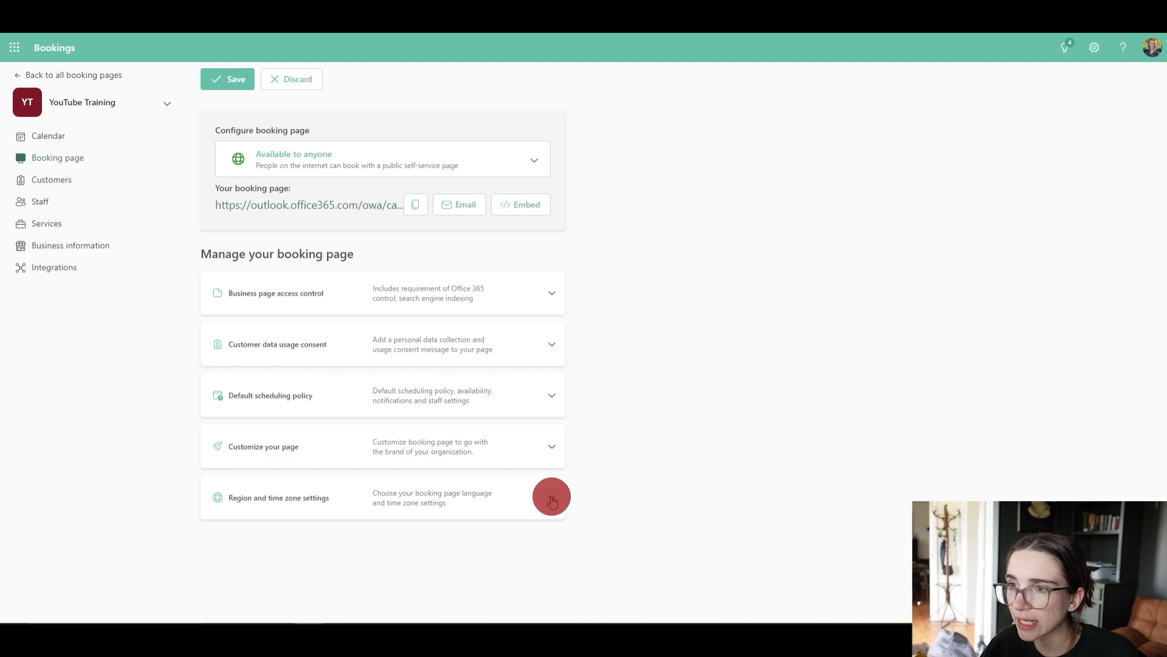
{"action": "mouse_move", "coordinate": [509, 240]}
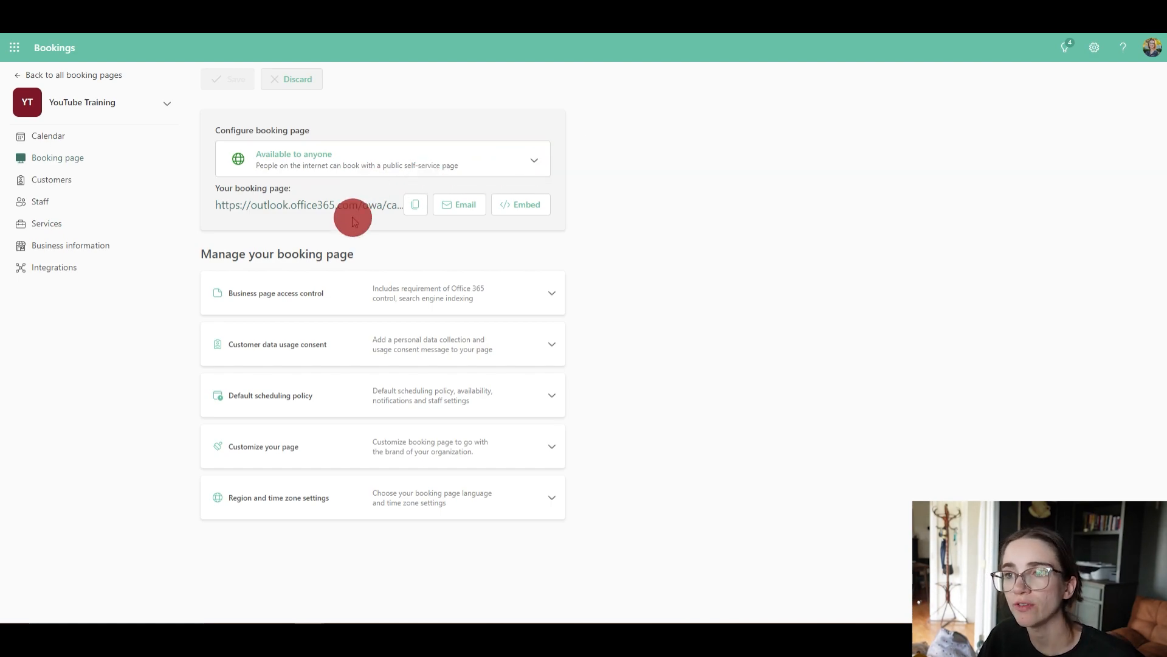
{"action": "mouse_move", "coordinate": [365, 207]}
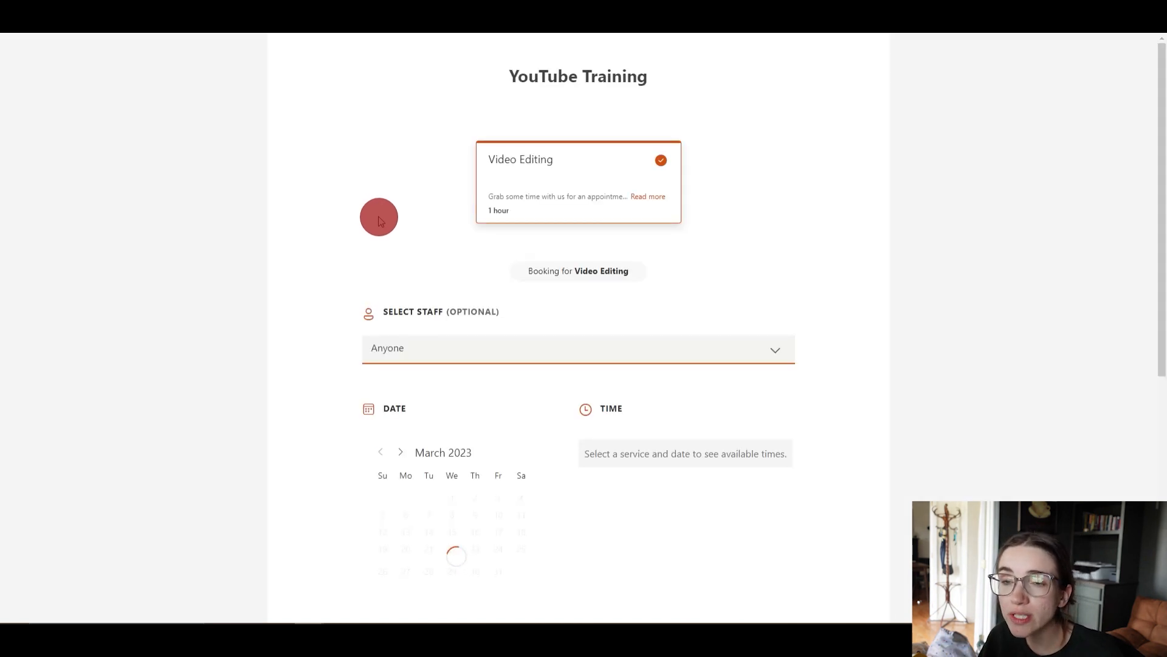
{"action": "mouse_move", "coordinate": [409, 200]}
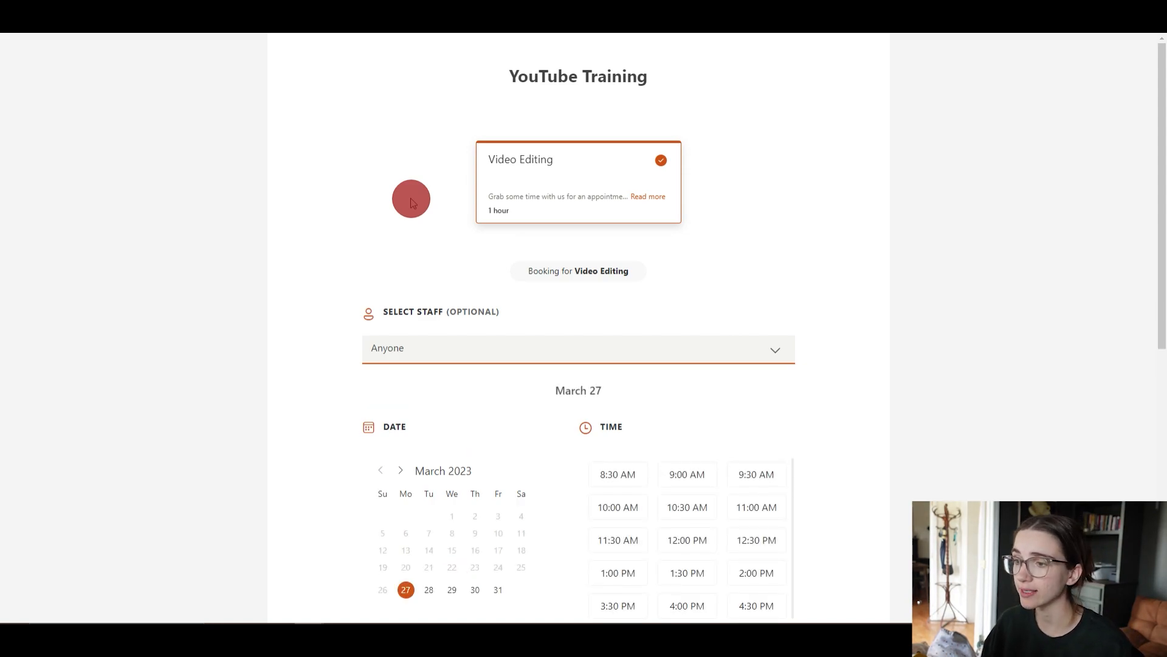
{"action": "scroll", "scroll_direction": "down", "scroll_amount": 3}
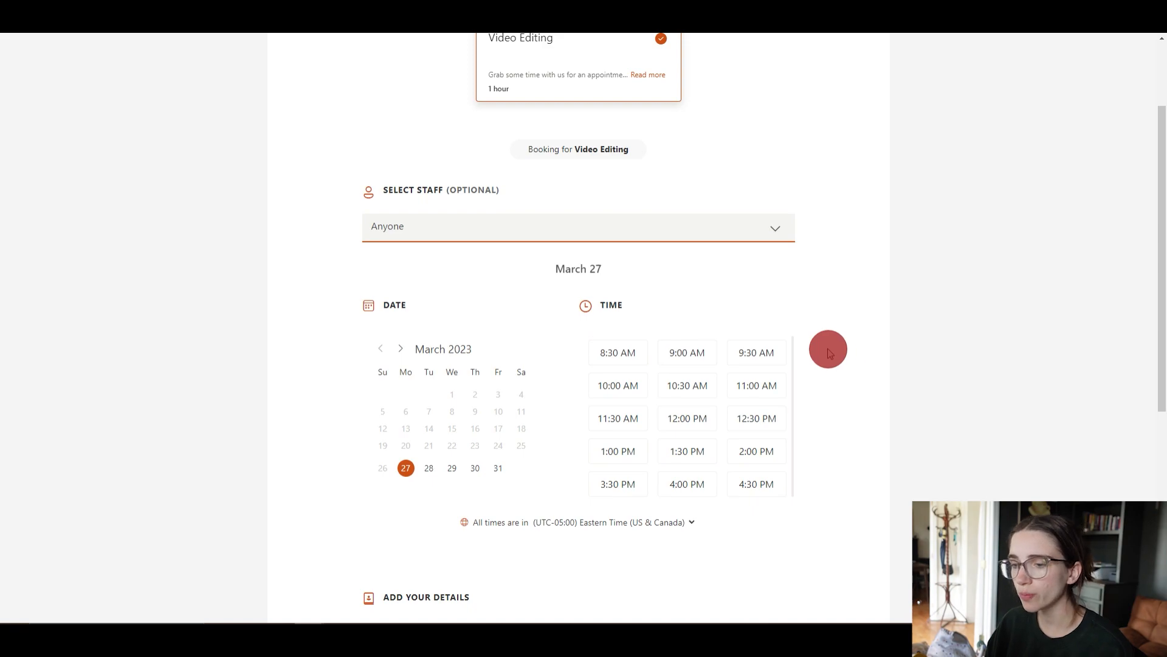
{"action": "scroll", "scroll_direction": "down", "scroll_amount": 3}
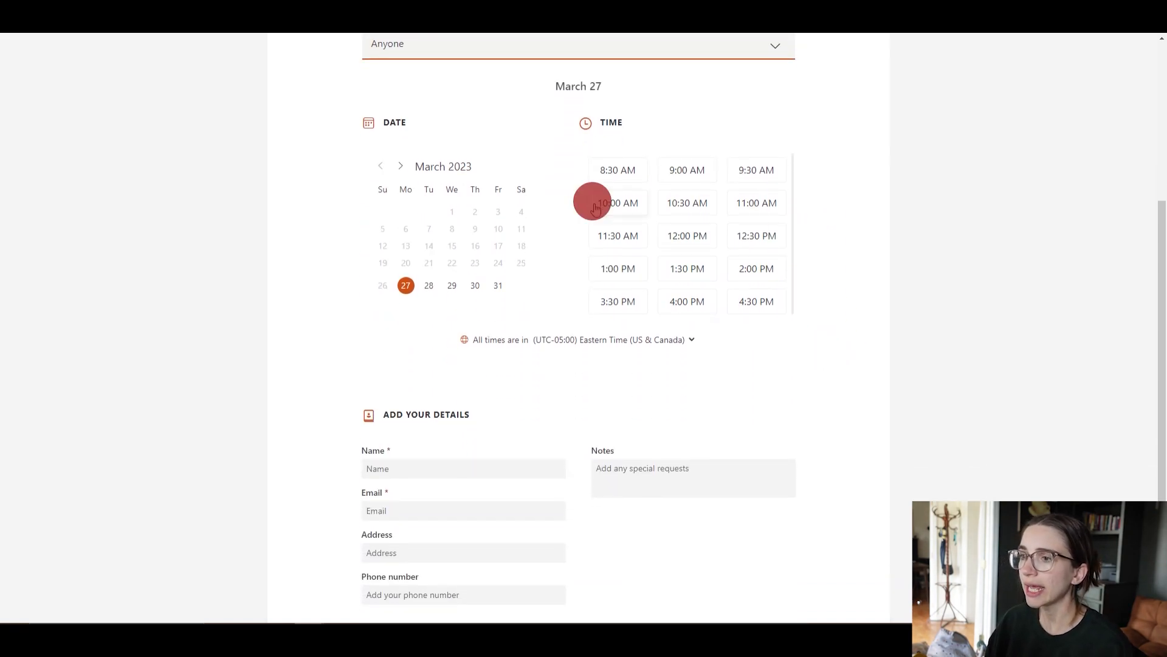
{"action": "scroll", "scroll_direction": "down", "scroll_amount": 3}
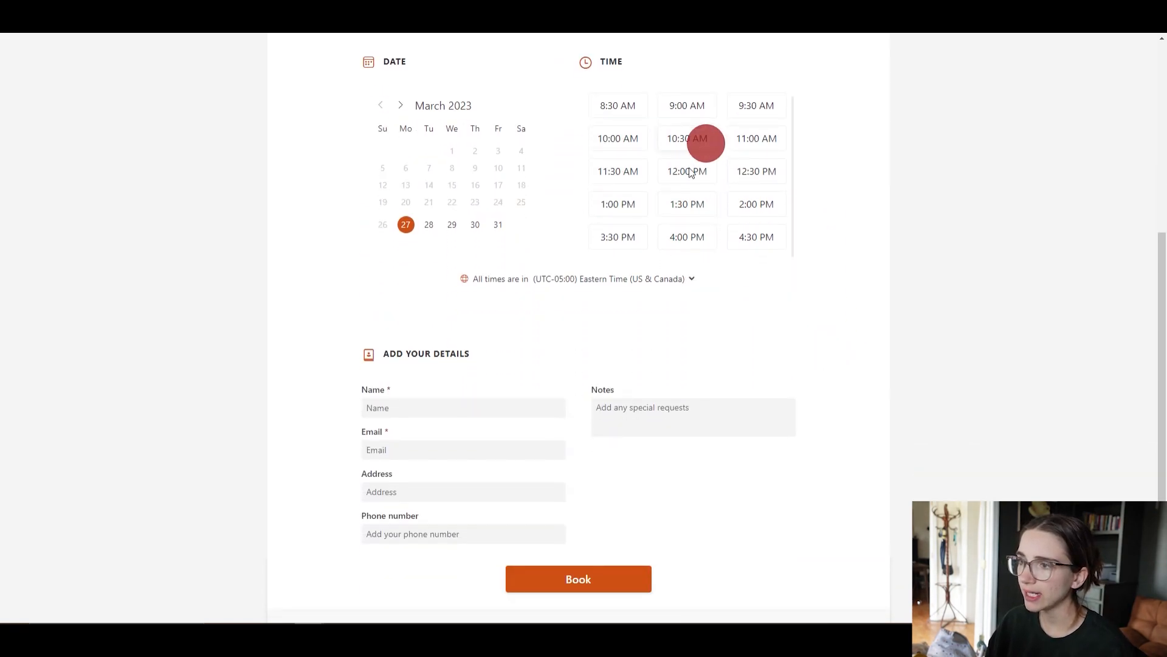
{"action": "left_click", "coordinate": [685, 203]}
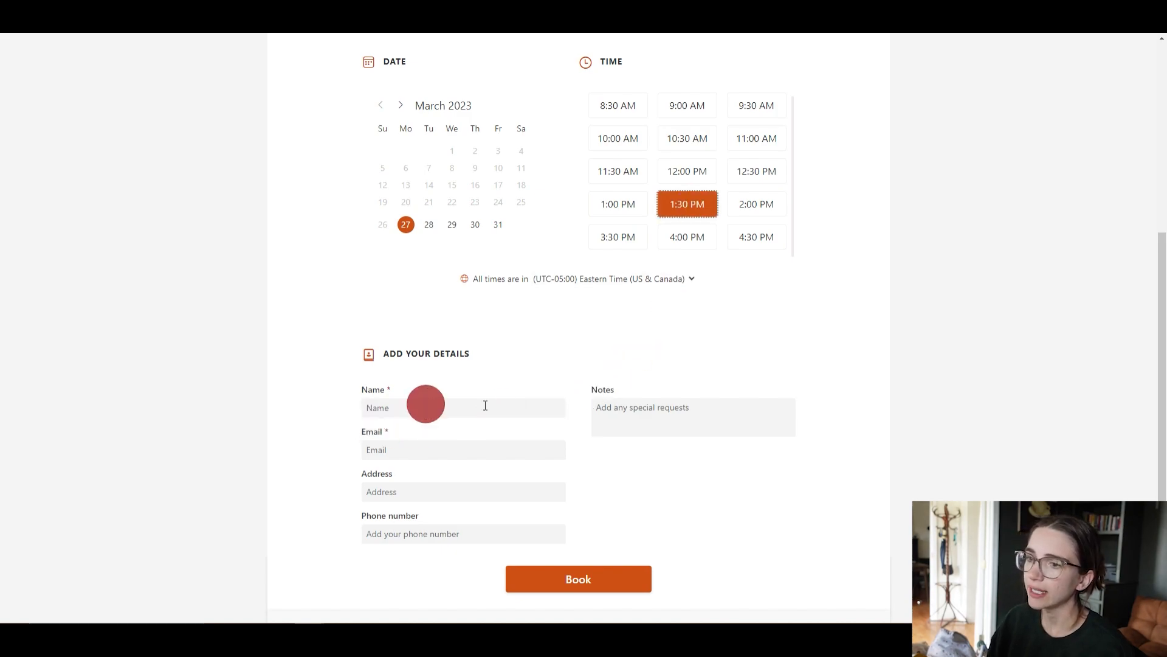
{"action": "mouse_move", "coordinate": [519, 479]}
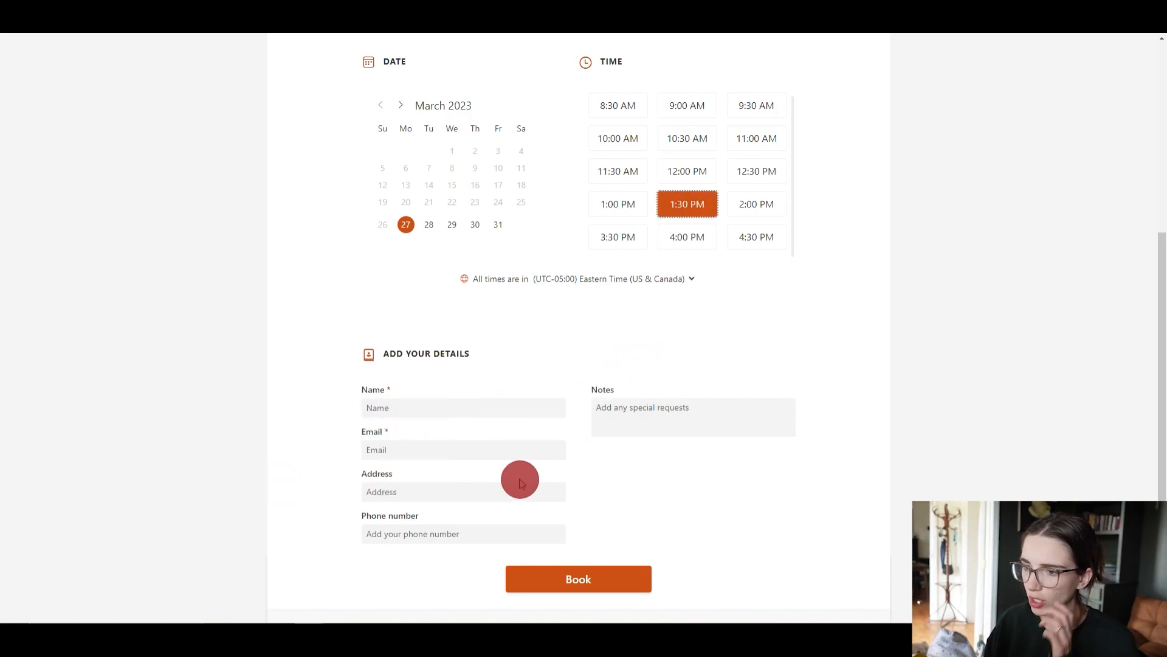
{"action": "mouse_move", "coordinate": [647, 509]}
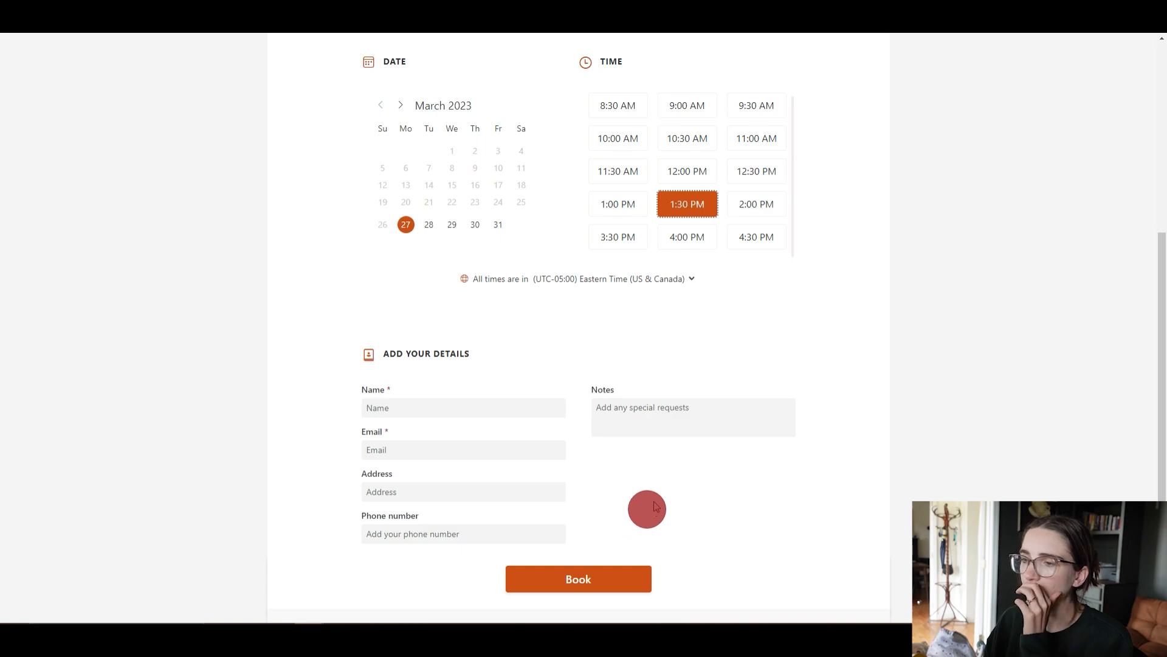
{"action": "scroll", "scroll_direction": "up", "scroll_amount": 3}
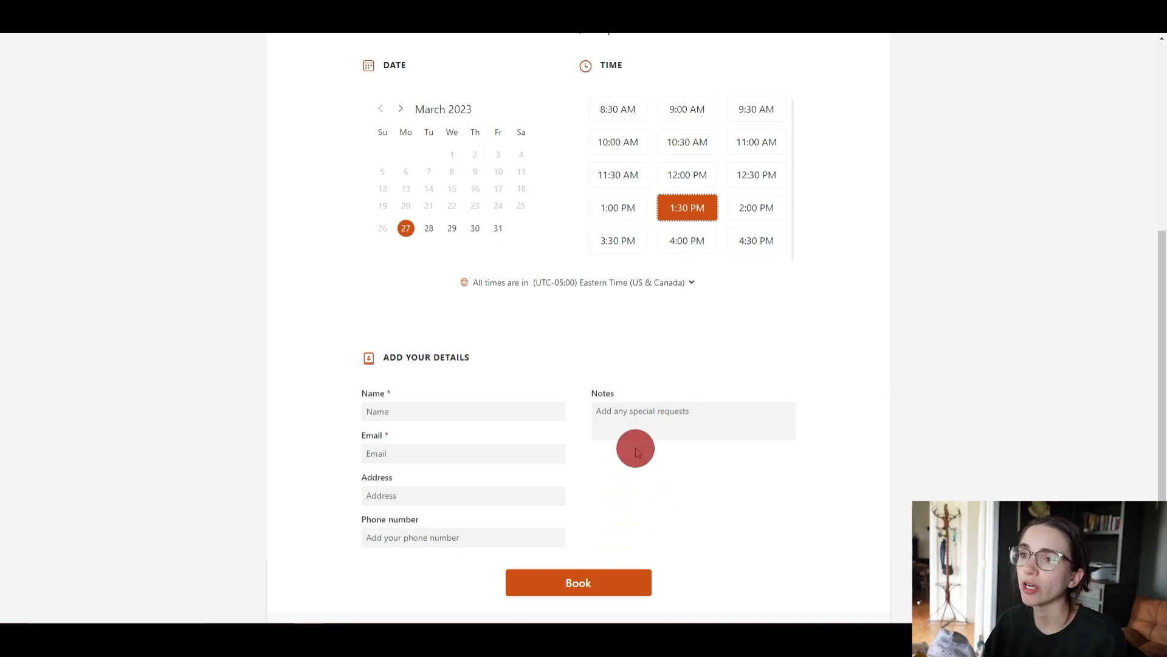
{"action": "scroll", "scroll_direction": "up", "scroll_amount": 3}
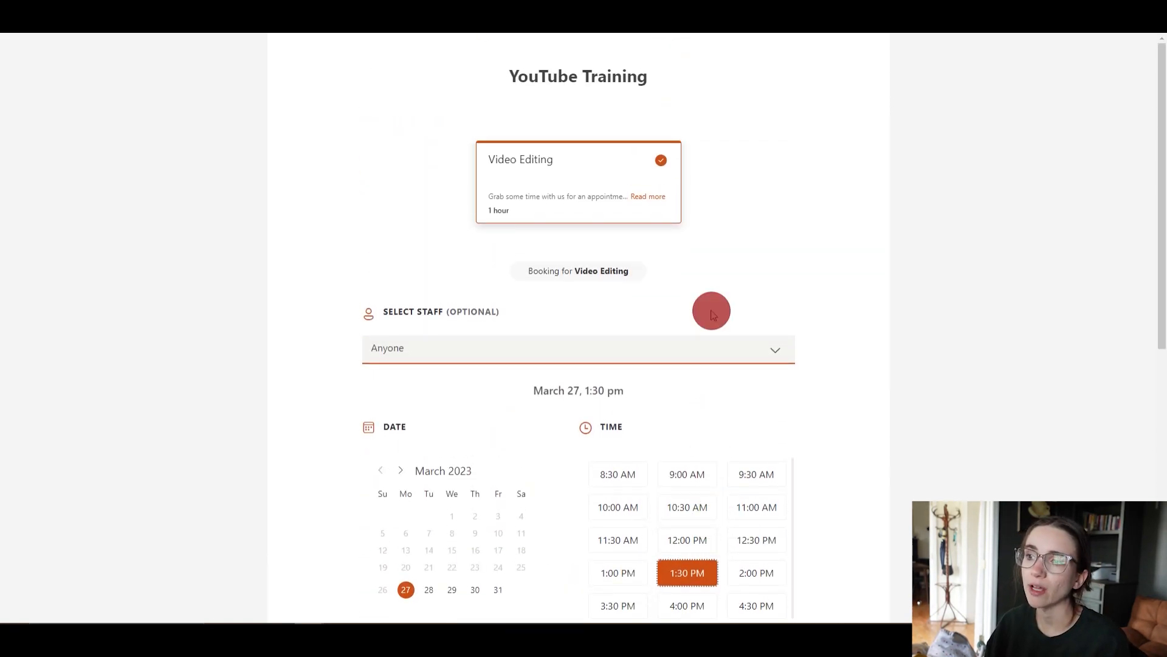
{"action": "mouse_move", "coordinate": [711, 310]}
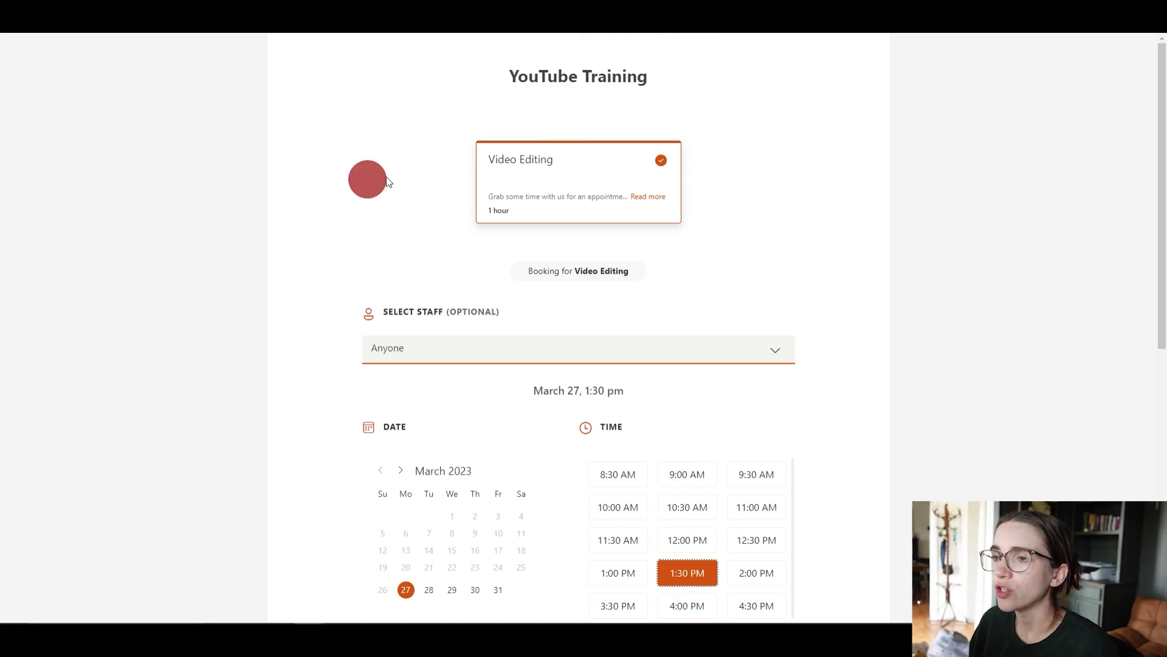
{"action": "mouse_move", "coordinate": [410, 207]}
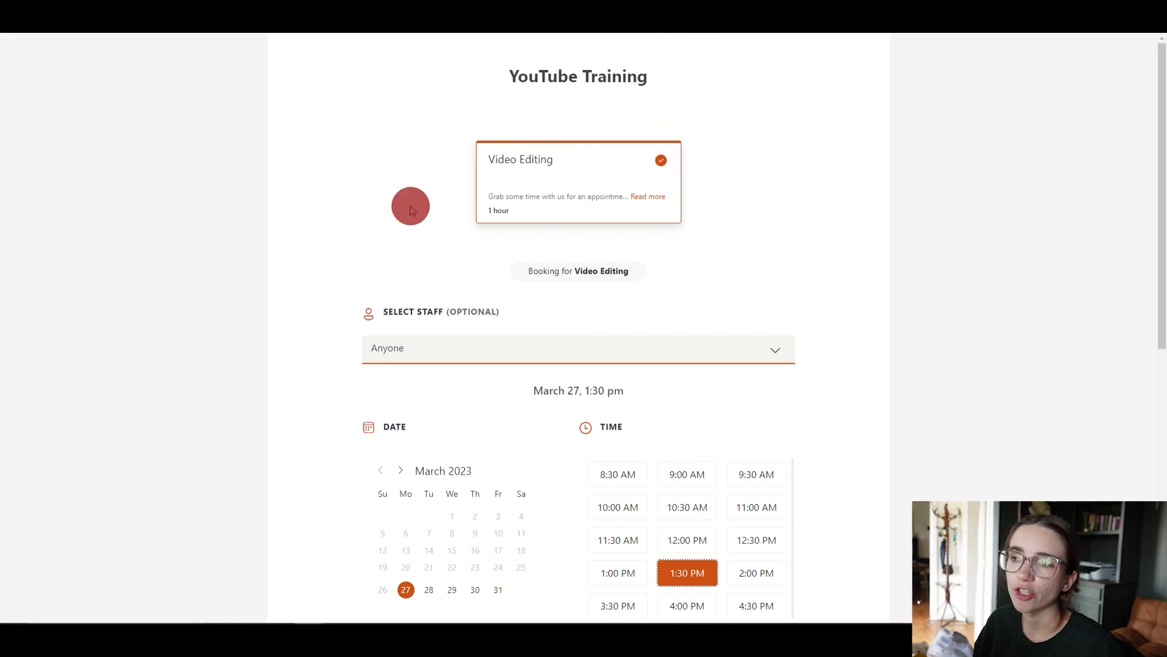
{"action": "mouse_move", "coordinate": [613, 180]}
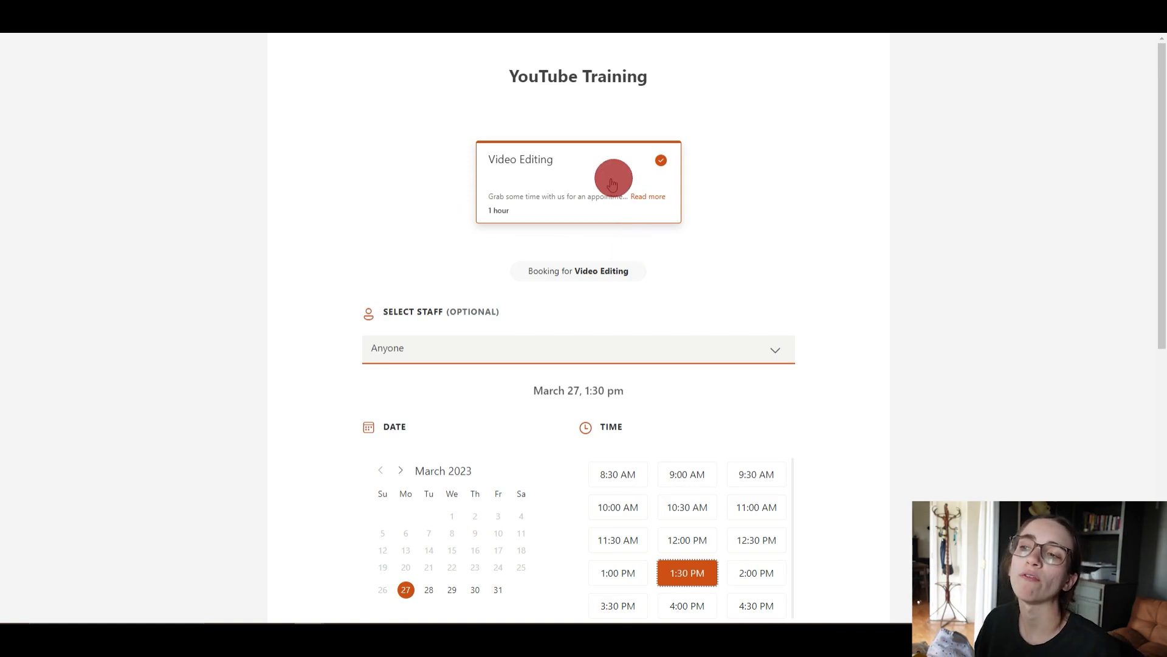
{"action": "mouse_move", "coordinate": [601, 184]}
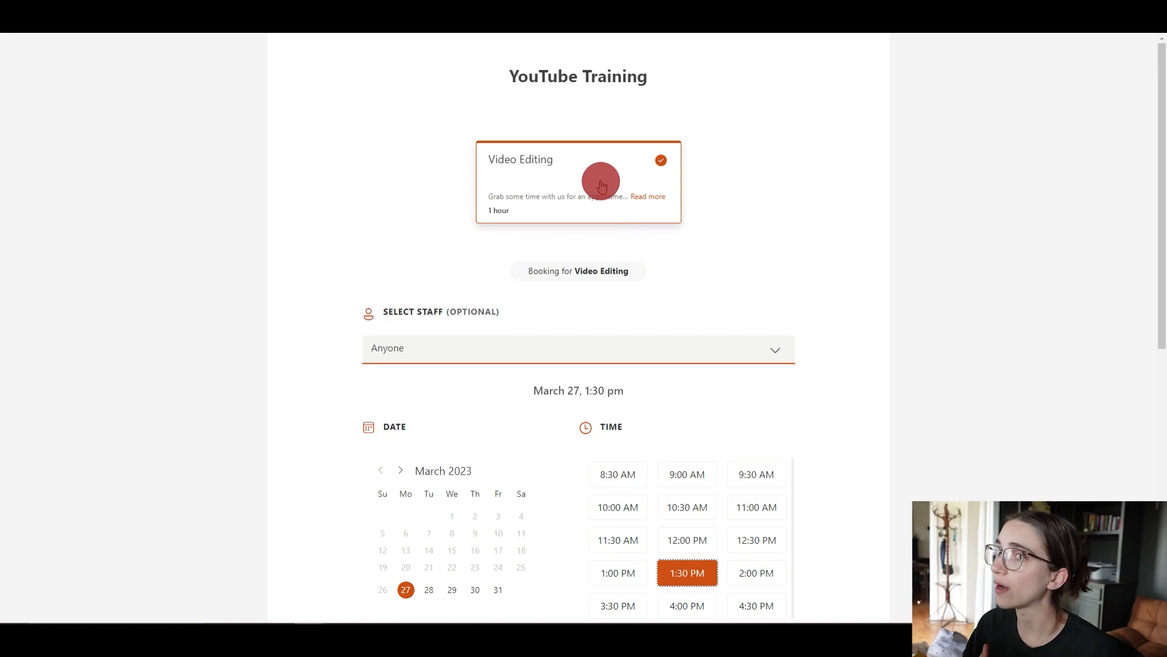
{"action": "mouse_move", "coordinate": [845, 197]}
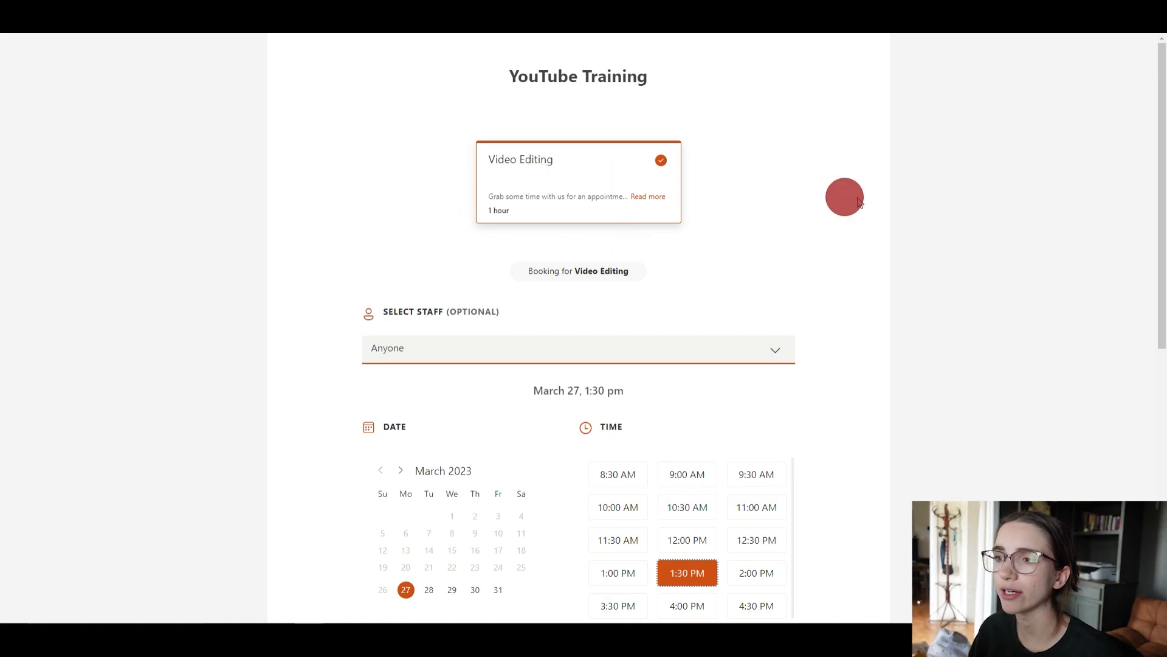
{"action": "mouse_move", "coordinate": [671, 187]}
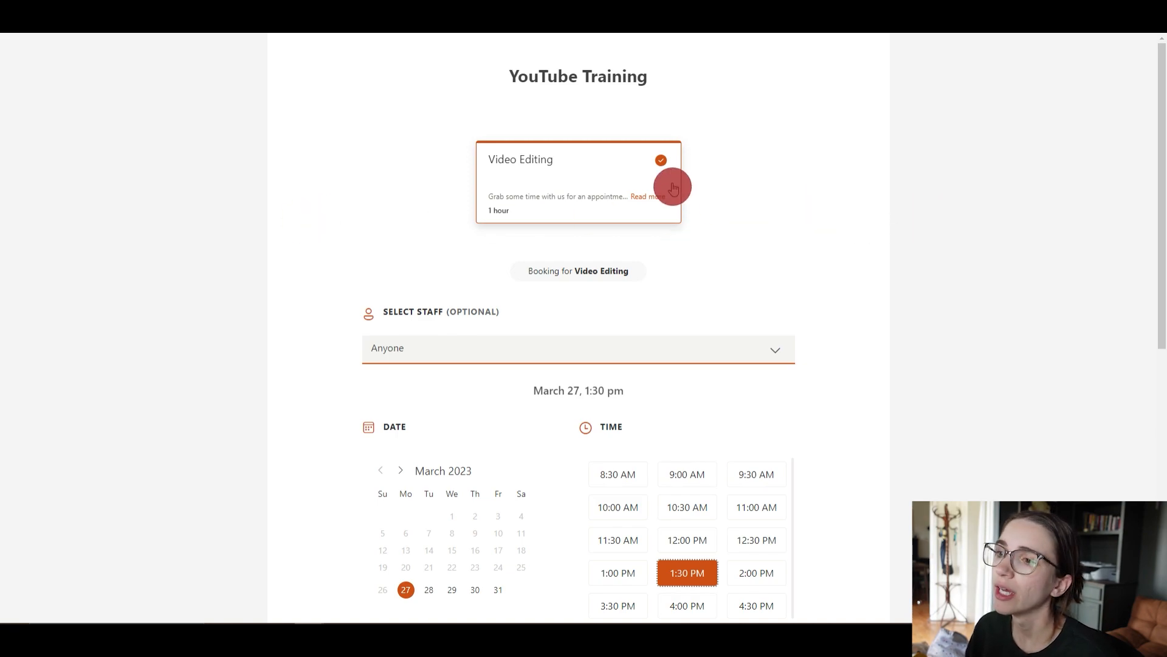
{"action": "mouse_move", "coordinate": [495, 210]}
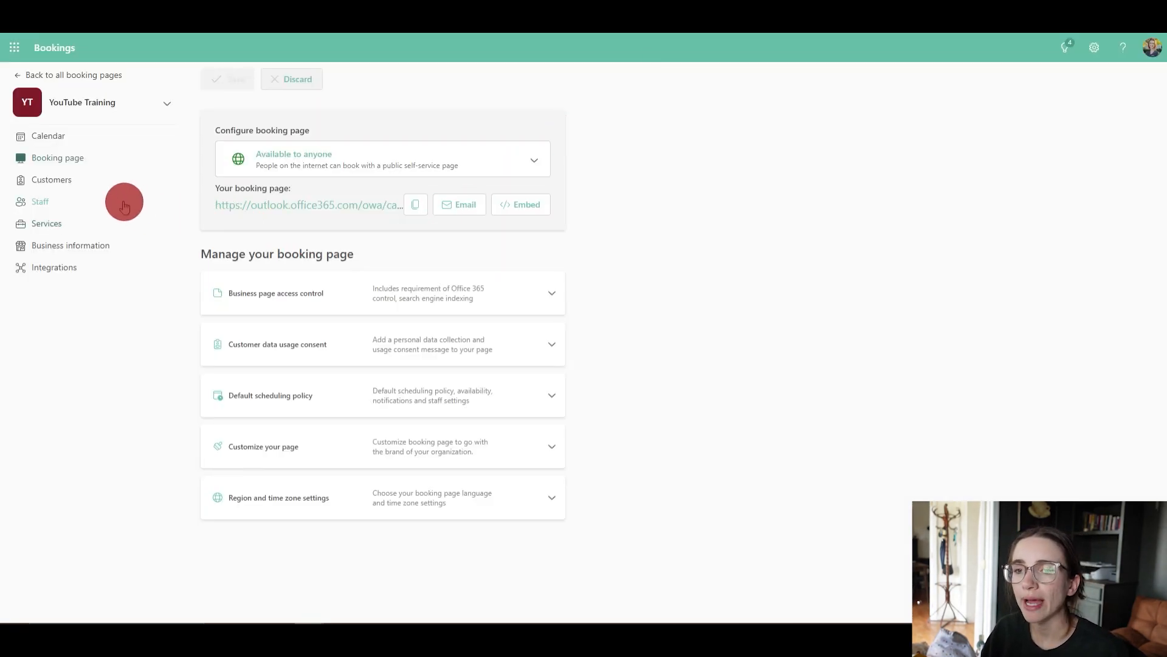
Step: View the empty Customers list, then move to the Staff section
{"action": "left_click", "coordinate": [51, 180]}
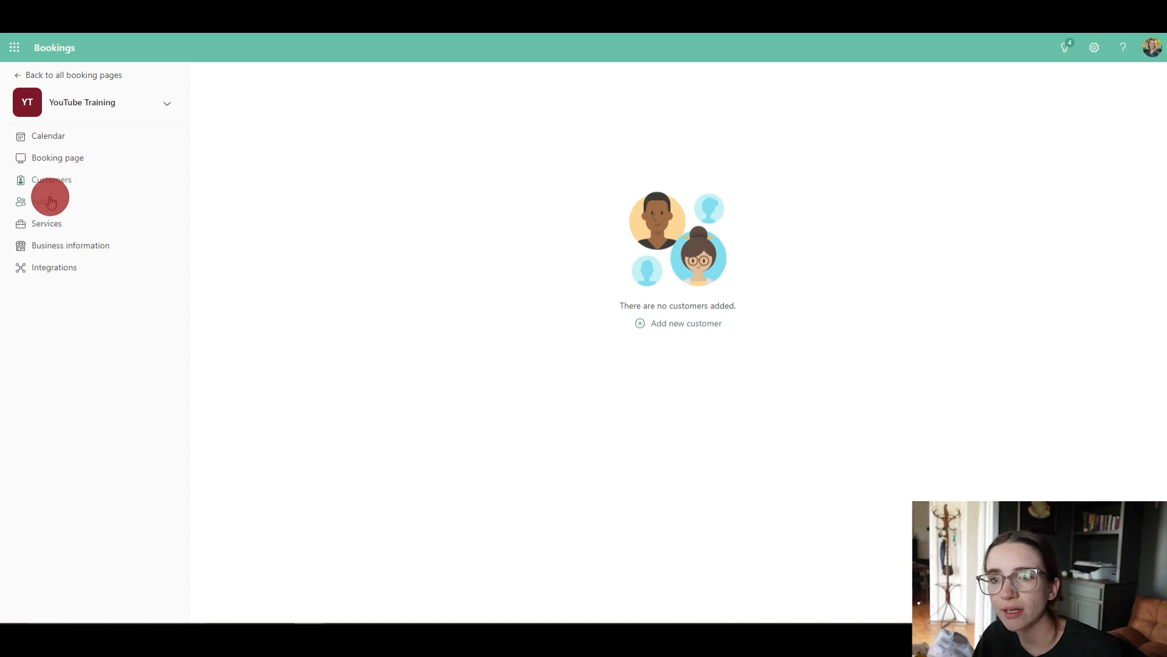
{"action": "left_click", "coordinate": [46, 202]}
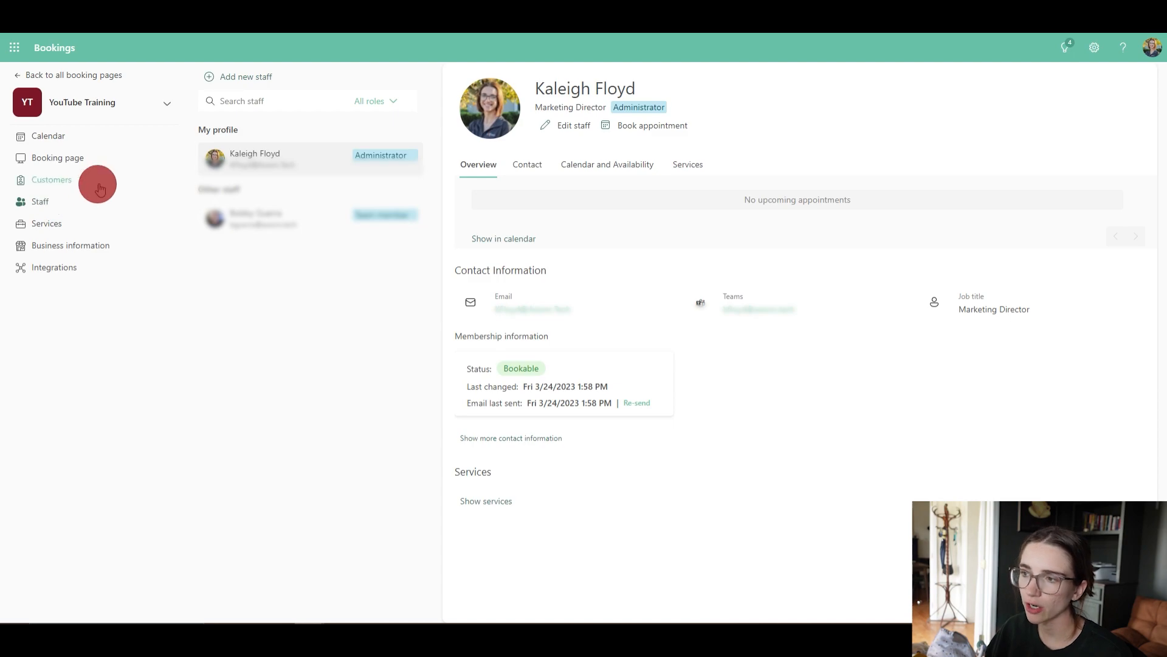
{"action": "mouse_move", "coordinate": [651, 330]}
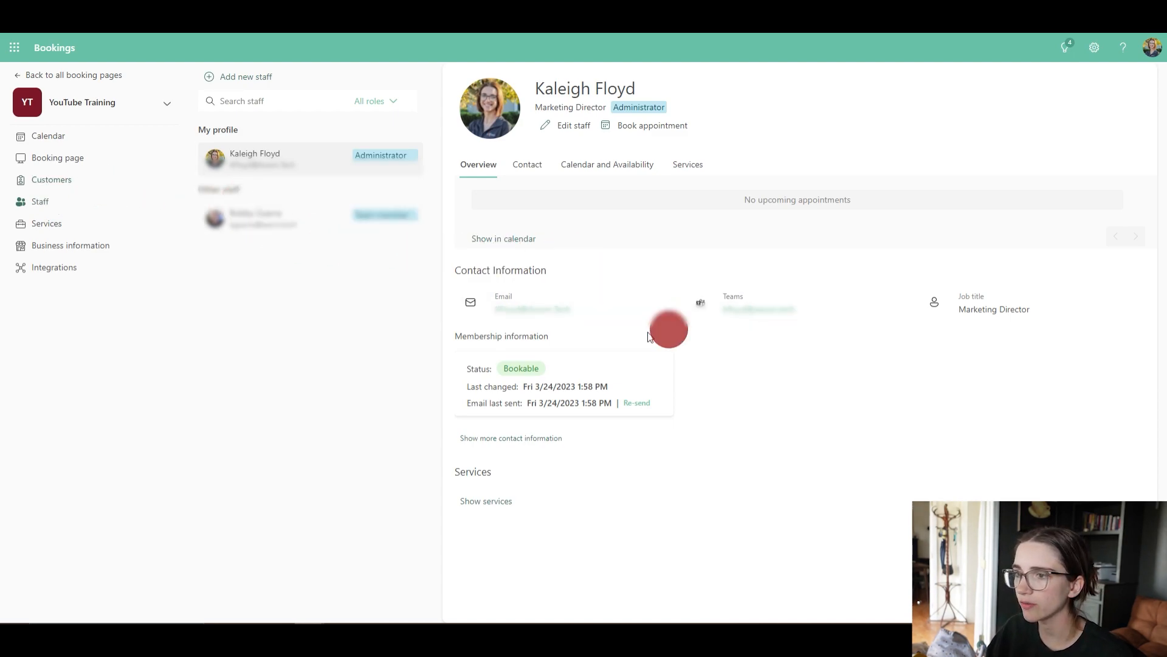
{"action": "mouse_move", "coordinate": [796, 303]}
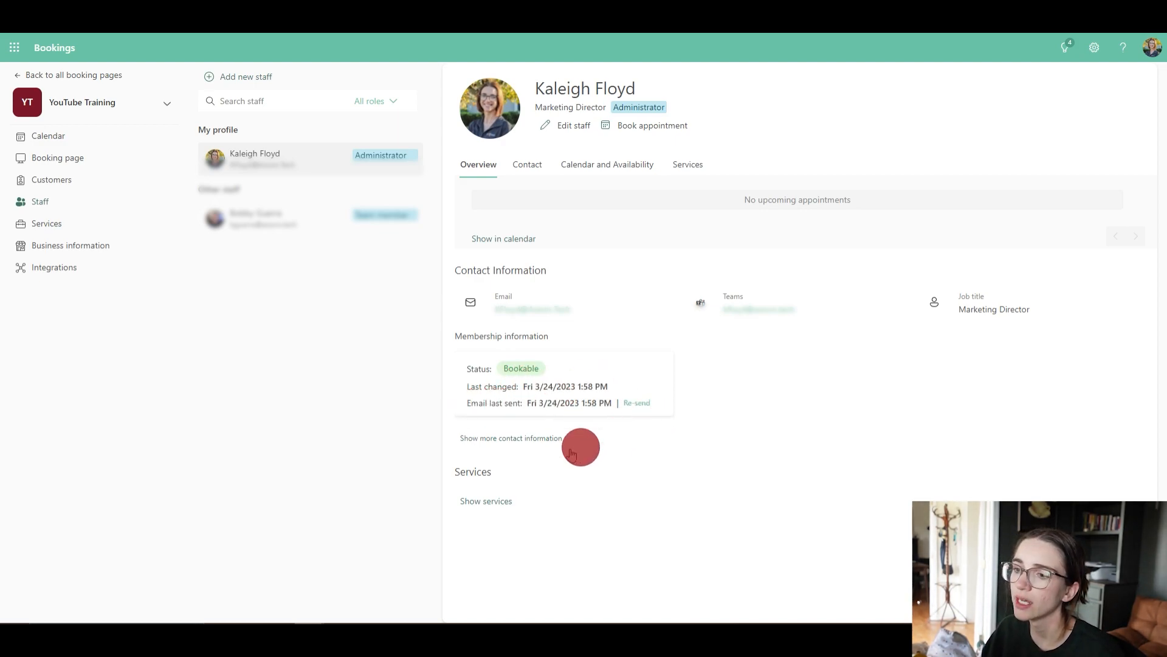
{"action": "mouse_move", "coordinate": [504, 506]}
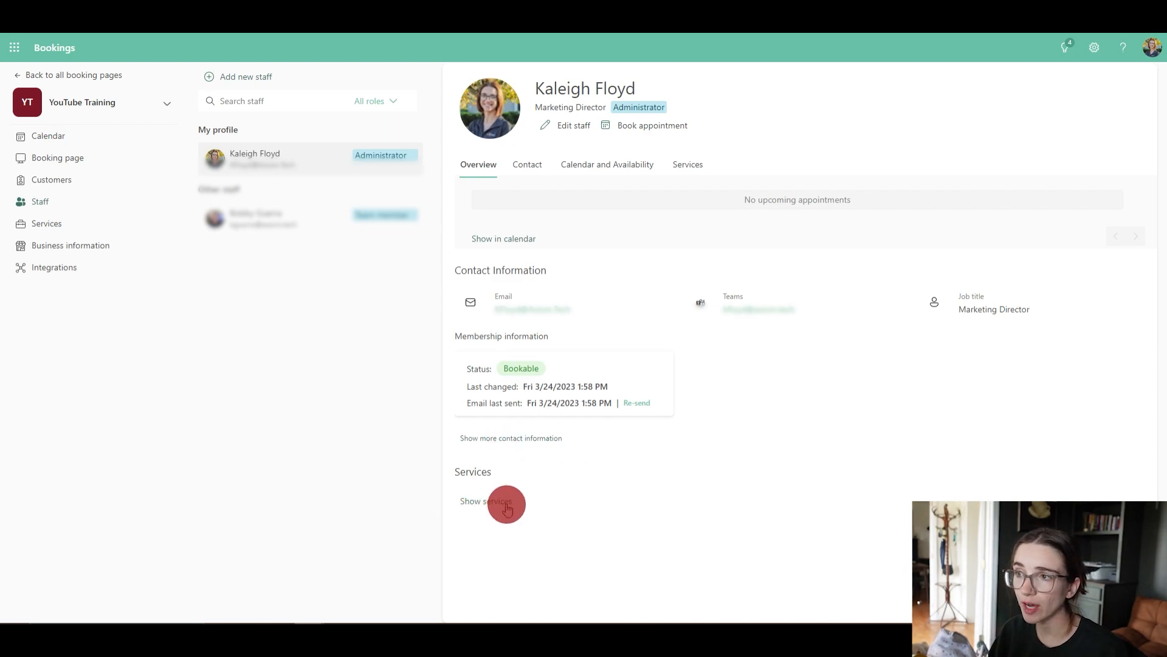
{"action": "mouse_move", "coordinate": [602, 183]}
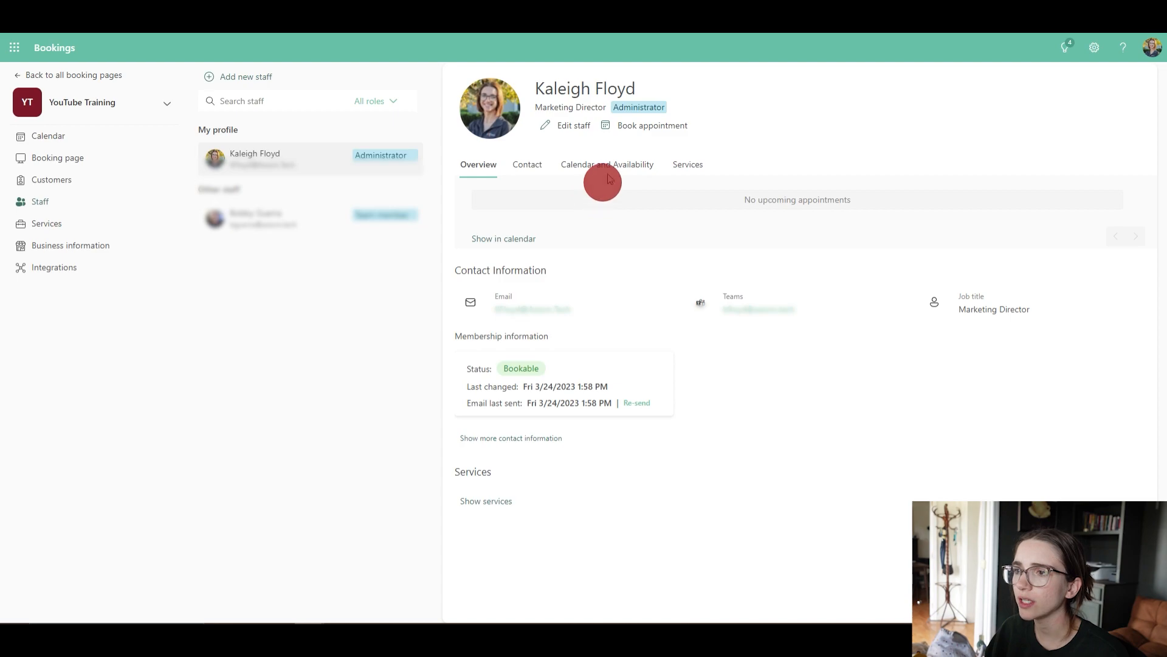
Step: Review the staff member's calendar availability and contact details, then go to Services
{"action": "left_click", "coordinate": [606, 164]}
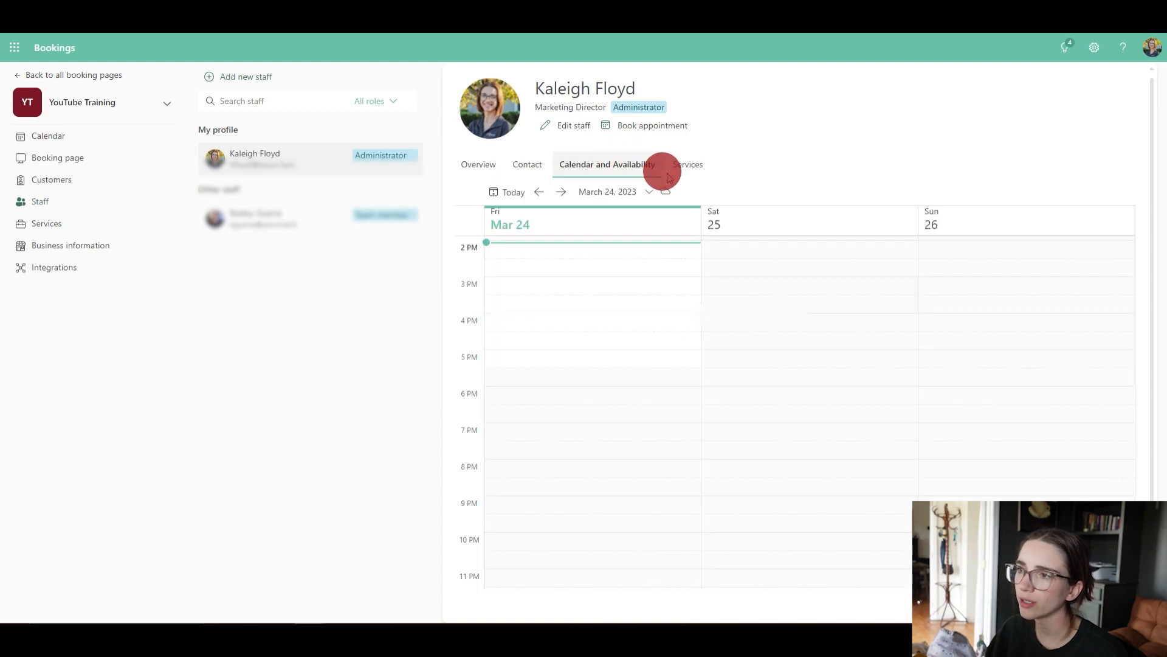
{"action": "left_click", "coordinate": [526, 164]}
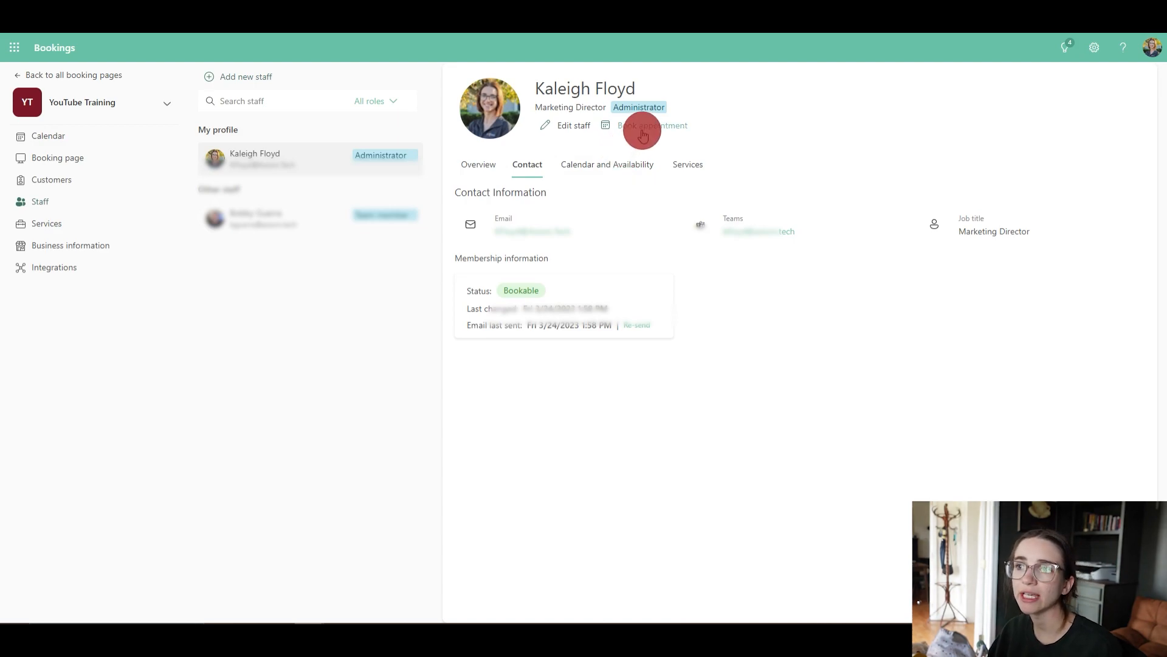
{"action": "mouse_move", "coordinate": [642, 134]}
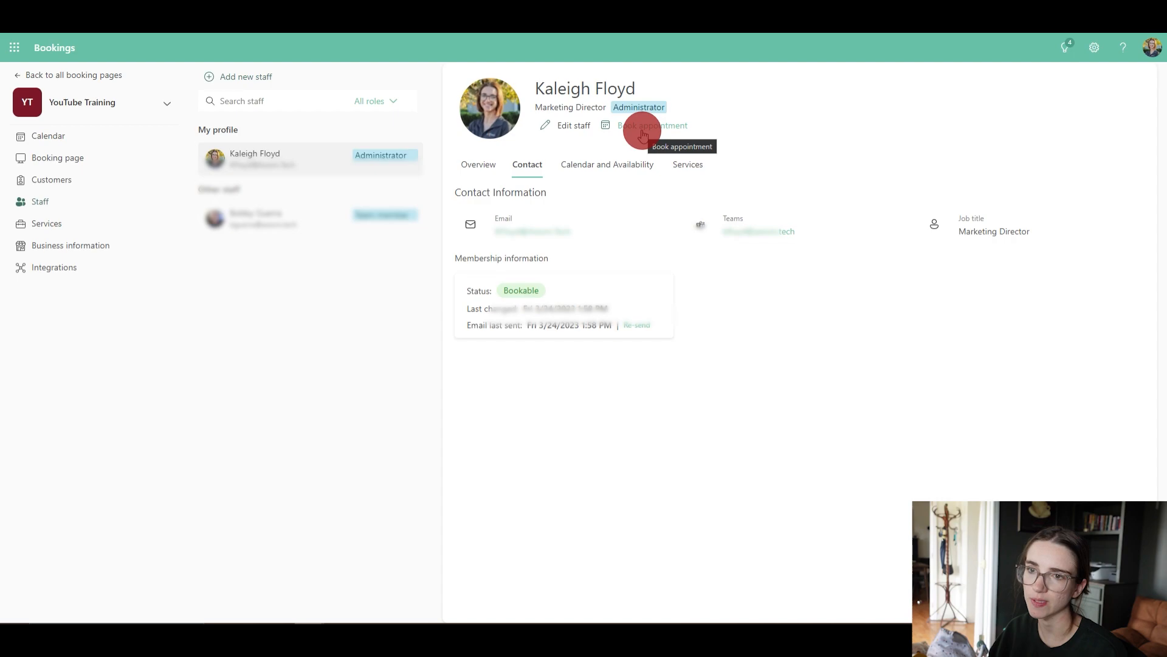
{"action": "mouse_move", "coordinate": [40, 224]}
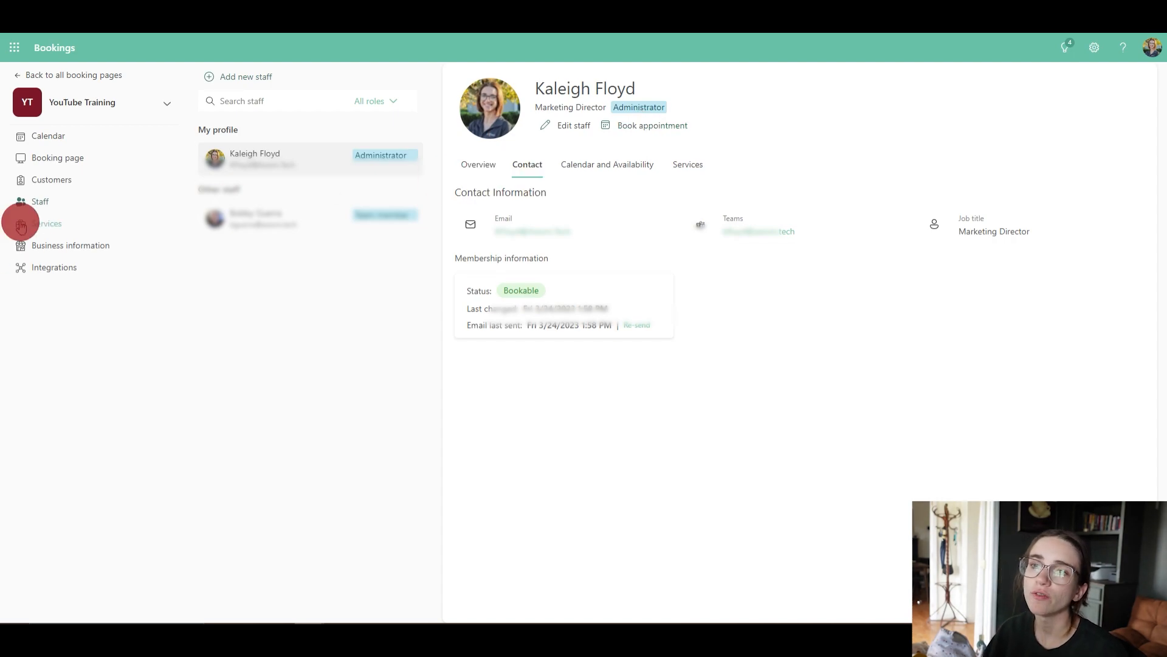
{"action": "left_click", "coordinate": [47, 223]}
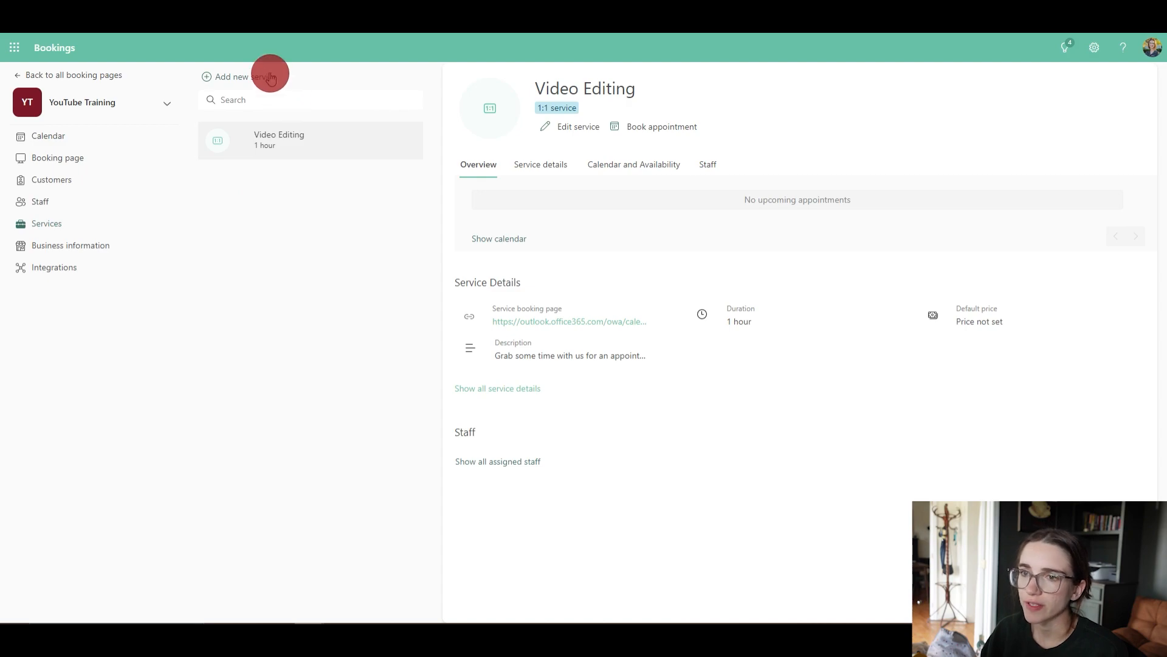
{"action": "left_click", "coordinate": [238, 76]}
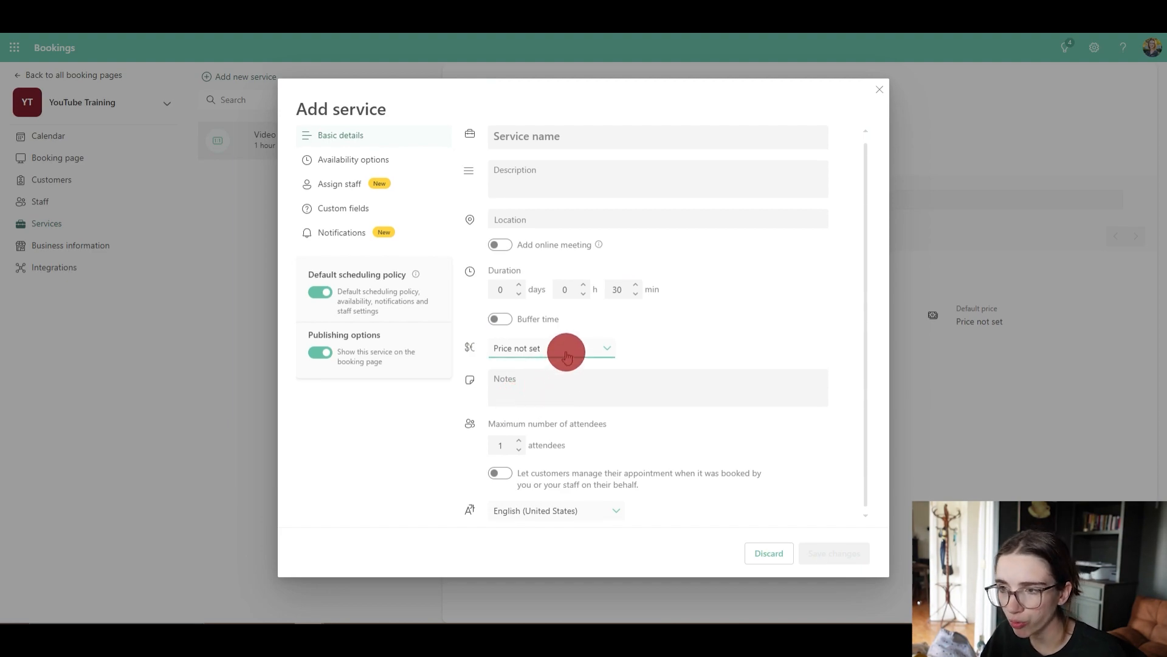
{"action": "mouse_move", "coordinate": [658, 346]}
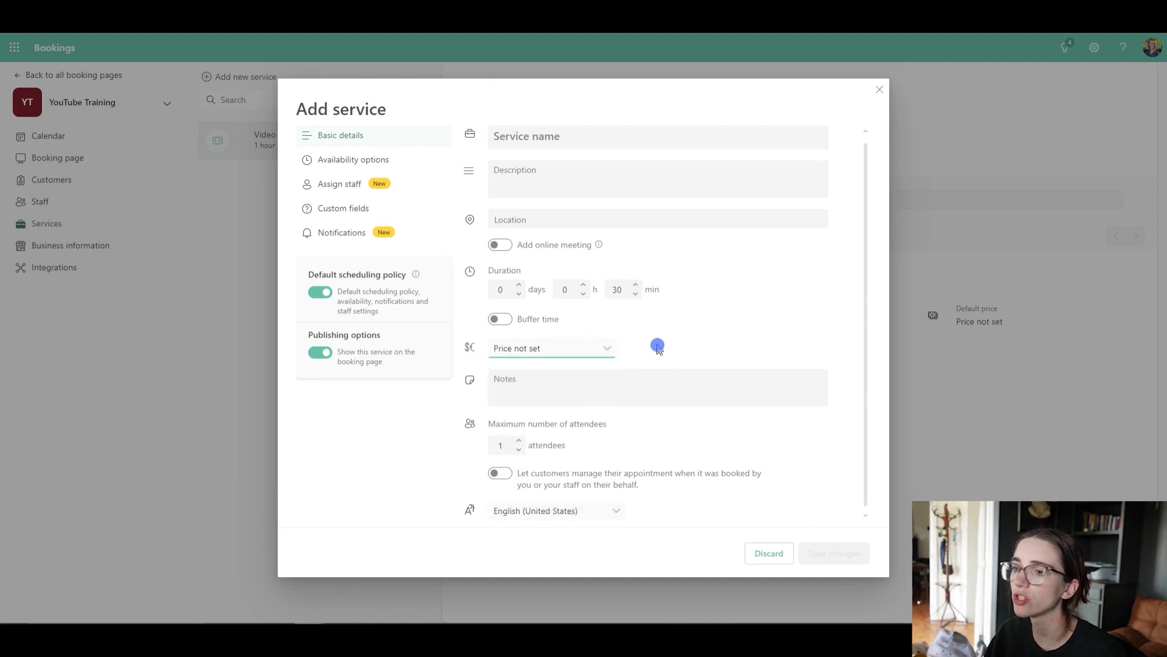
{"action": "mouse_move", "coordinate": [530, 446]}
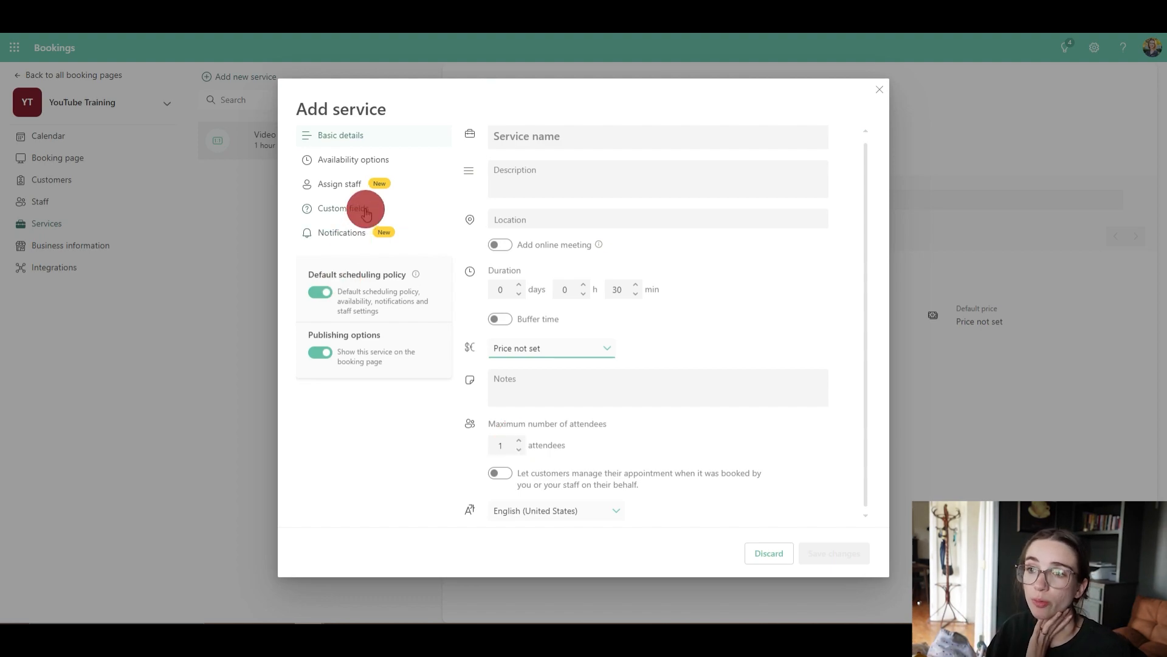
{"action": "left_click", "coordinate": [339, 186]}
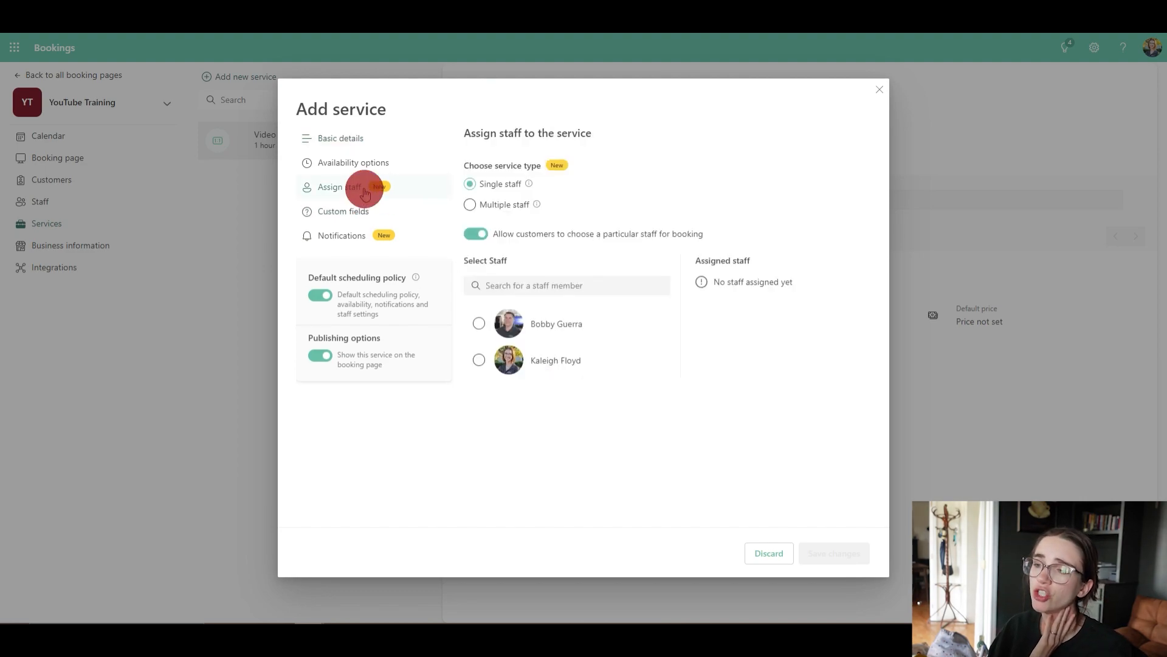
{"action": "mouse_move", "coordinate": [350, 235]}
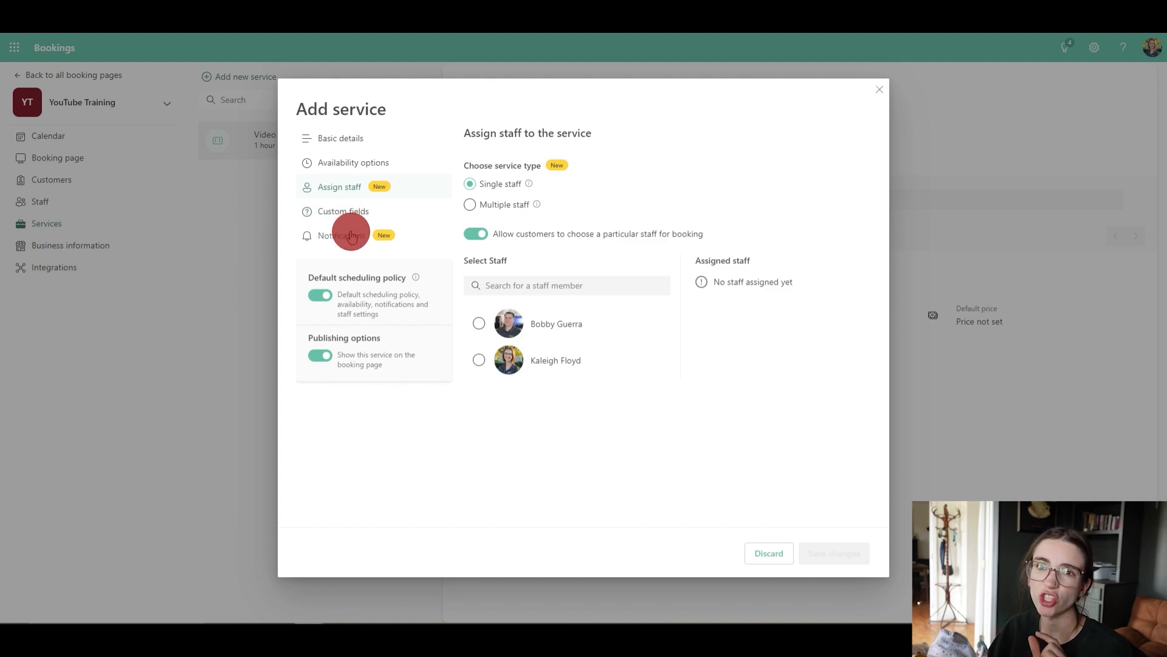
{"action": "mouse_move", "coordinate": [346, 250]}
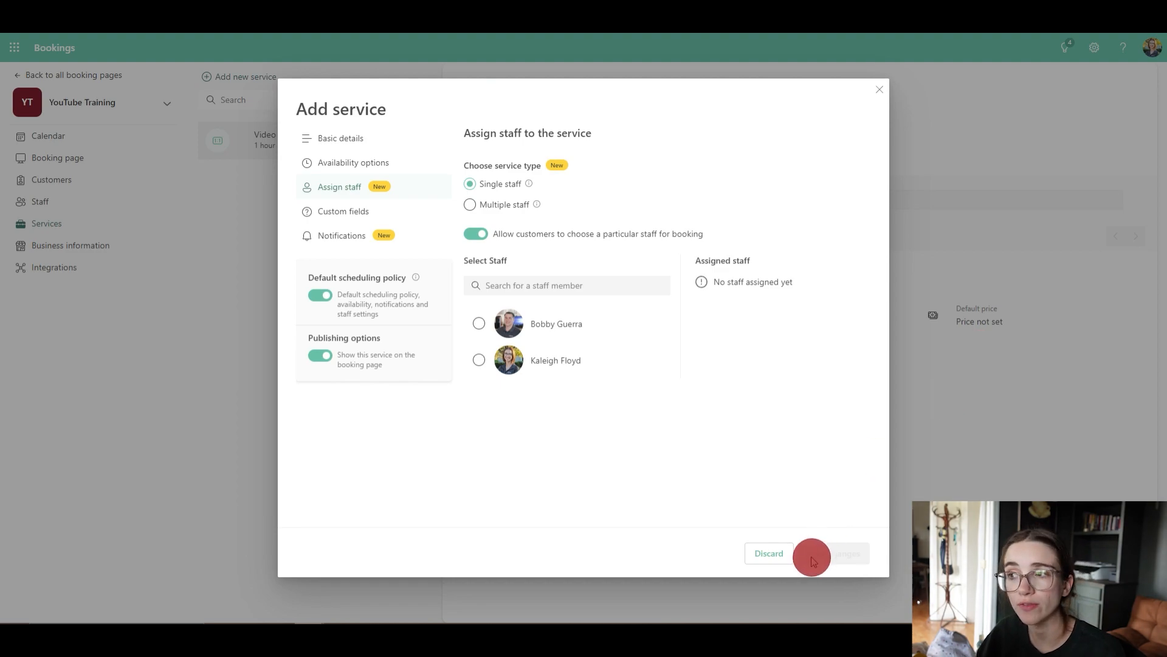
{"action": "left_click", "coordinate": [846, 553]}
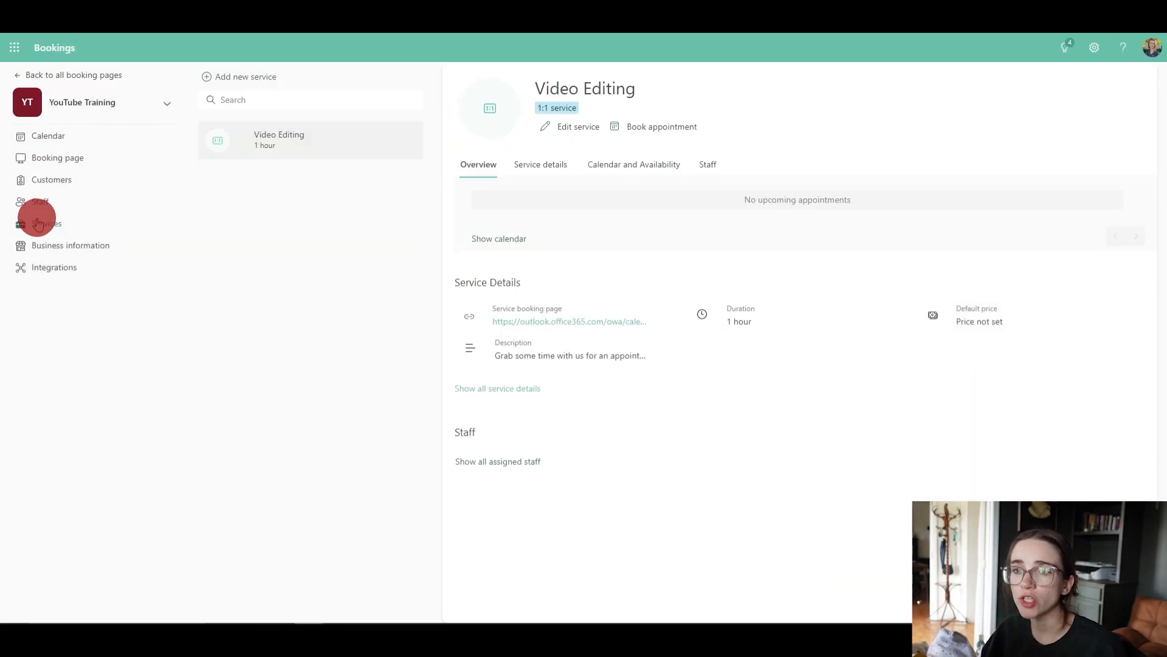
{"action": "left_click", "coordinate": [71, 244]}
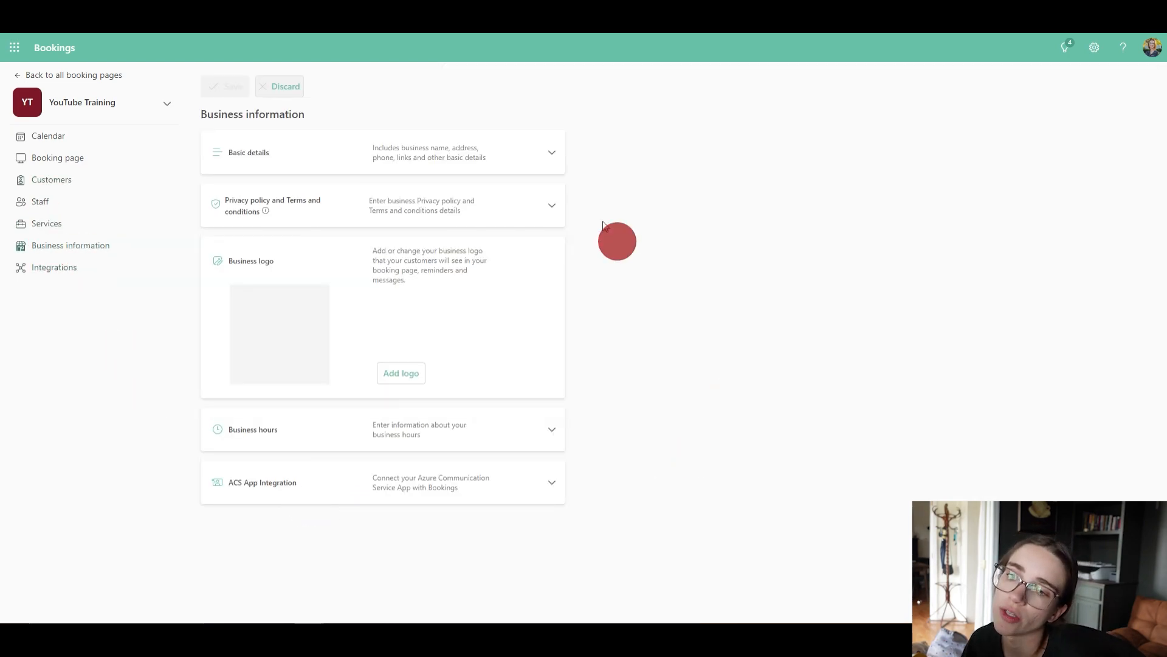
{"action": "mouse_move", "coordinate": [247, 323]}
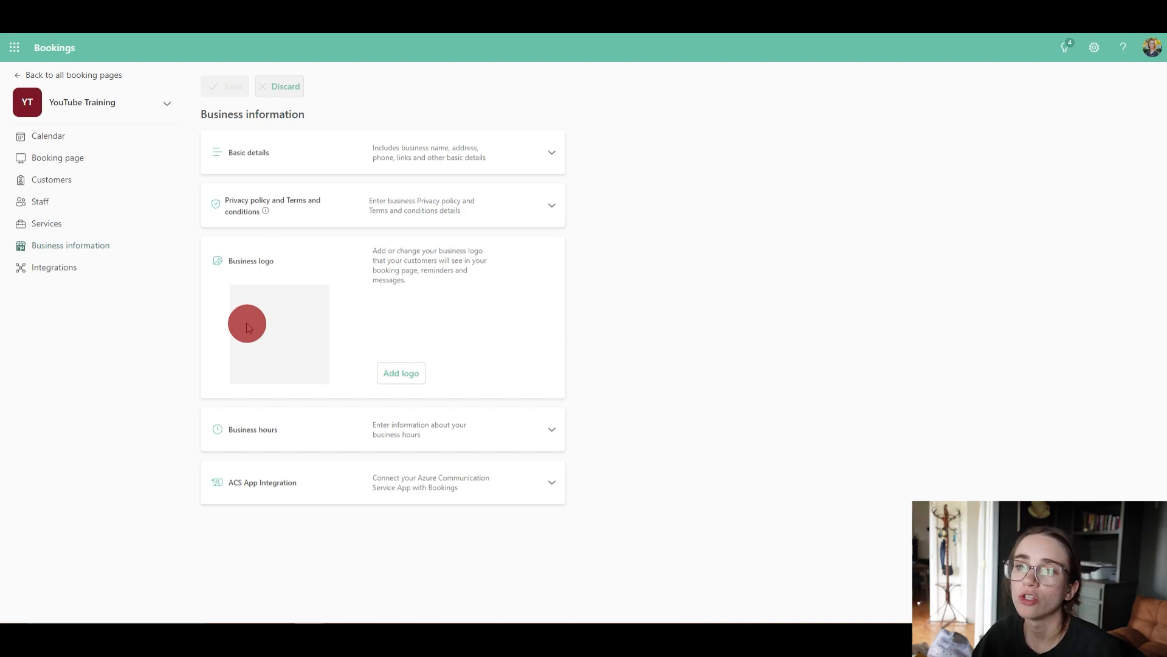
Step: Go to the Integrations section showing Power Automate under Connectors & APIs
{"action": "left_click", "coordinate": [53, 266]}
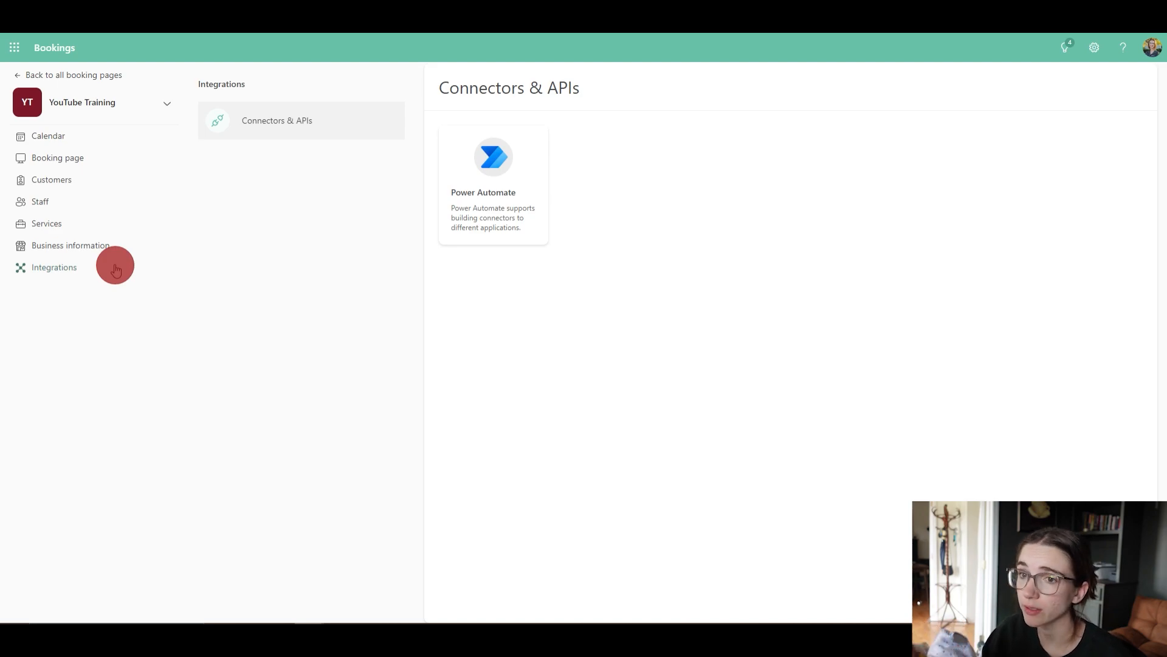
{"action": "mouse_move", "coordinate": [73, 74]}
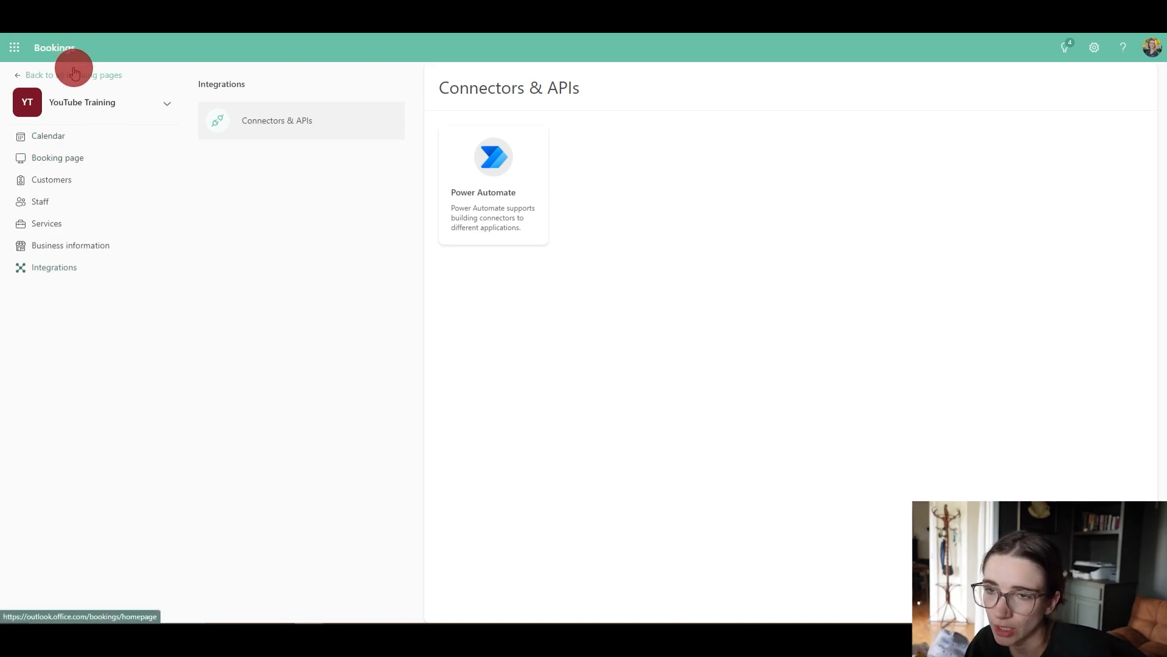
Step: Return to the home overview listing the personal, YouTube Training and Leadership Team pages
{"action": "left_click", "coordinate": [38, 74]}
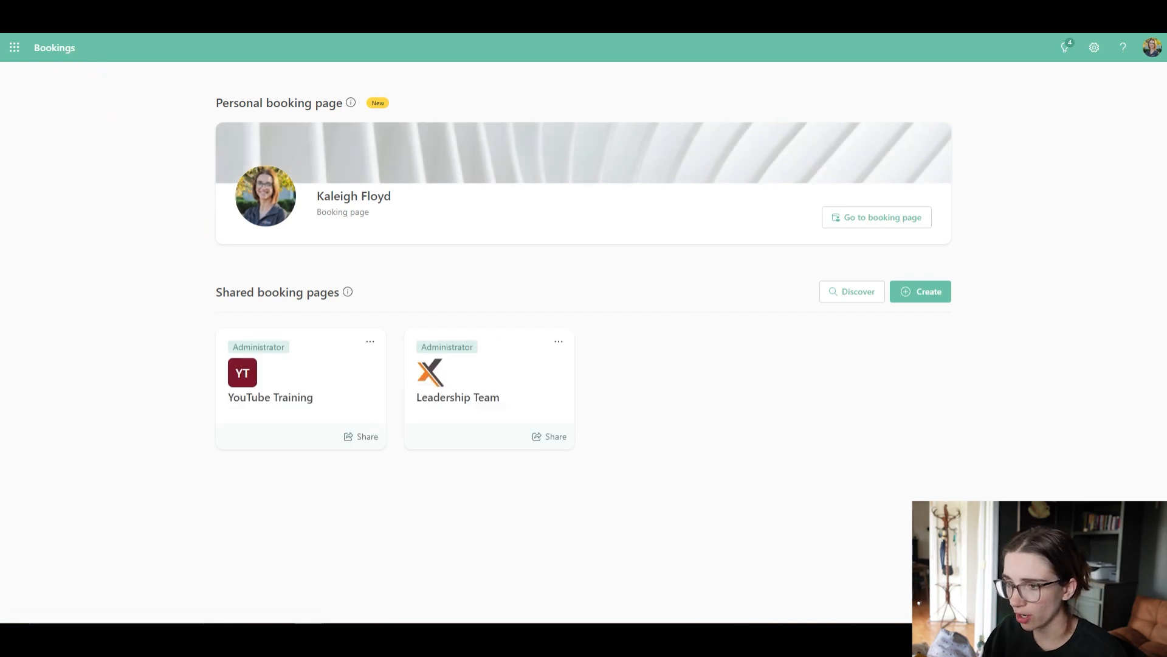
{"action": "left_click", "coordinate": [125, 459]}
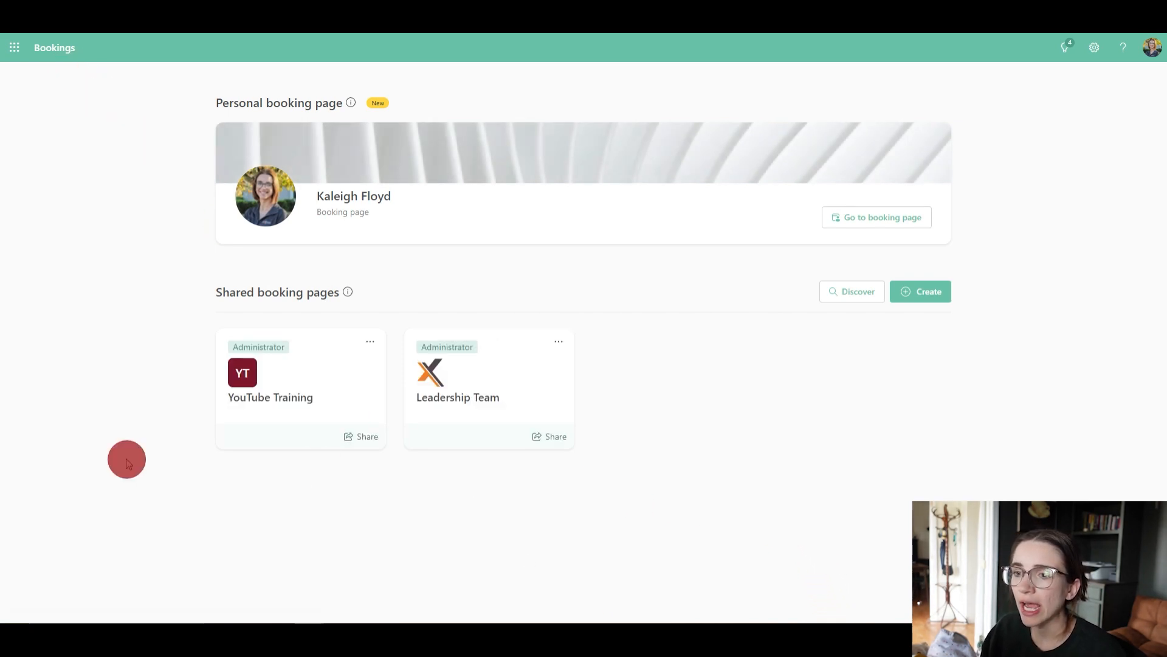
{"action": "mouse_move", "coordinate": [430, 411]}
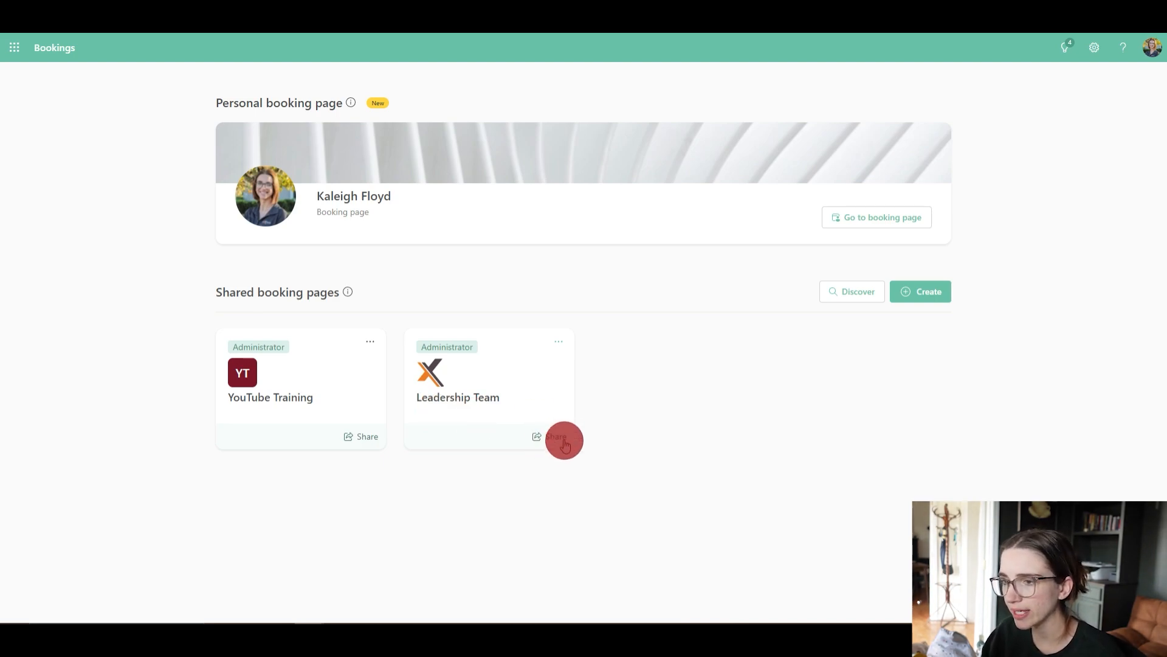
{"action": "mouse_move", "coordinate": [467, 422]}
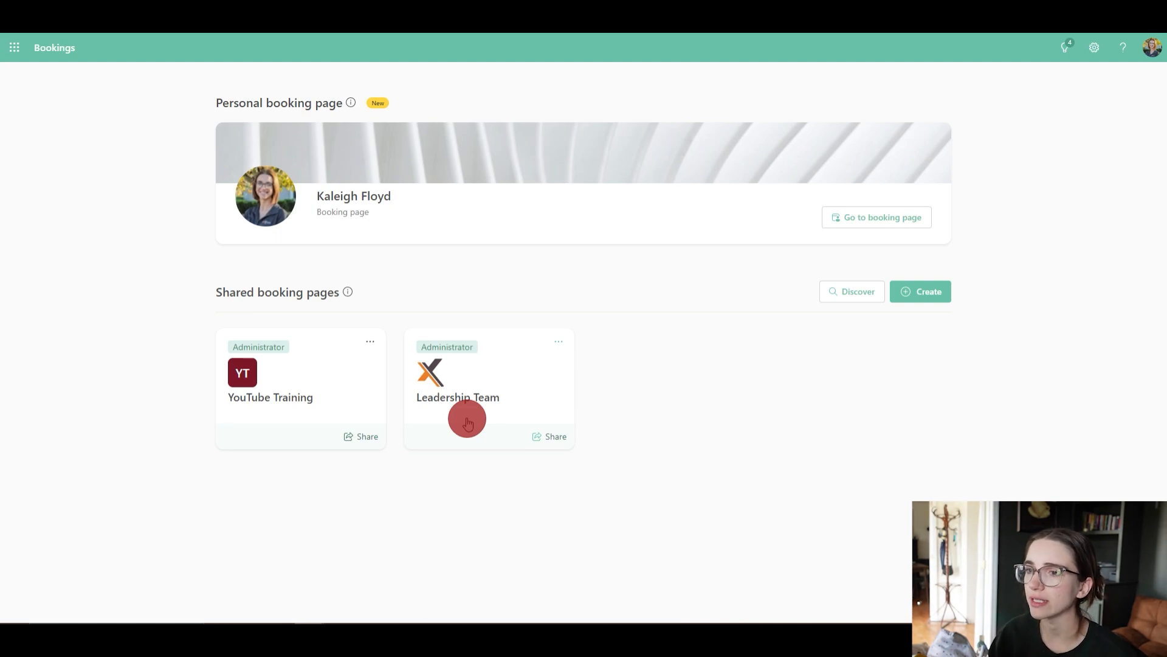
{"action": "mouse_move", "coordinate": [719, 261]}
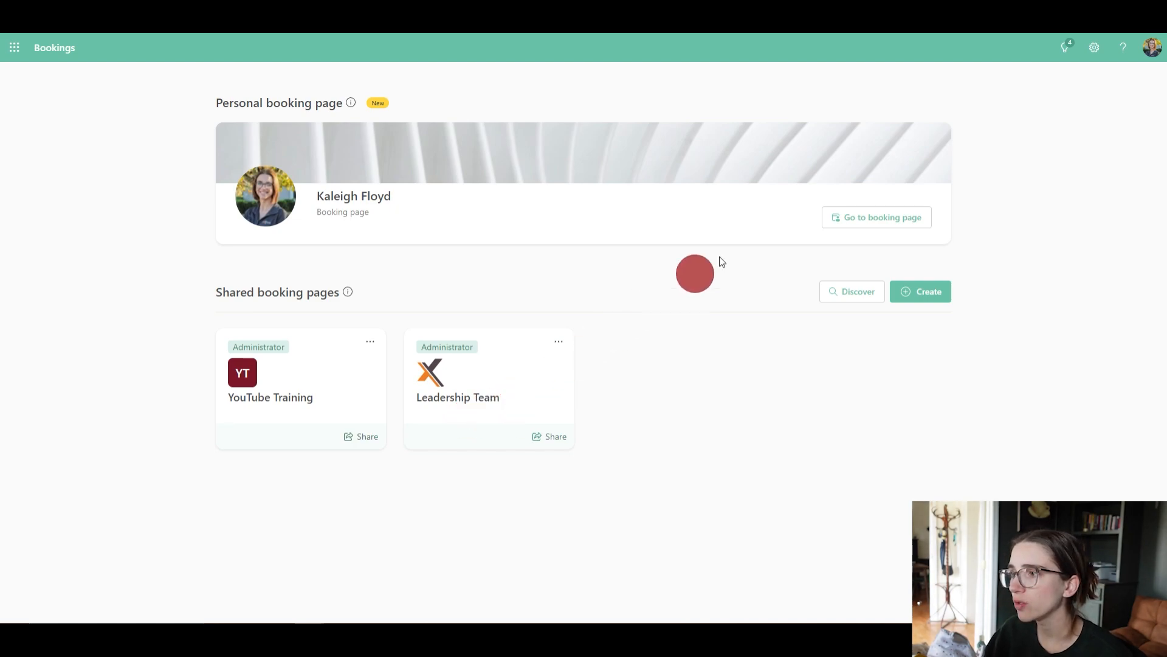
{"action": "mouse_move", "coordinate": [876, 217]}
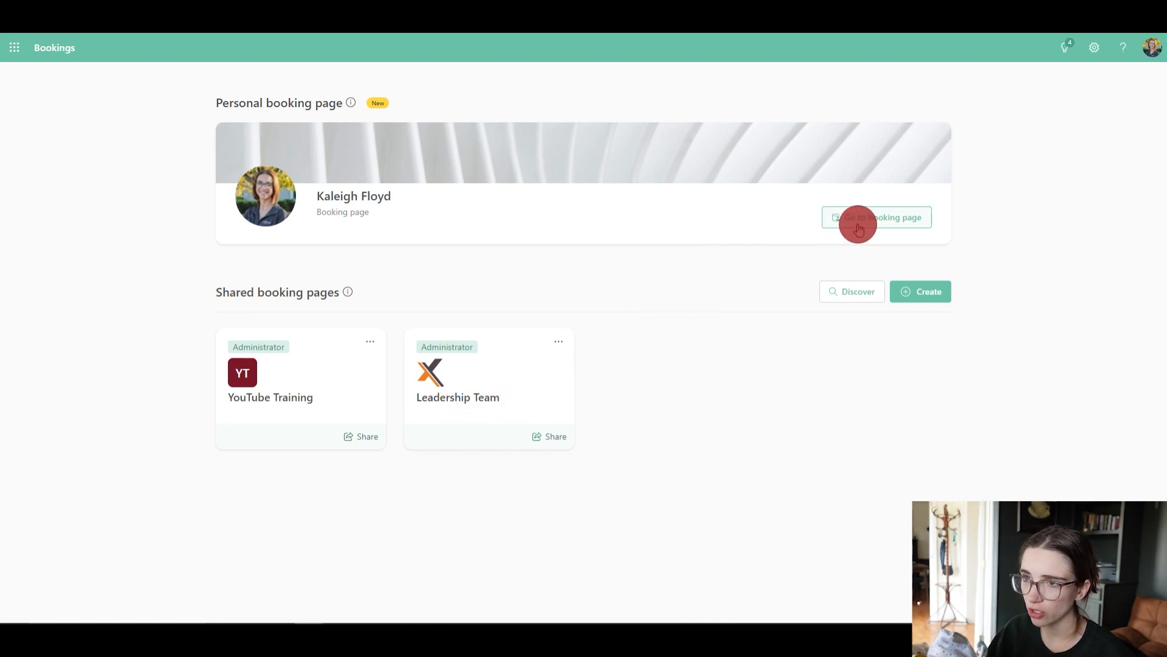
{"action": "left_click", "coordinate": [877, 216]}
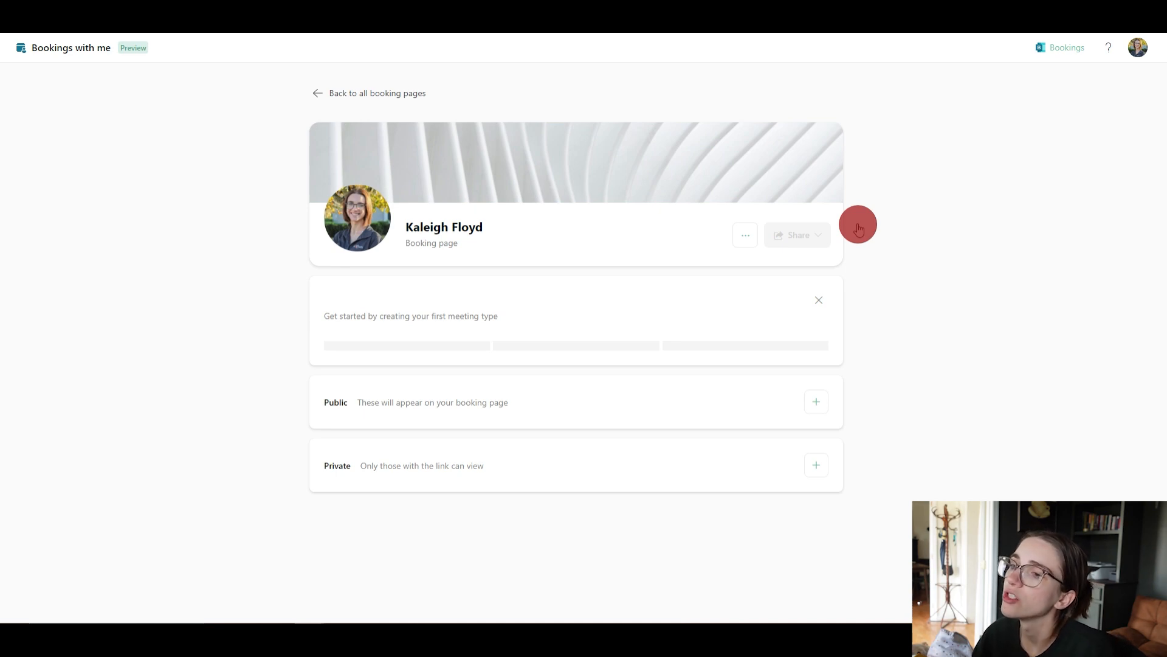
{"action": "mouse_move", "coordinate": [431, 361]}
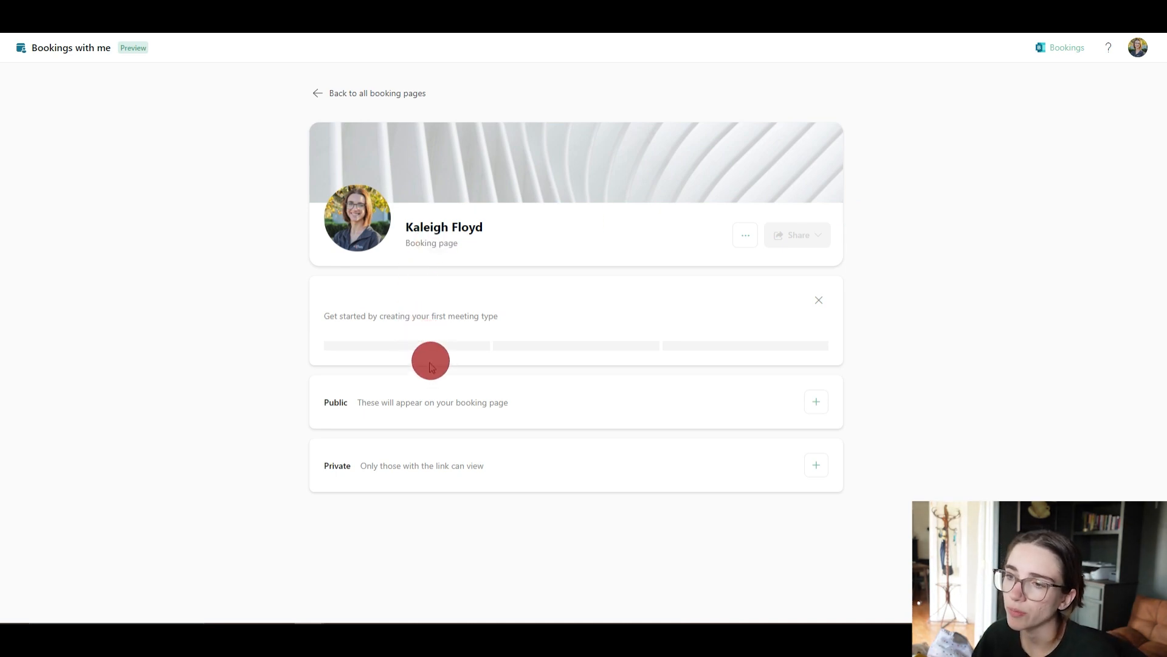
{"action": "mouse_move", "coordinate": [239, 477]}
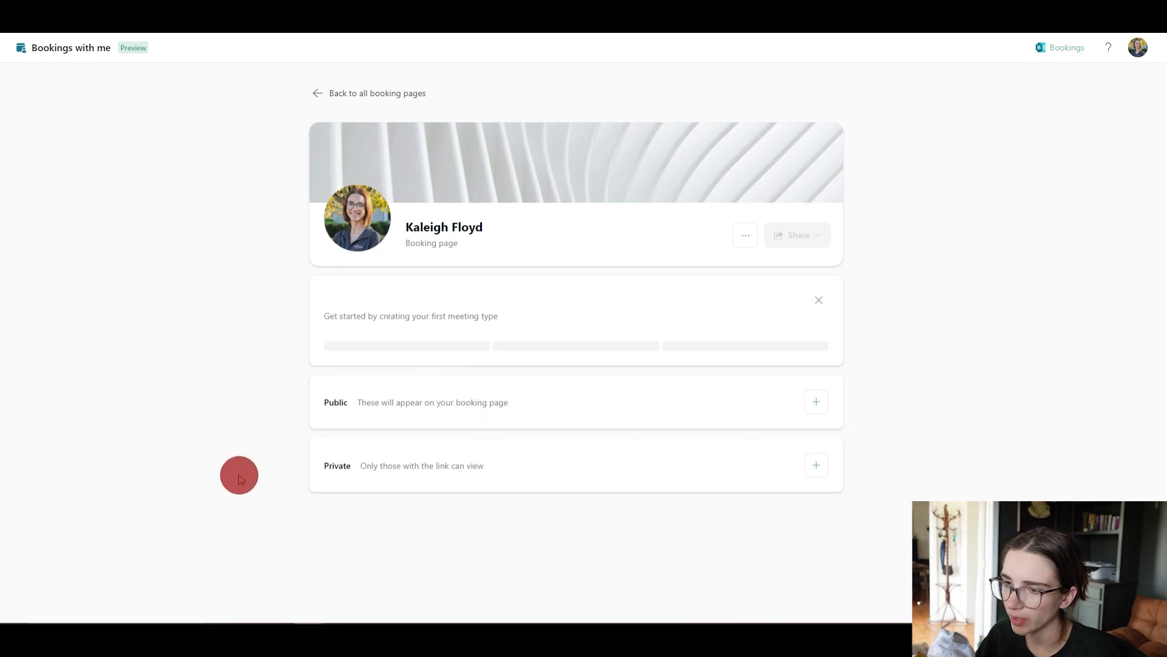
{"action": "mouse_move", "coordinate": [572, 478]}
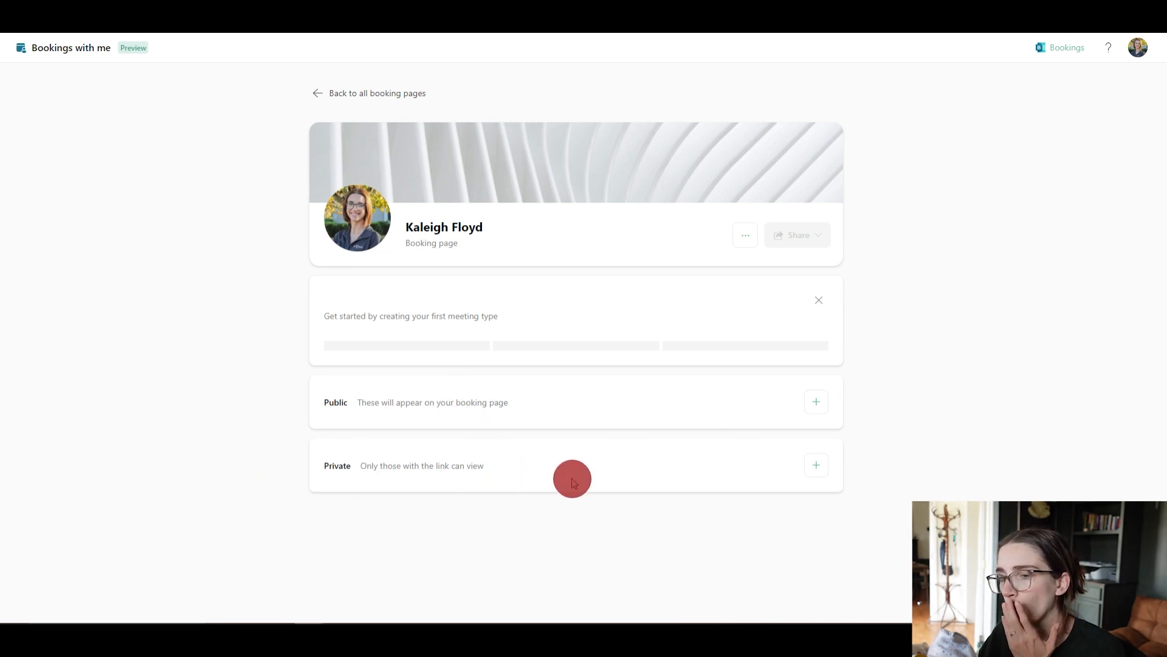
{"action": "mouse_move", "coordinate": [562, 485]}
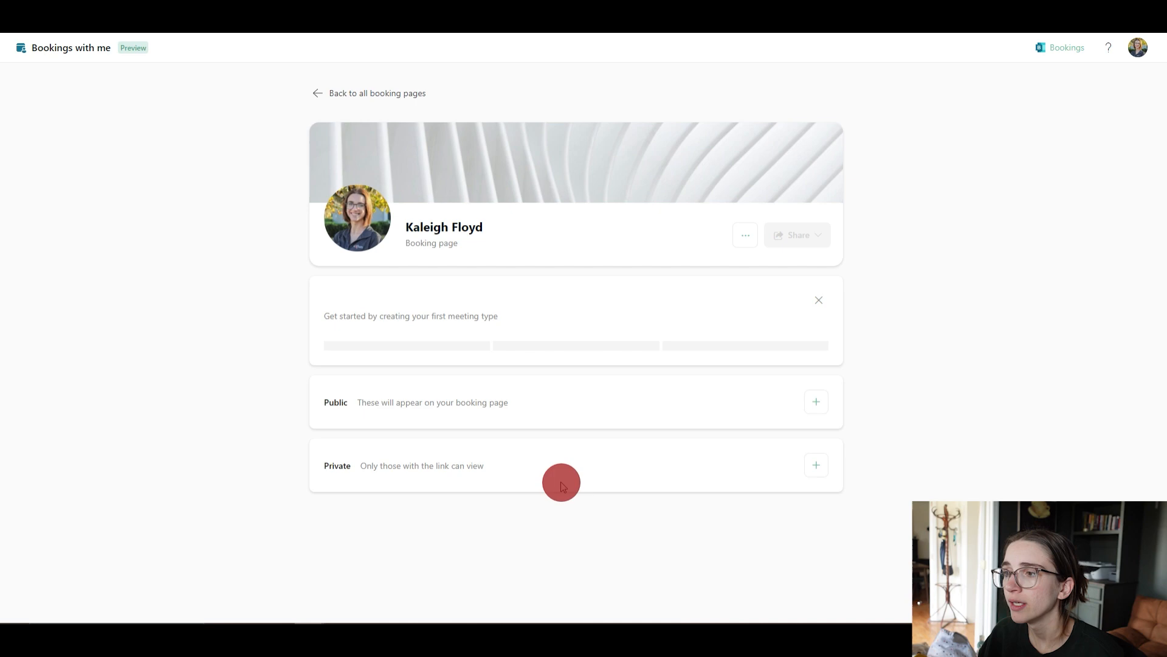
{"action": "mouse_move", "coordinate": [545, 204]}
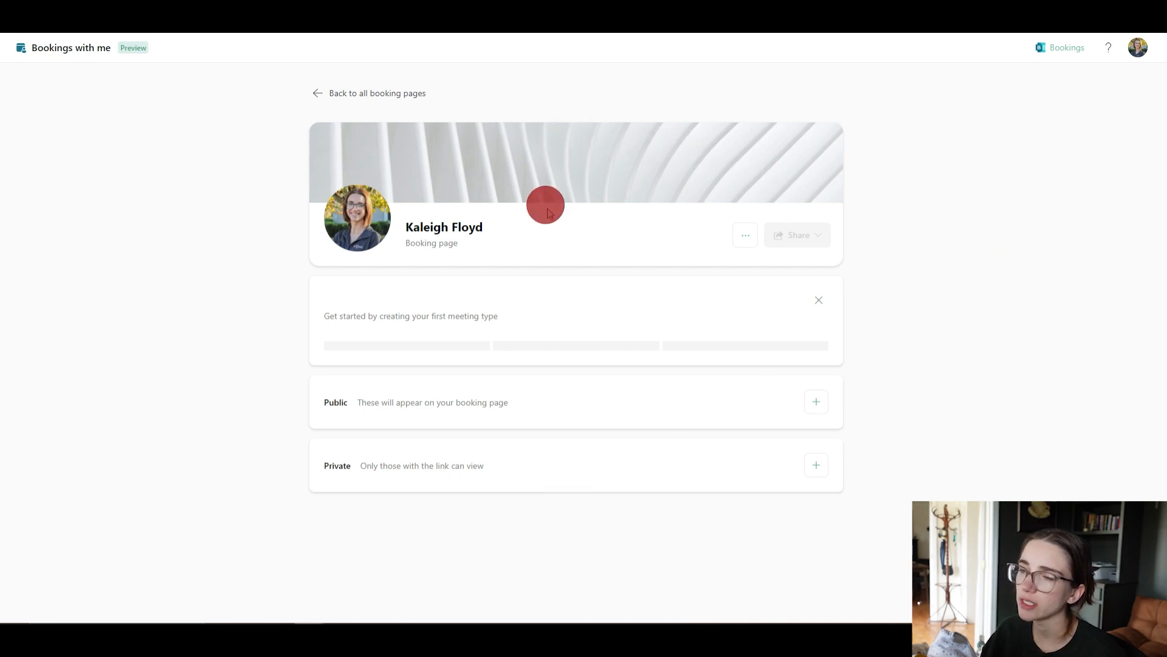
{"action": "mouse_move", "coordinate": [592, 172]}
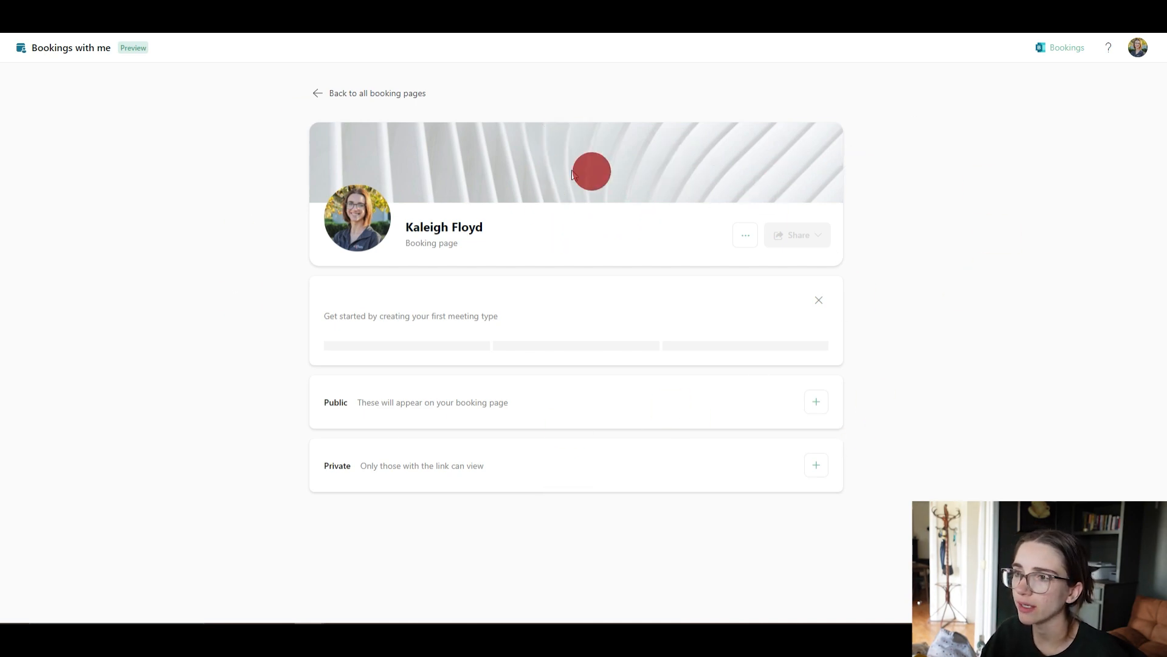
{"action": "mouse_move", "coordinate": [673, 185]}
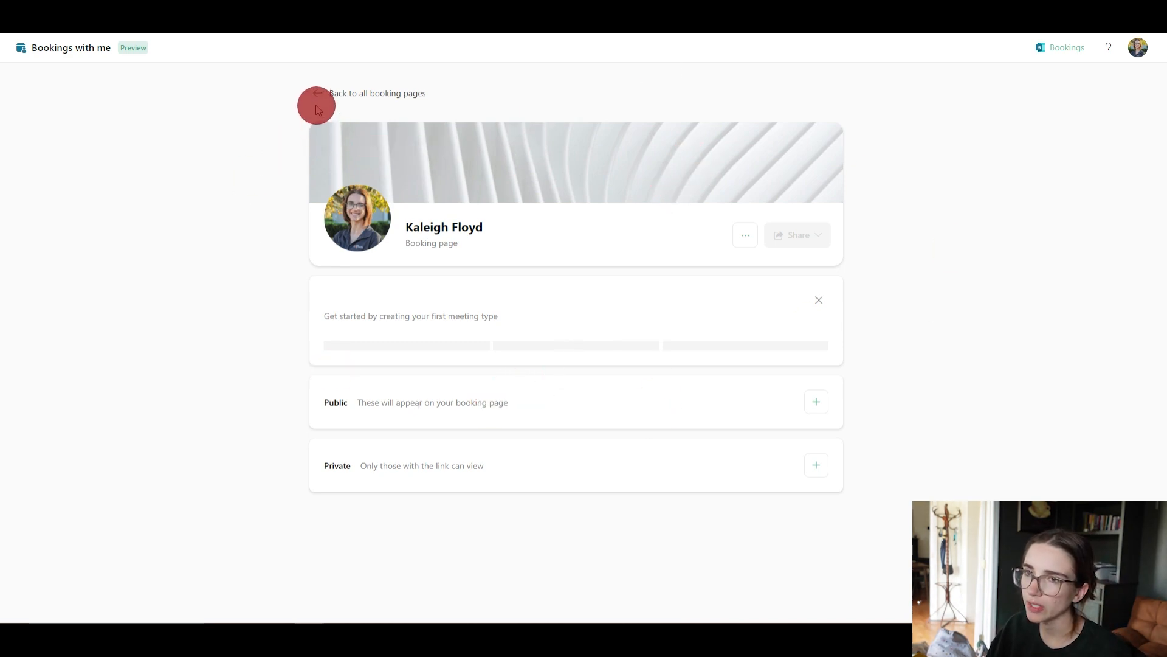
{"action": "mouse_move", "coordinate": [312, 84]}
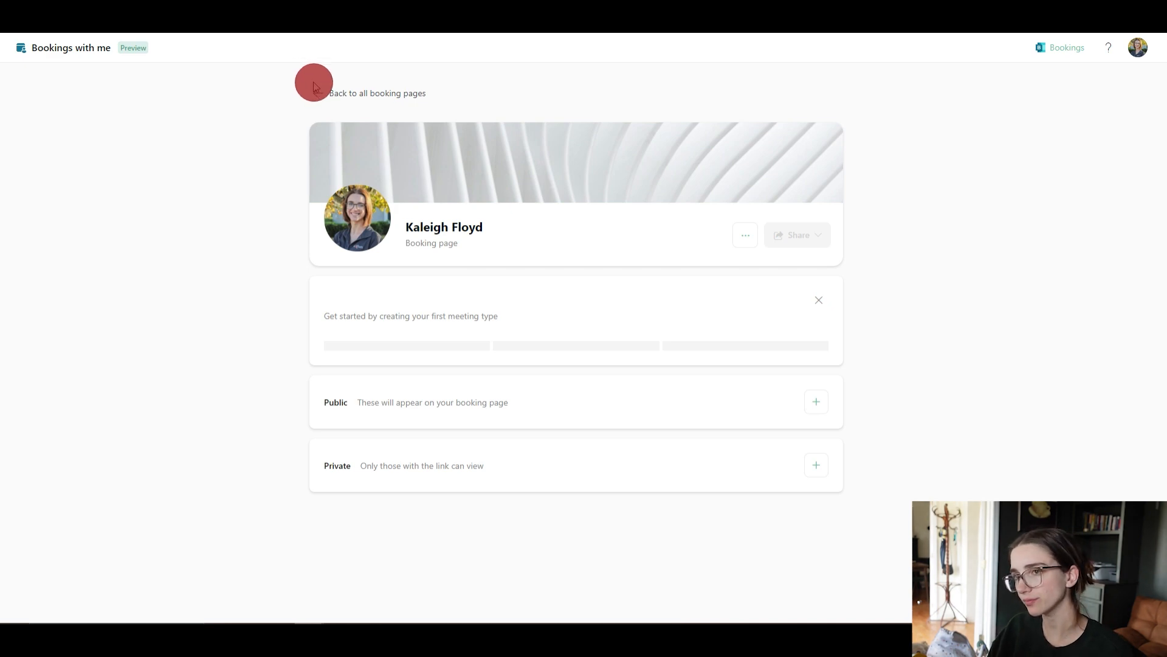